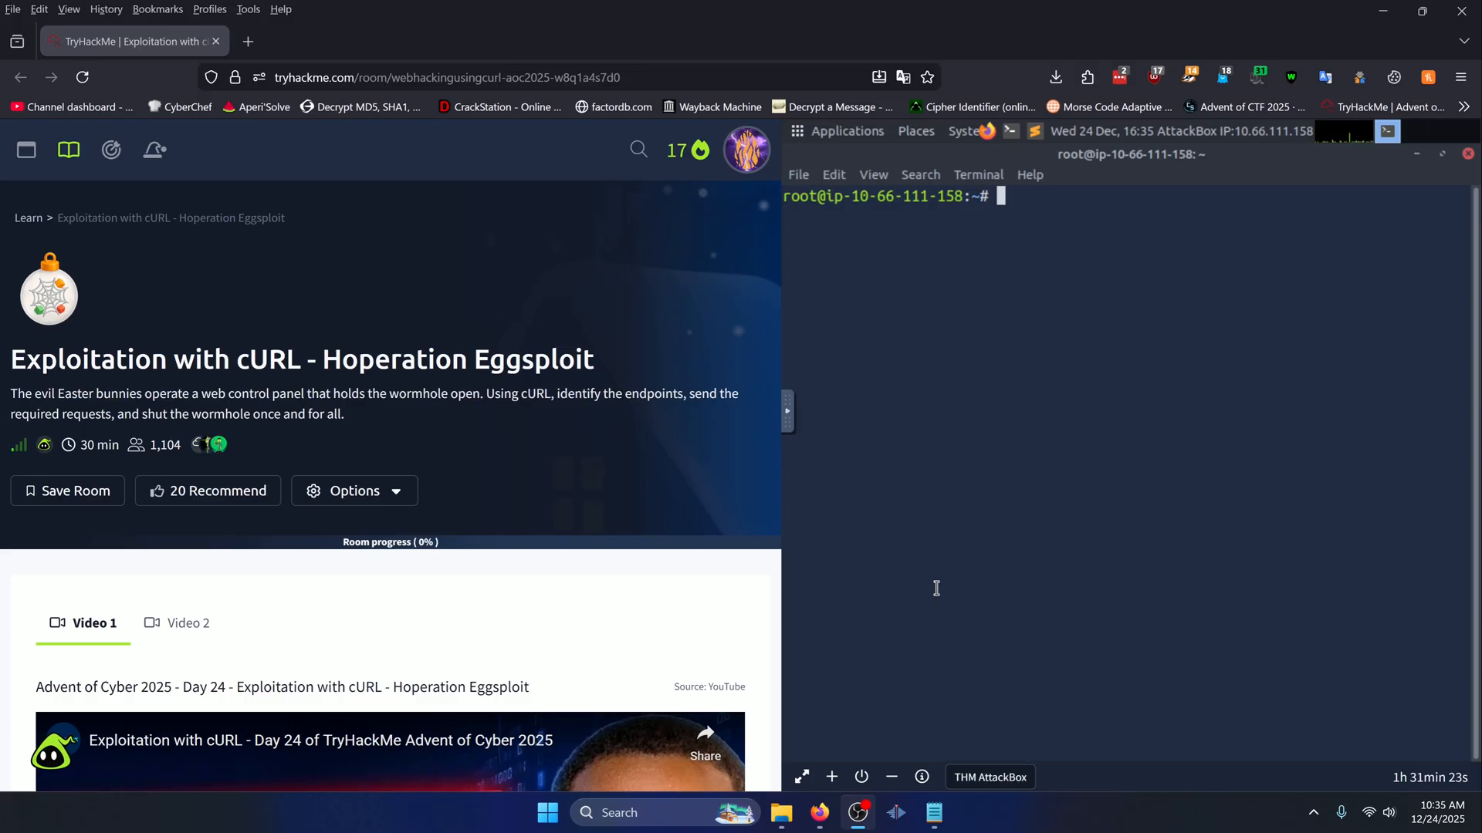
pyautogui.moveTo(957, 572)
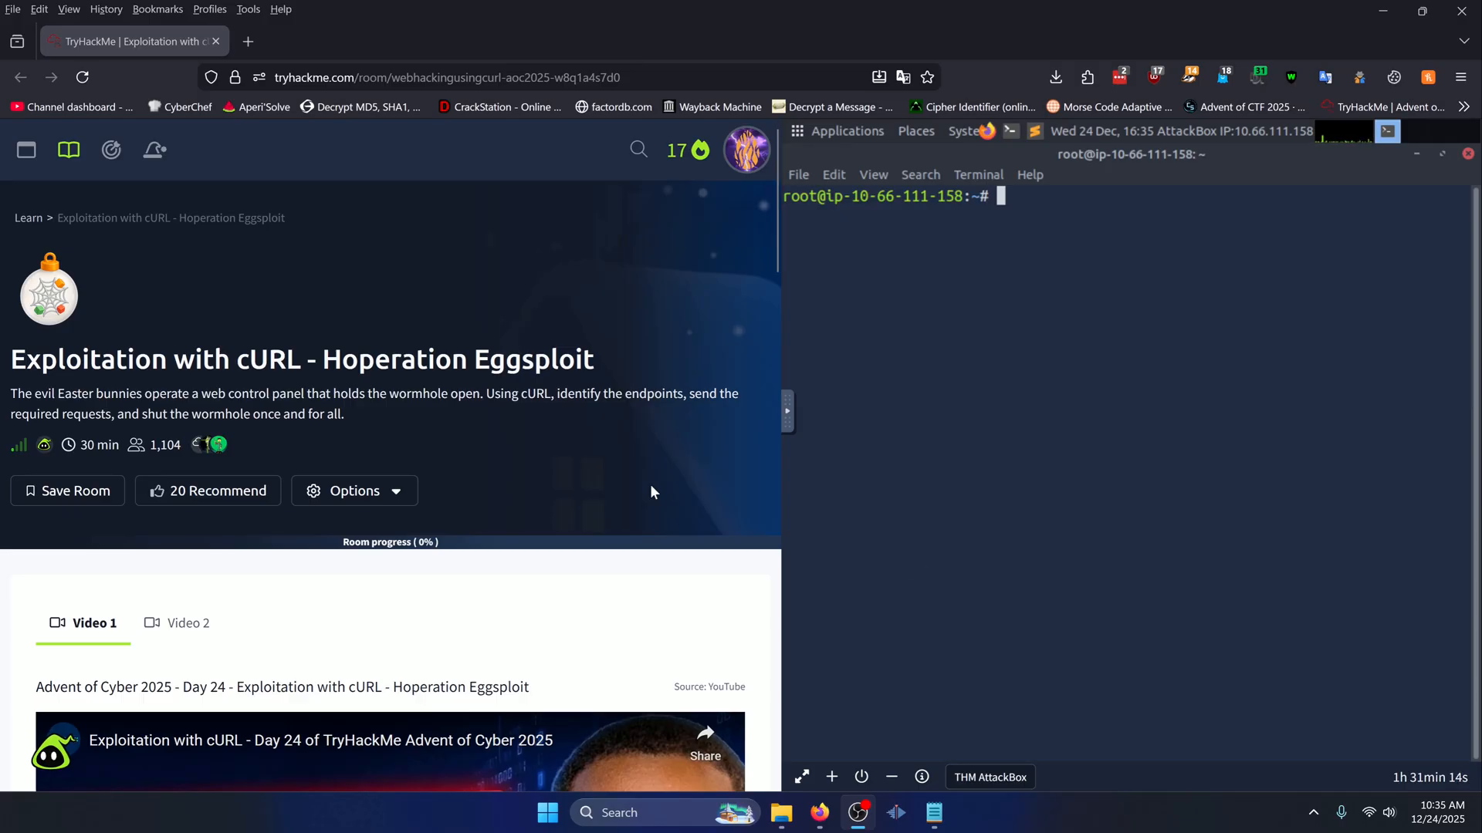
# Confirm in Task 1 that the AttackBox and target machine are started.
pyautogui.scroll(-3)
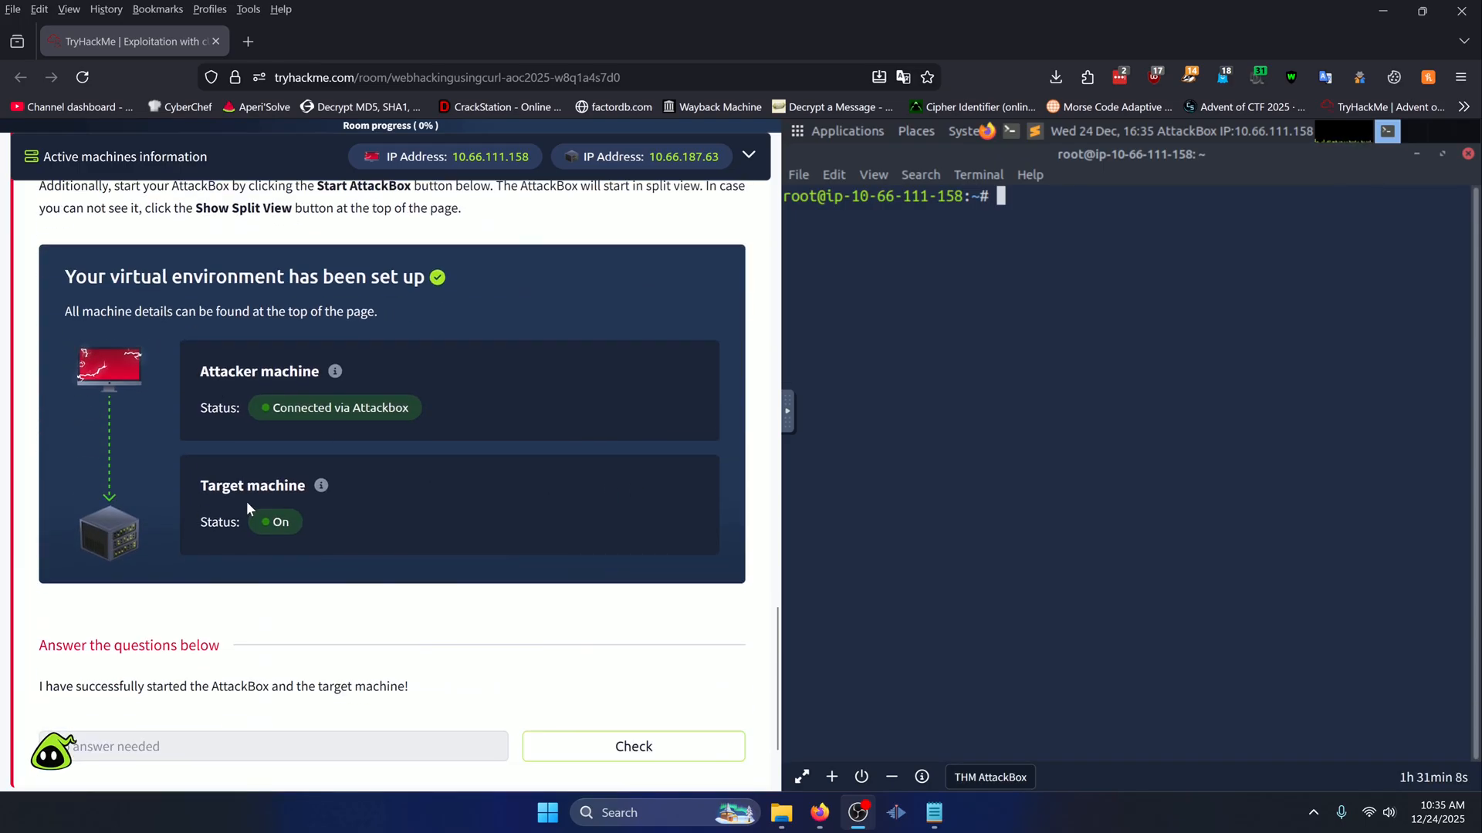
pyautogui.click(632, 746)
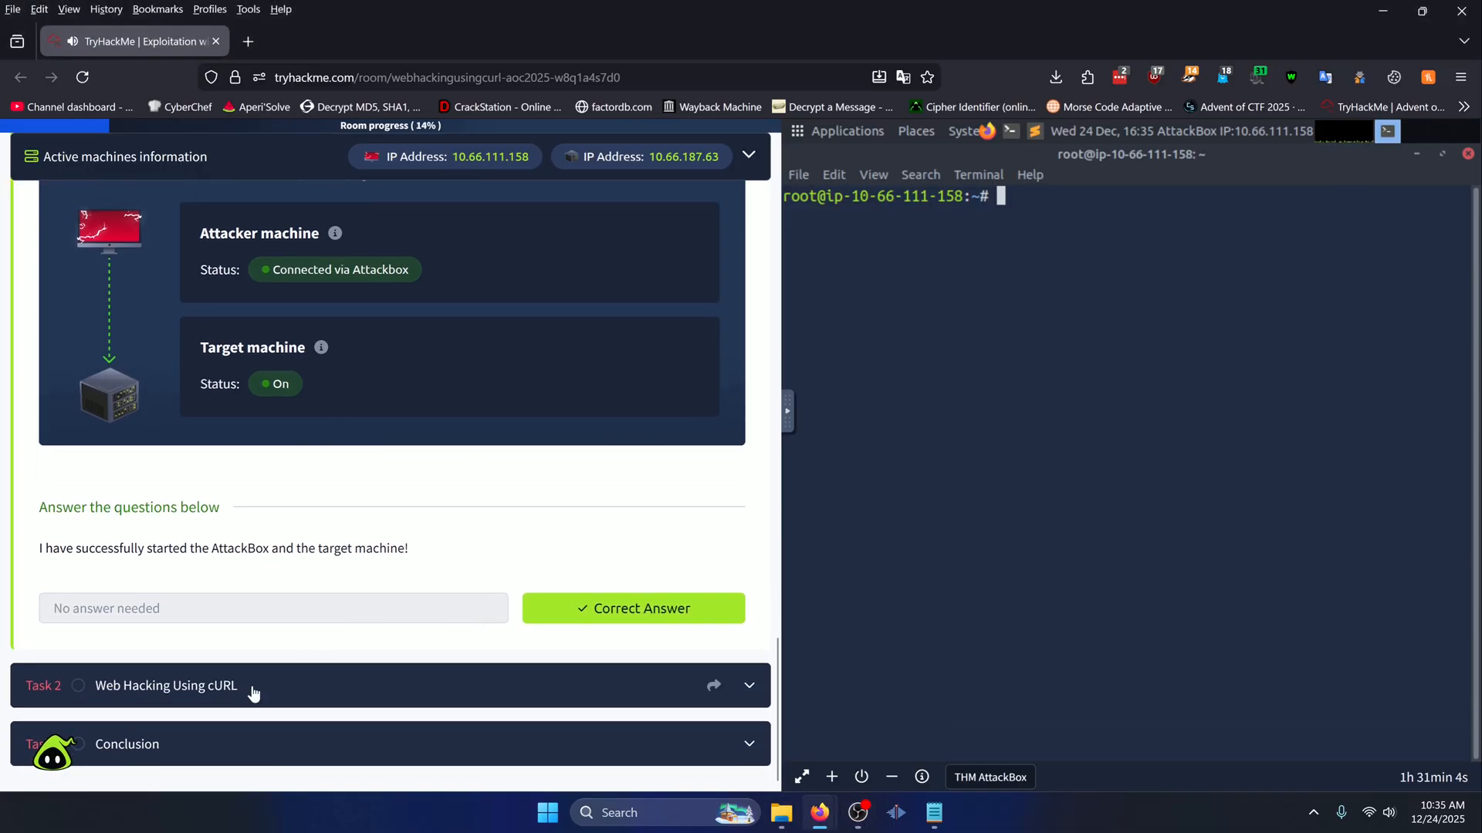
# Scroll Task 2 down to its questions on POST, cookie, brute-force and user-agent requests.
pyautogui.scroll(-3)
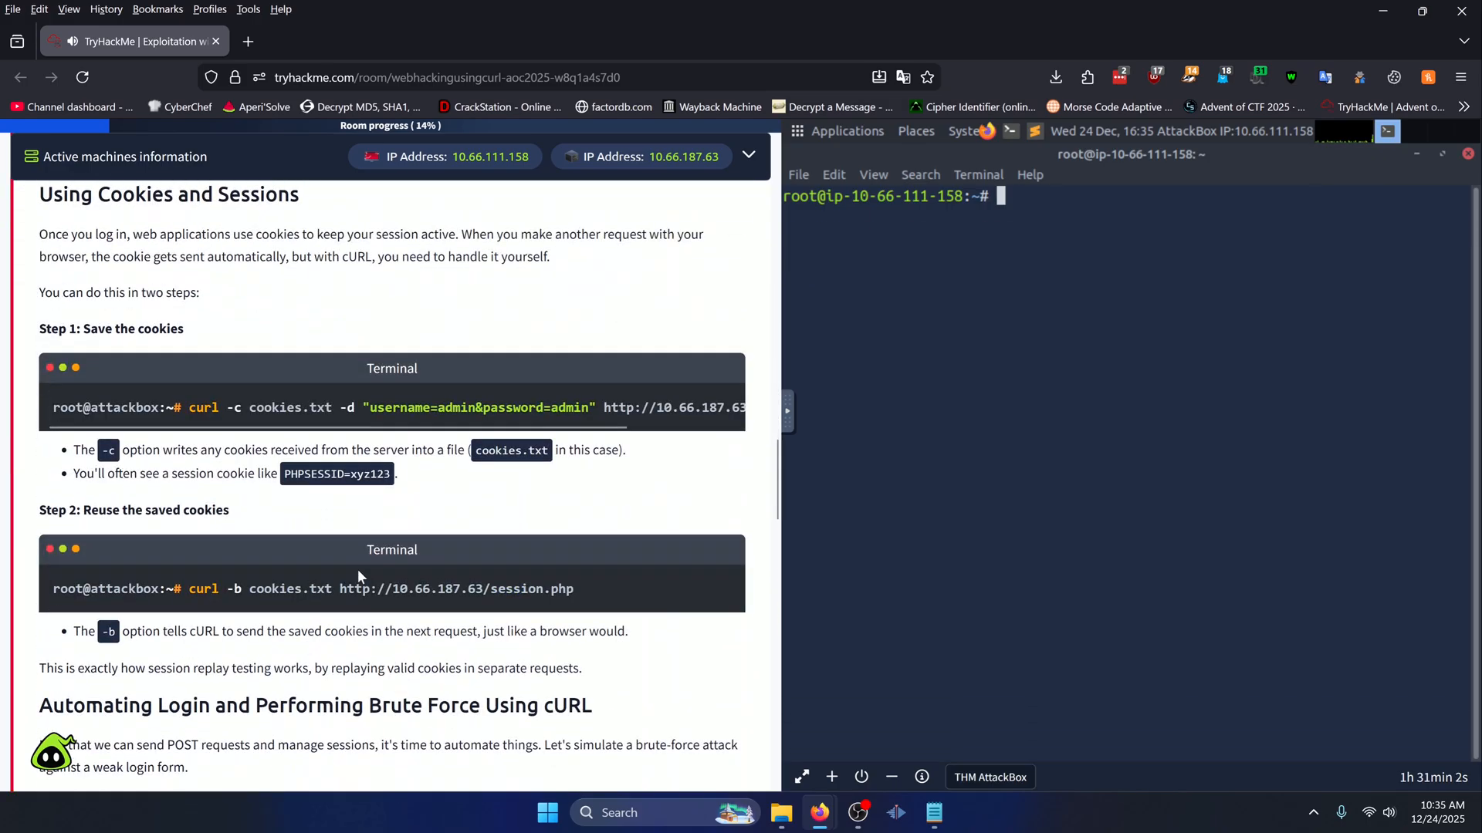
pyautogui.scroll(-3)
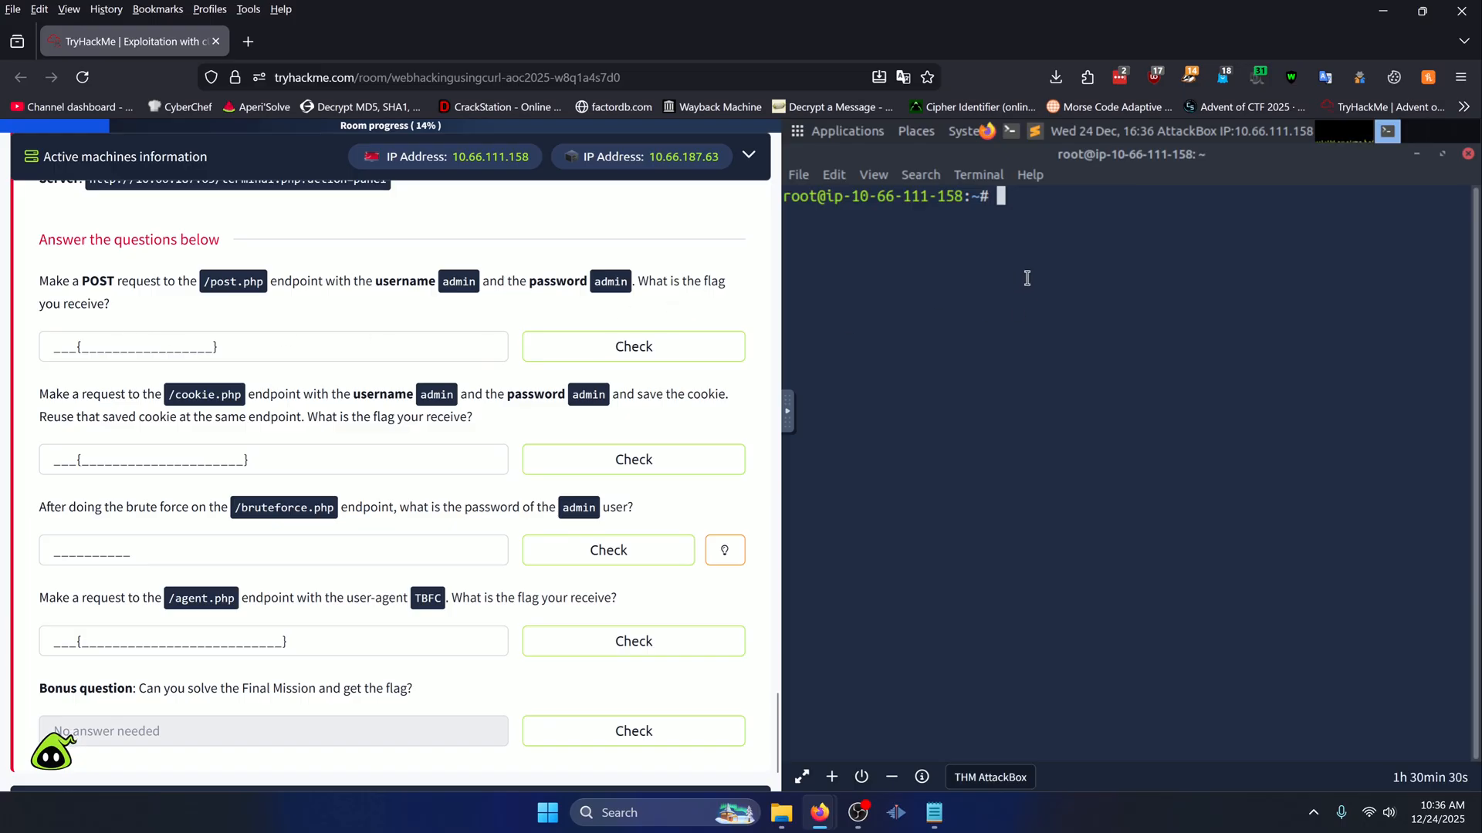
# Send an admin/admin curl POST to /post.php and enter flag THM{curl_post_success}.
pyautogui.write('curl -X POST')
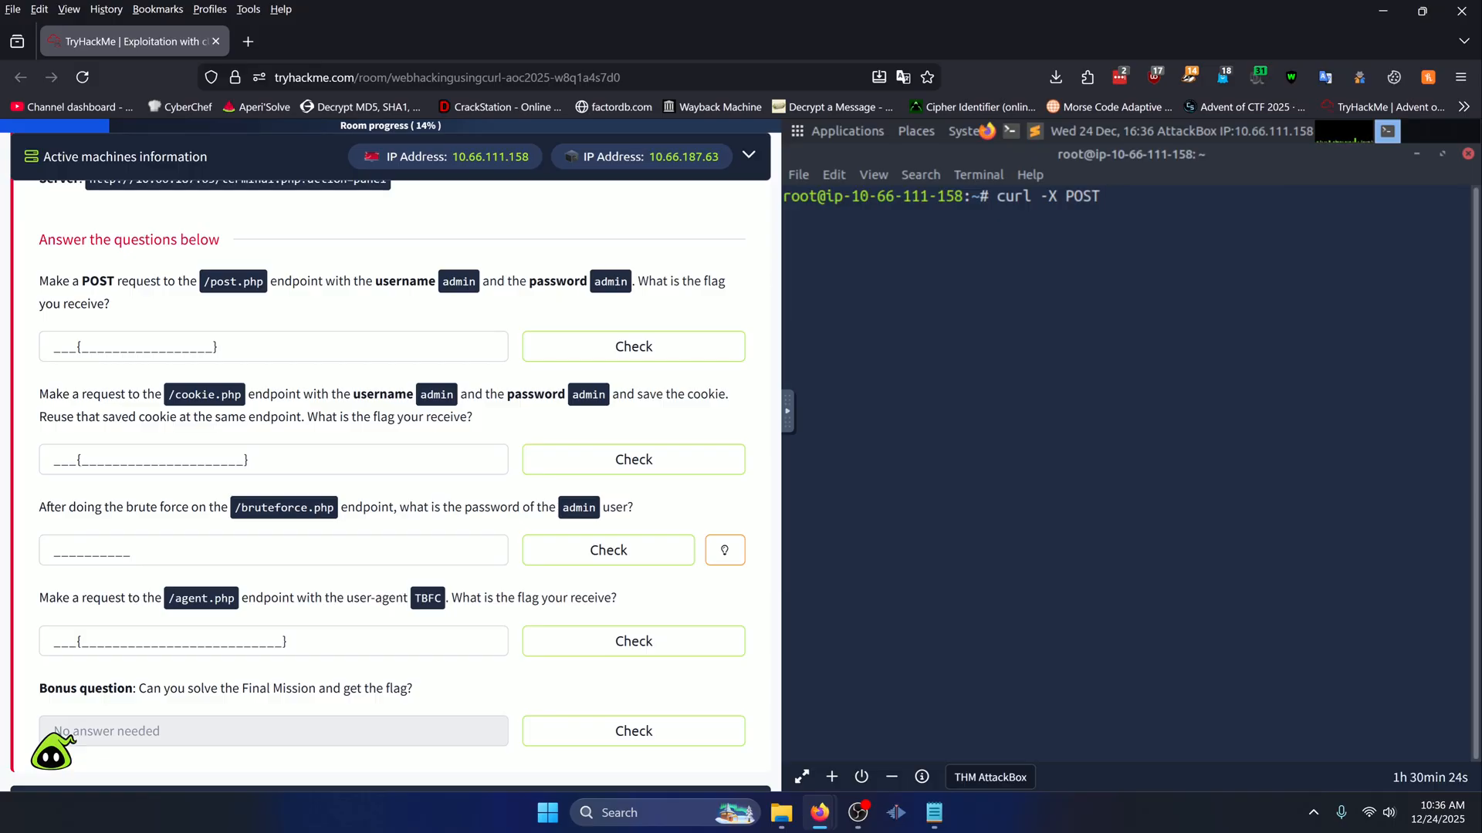
pyautogui.write('-')
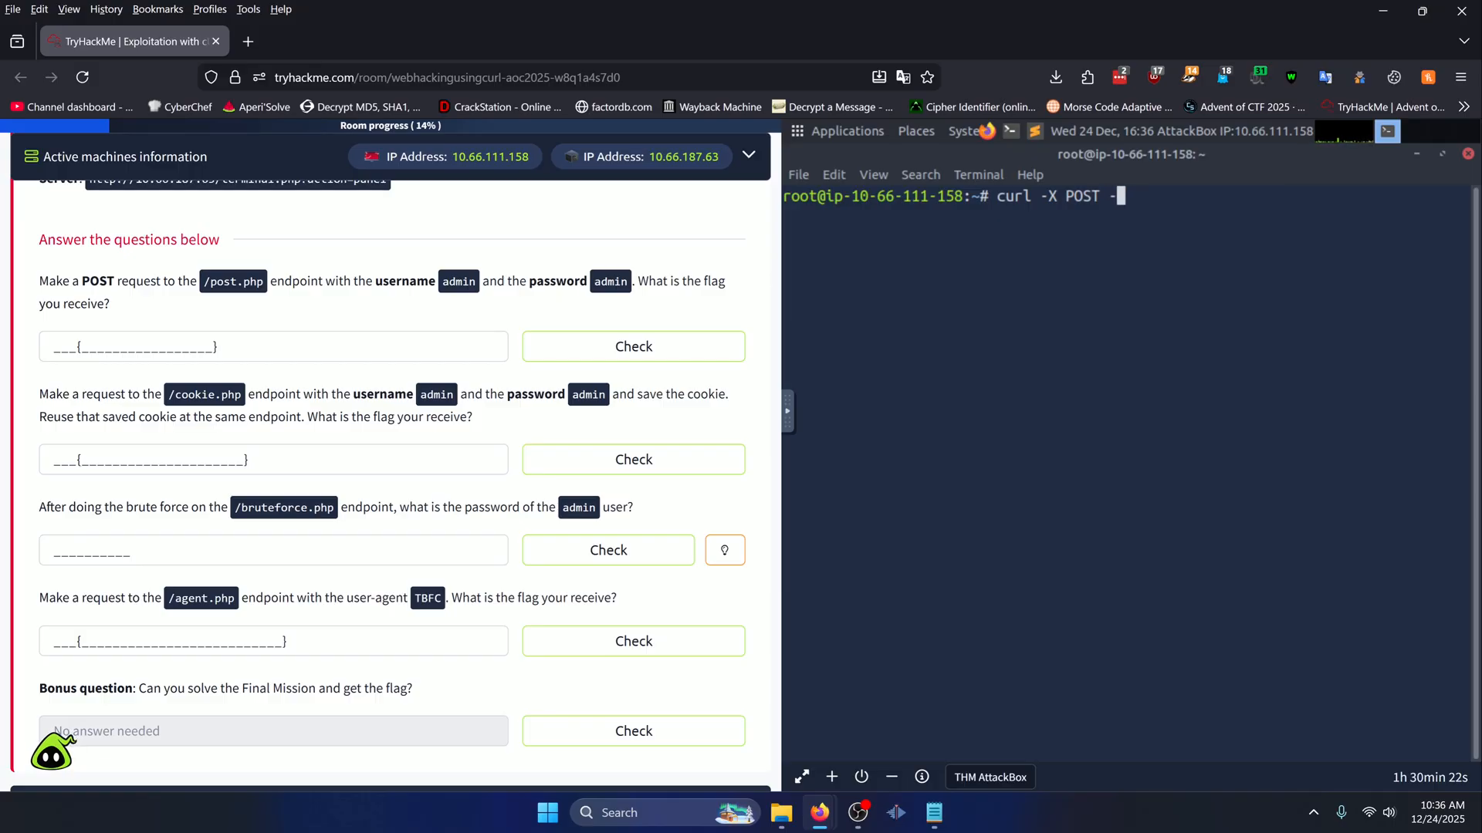
pyautogui.write('d "')
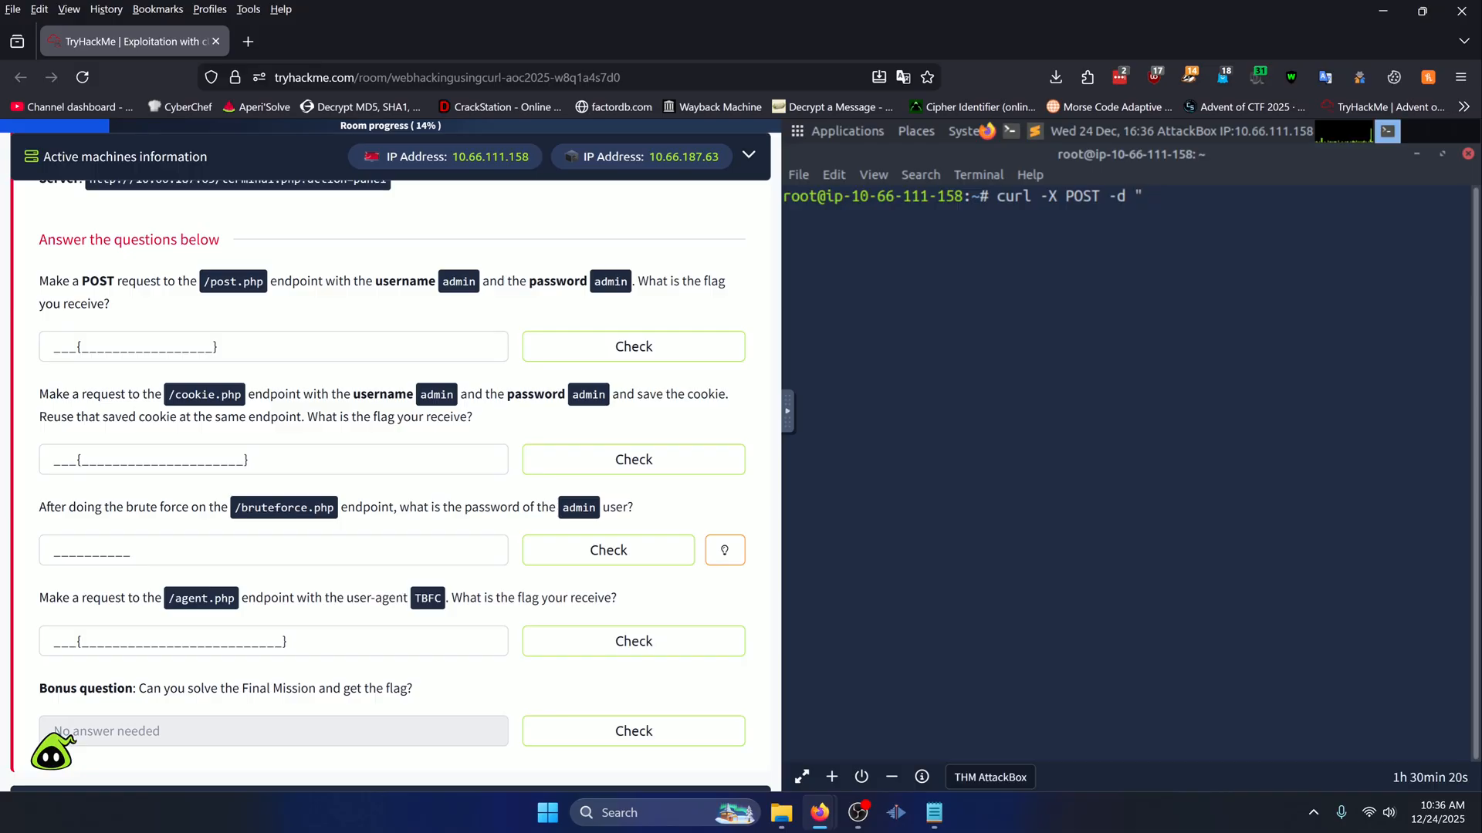
pyautogui.write('username')
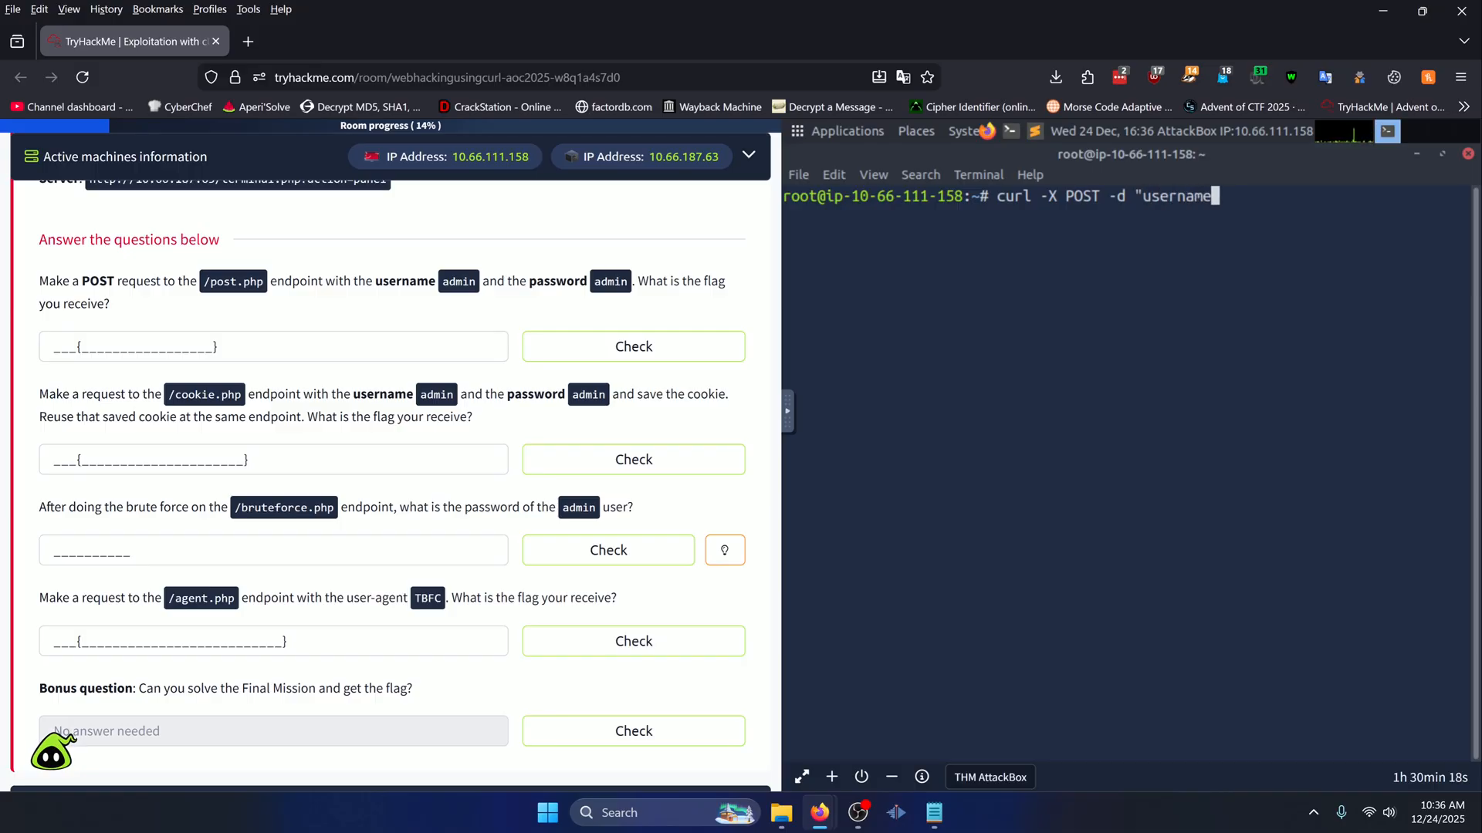
pyautogui.write('=admin')
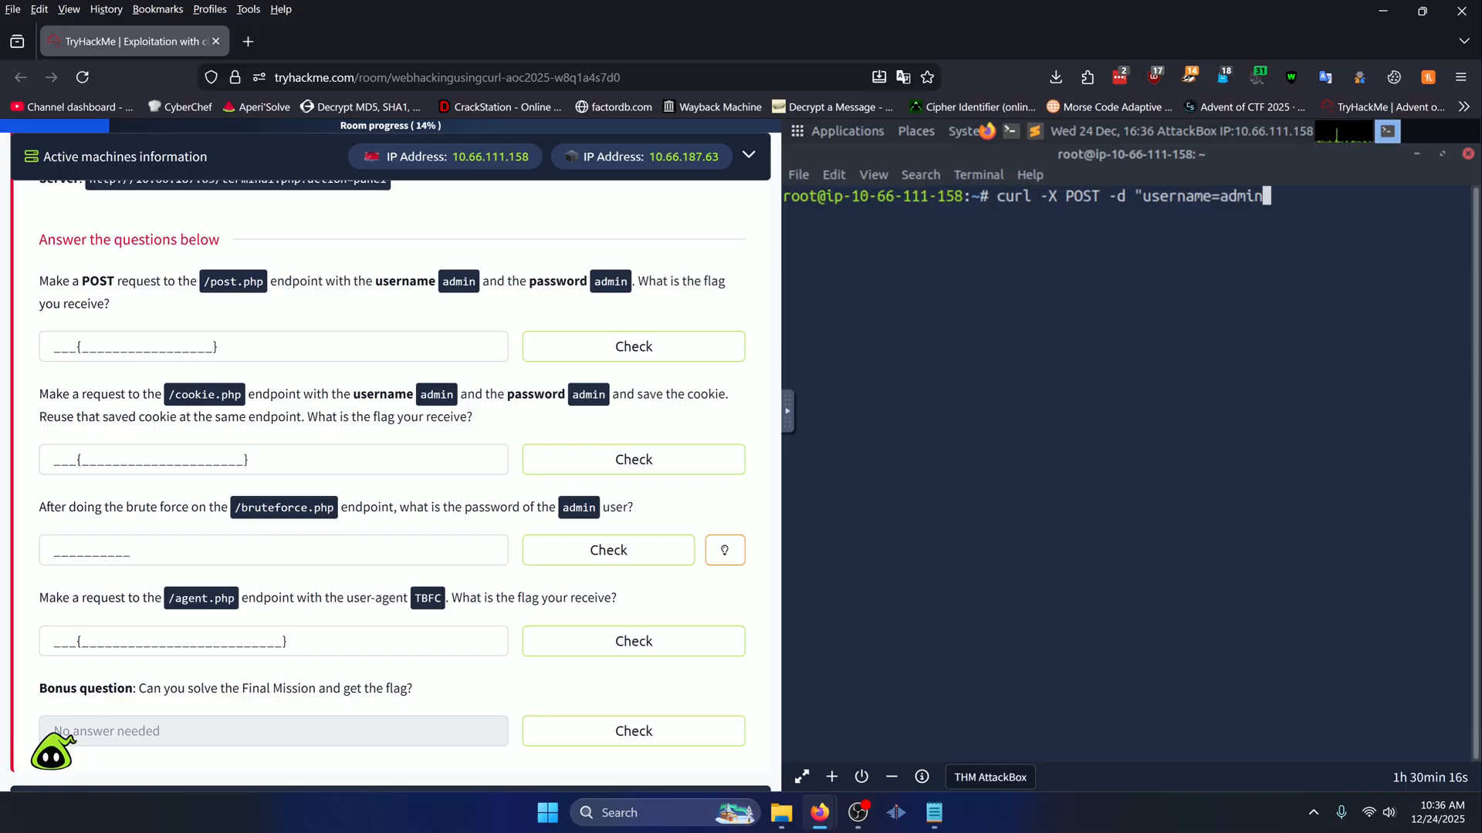
pyautogui.write('&password')
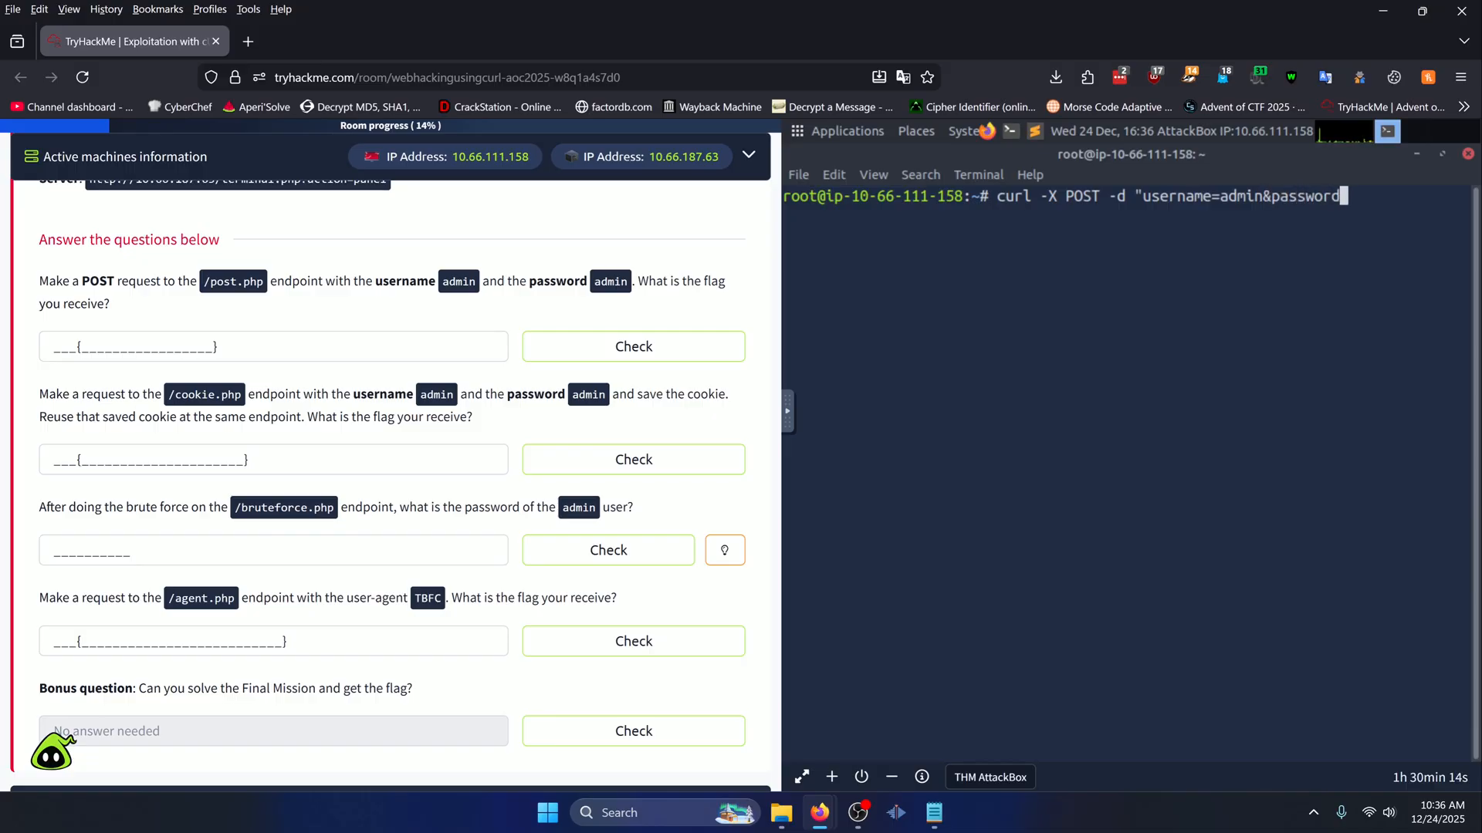
pyautogui.write('=admin" http://10.66.187.')
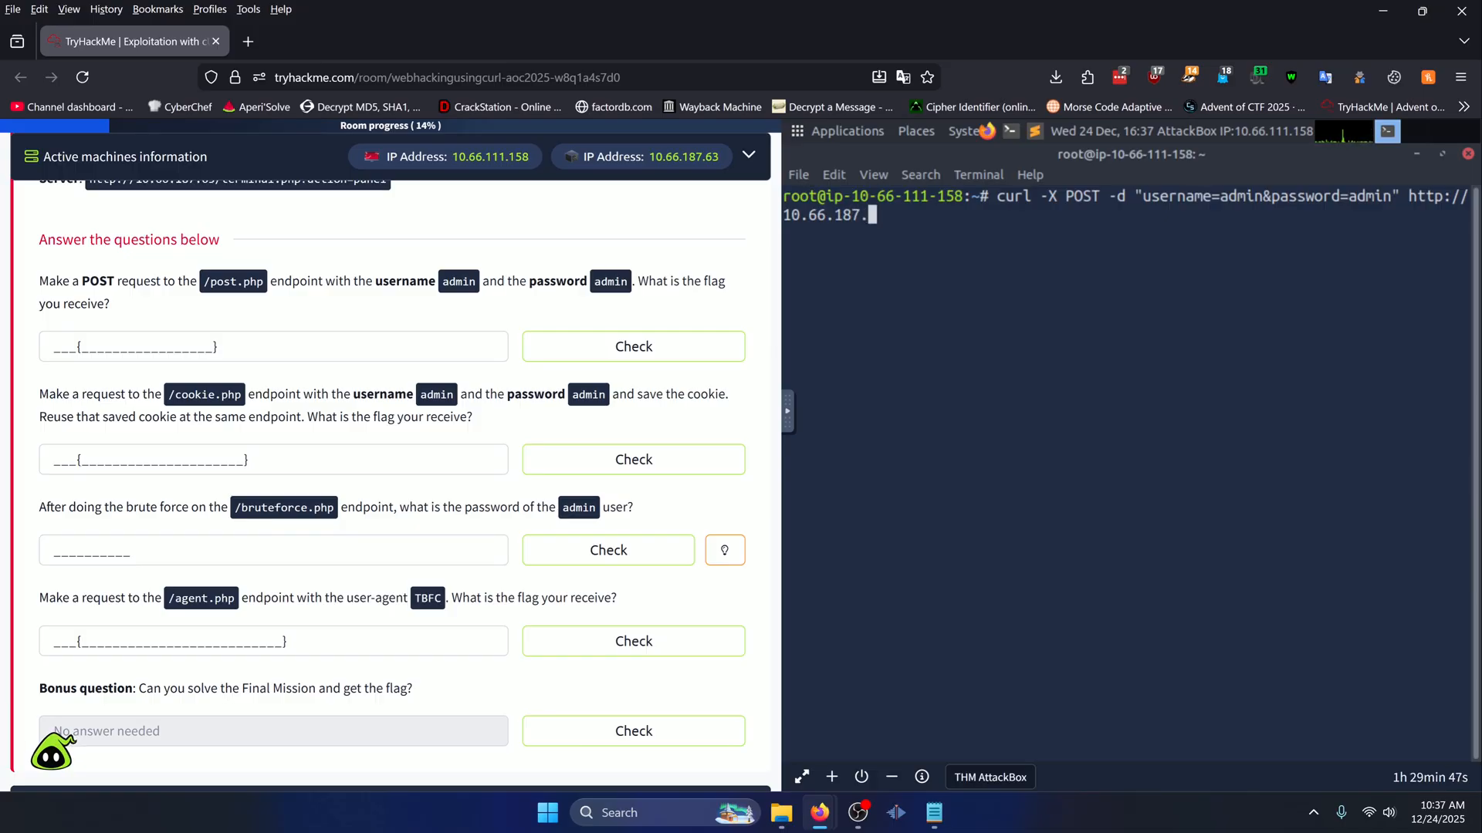
pyautogui.write('63')
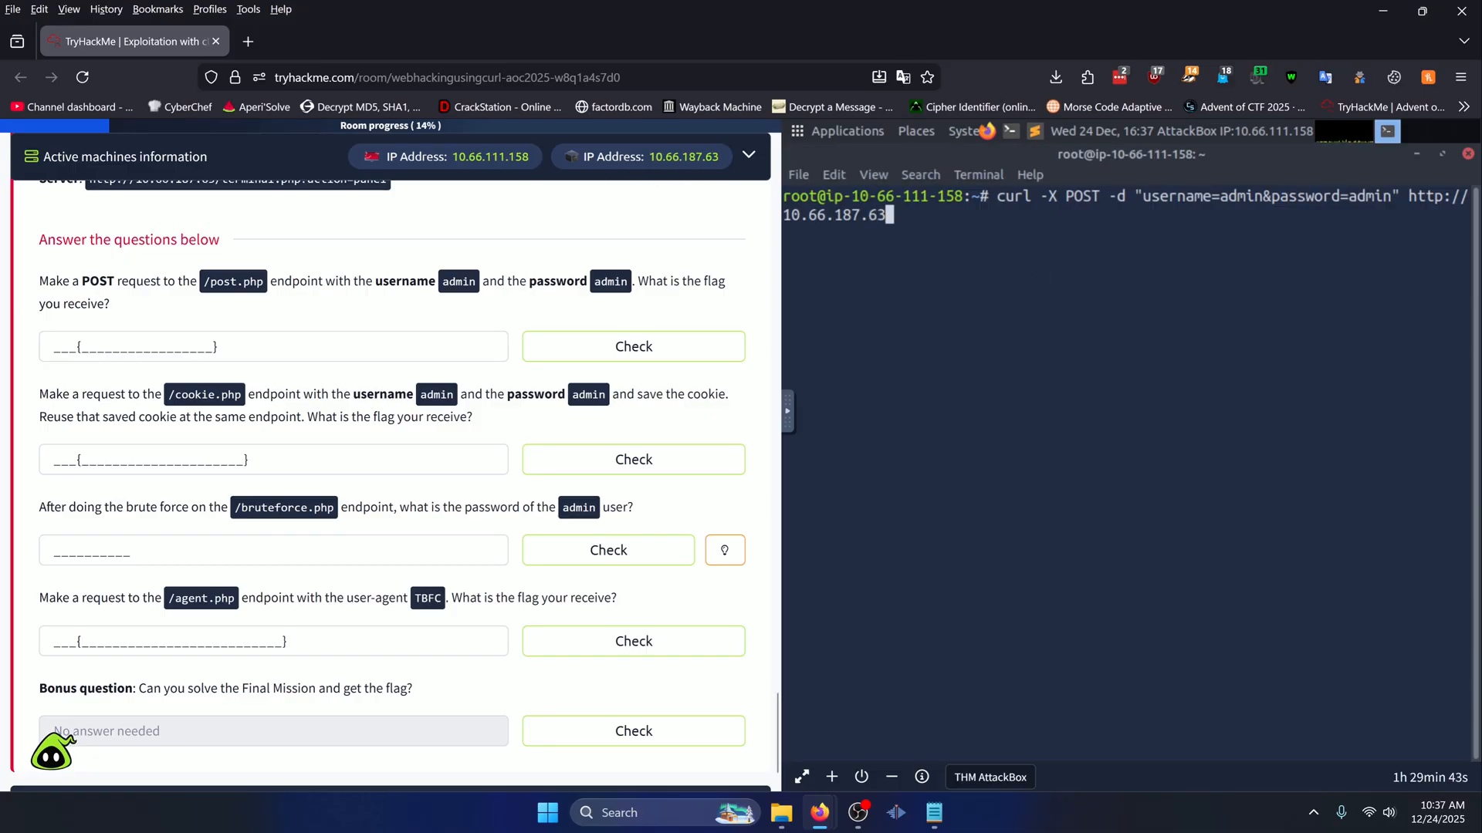
pyautogui.write('/post.t')
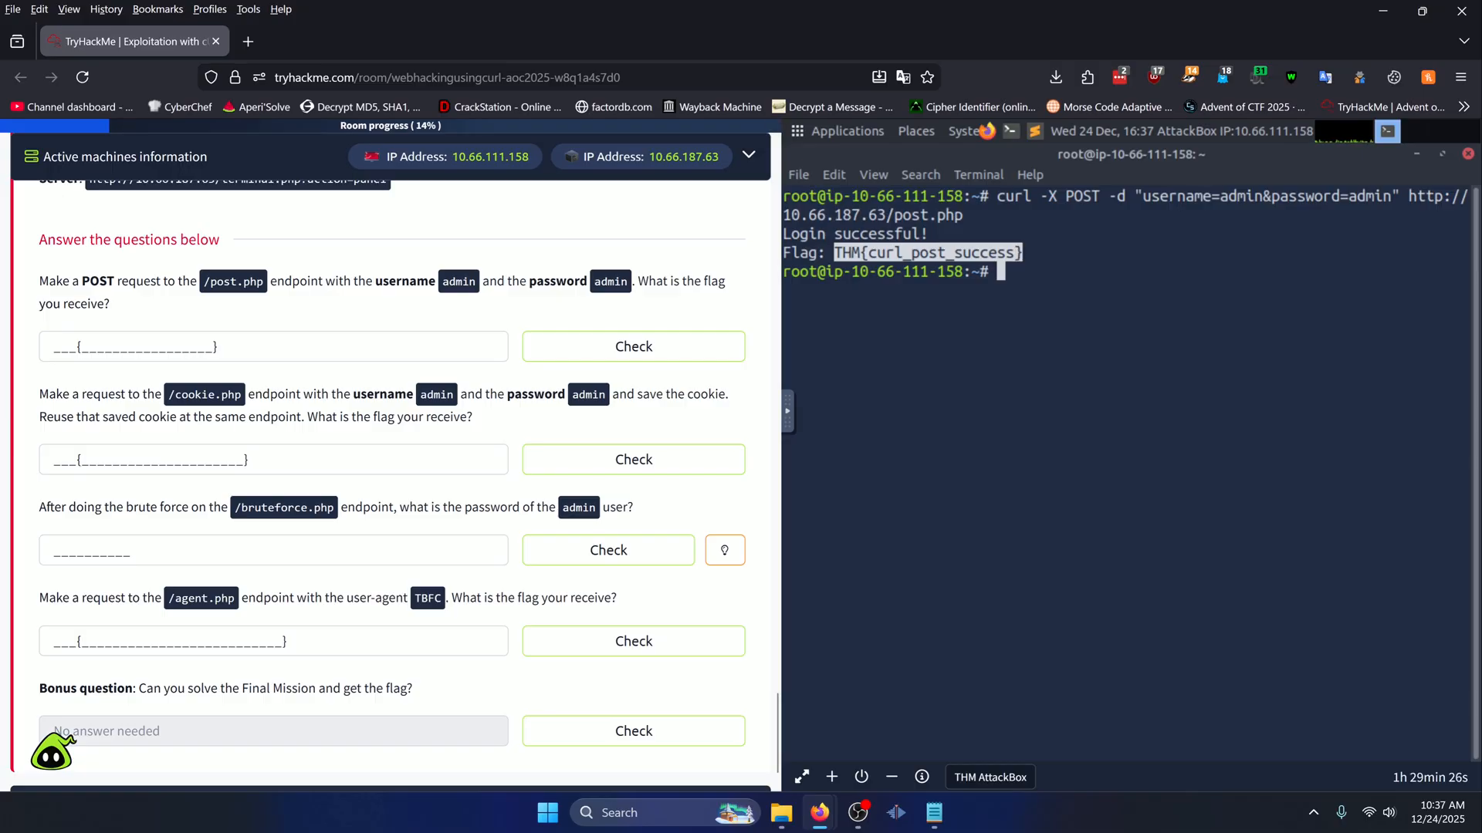
pyautogui.write('THM{curl_post_success}')
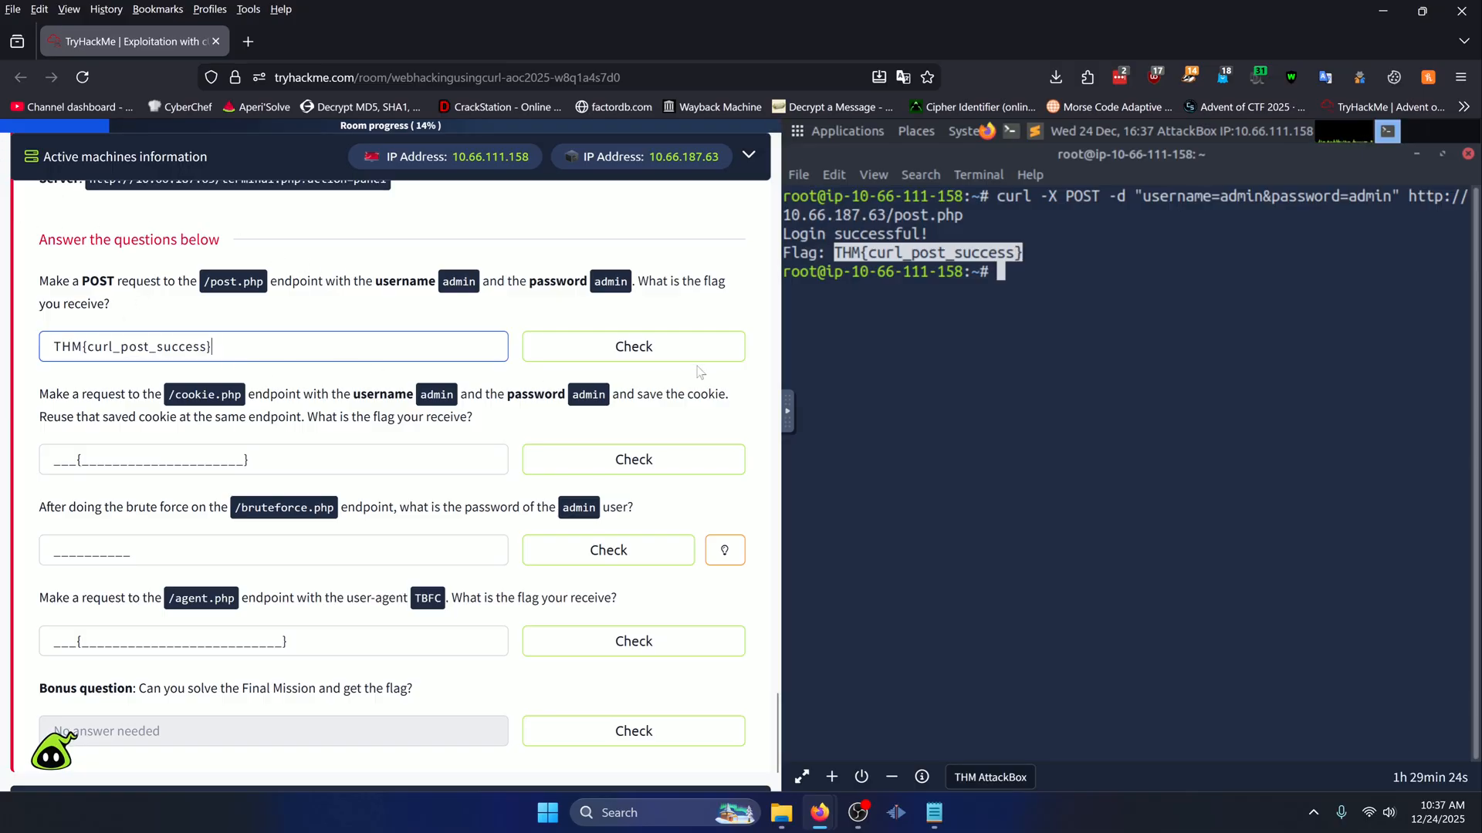
# Submit THM{curl_post_success} as the POST question's answer.
pyautogui.click(632, 346)
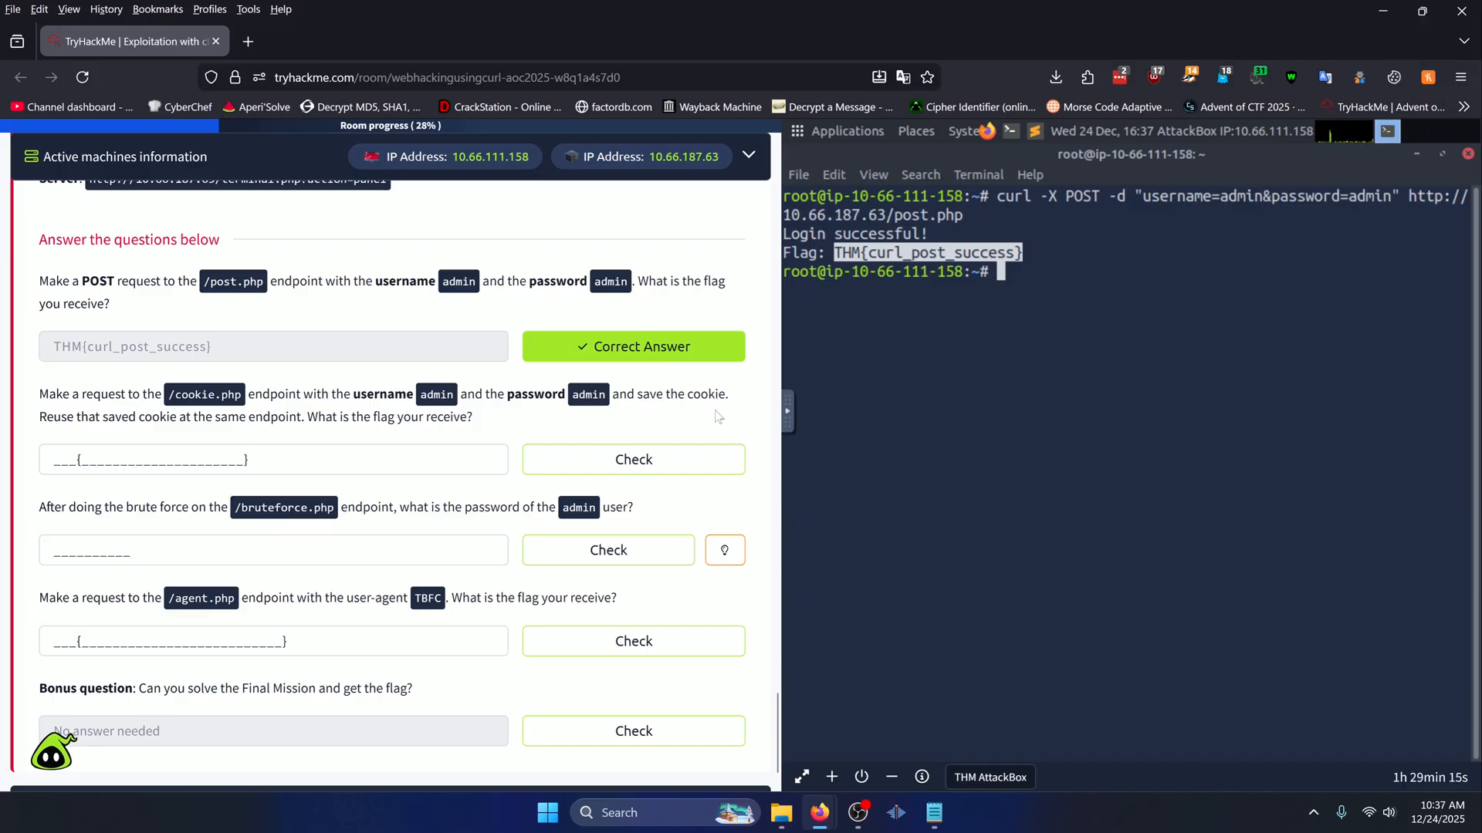
pyautogui.moveTo(213, 435)
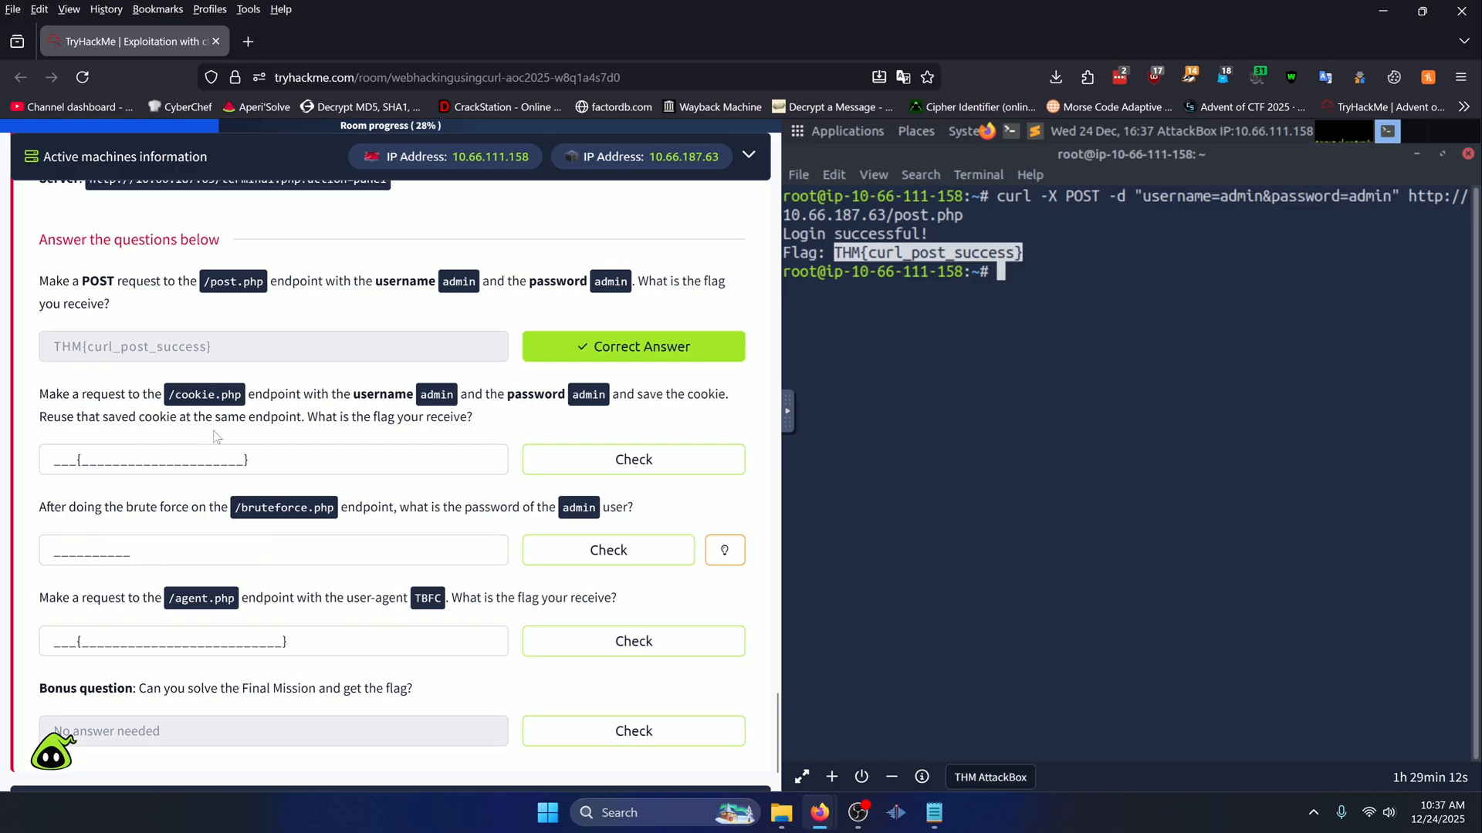
pyautogui.moveTo(424, 442)
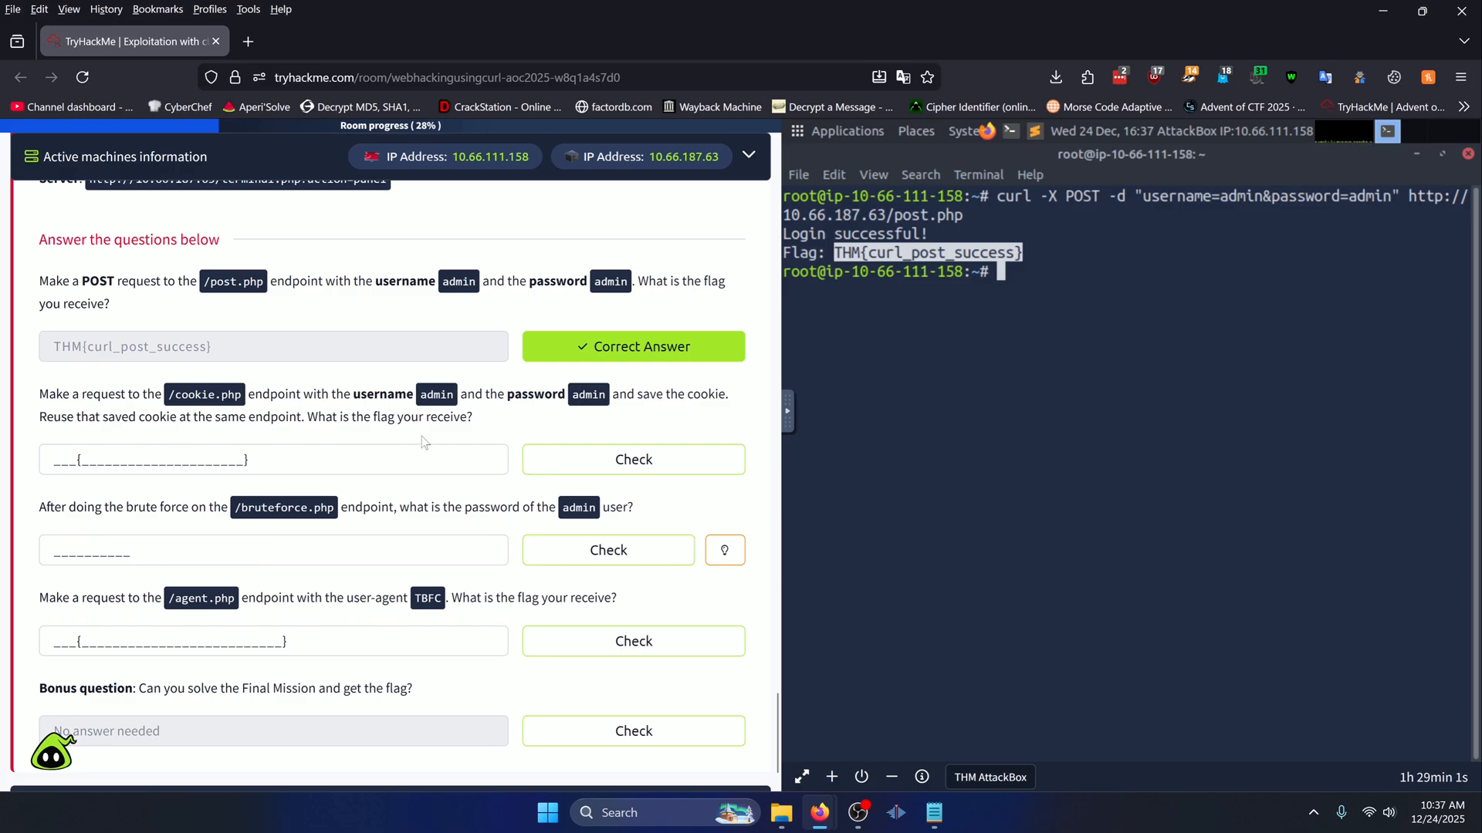
pyautogui.moveTo(1145, 317)
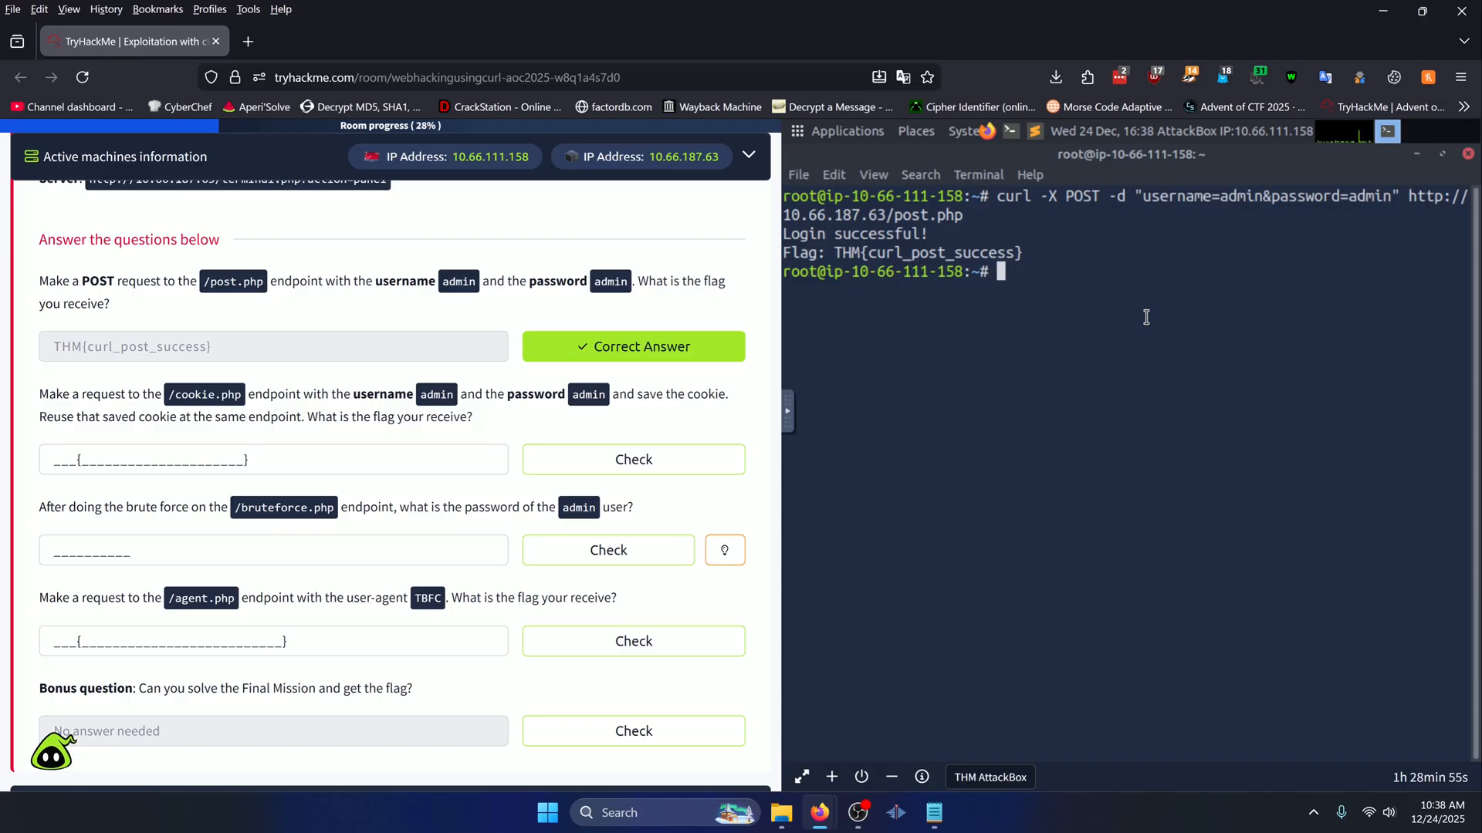
pyautogui.write('curl')
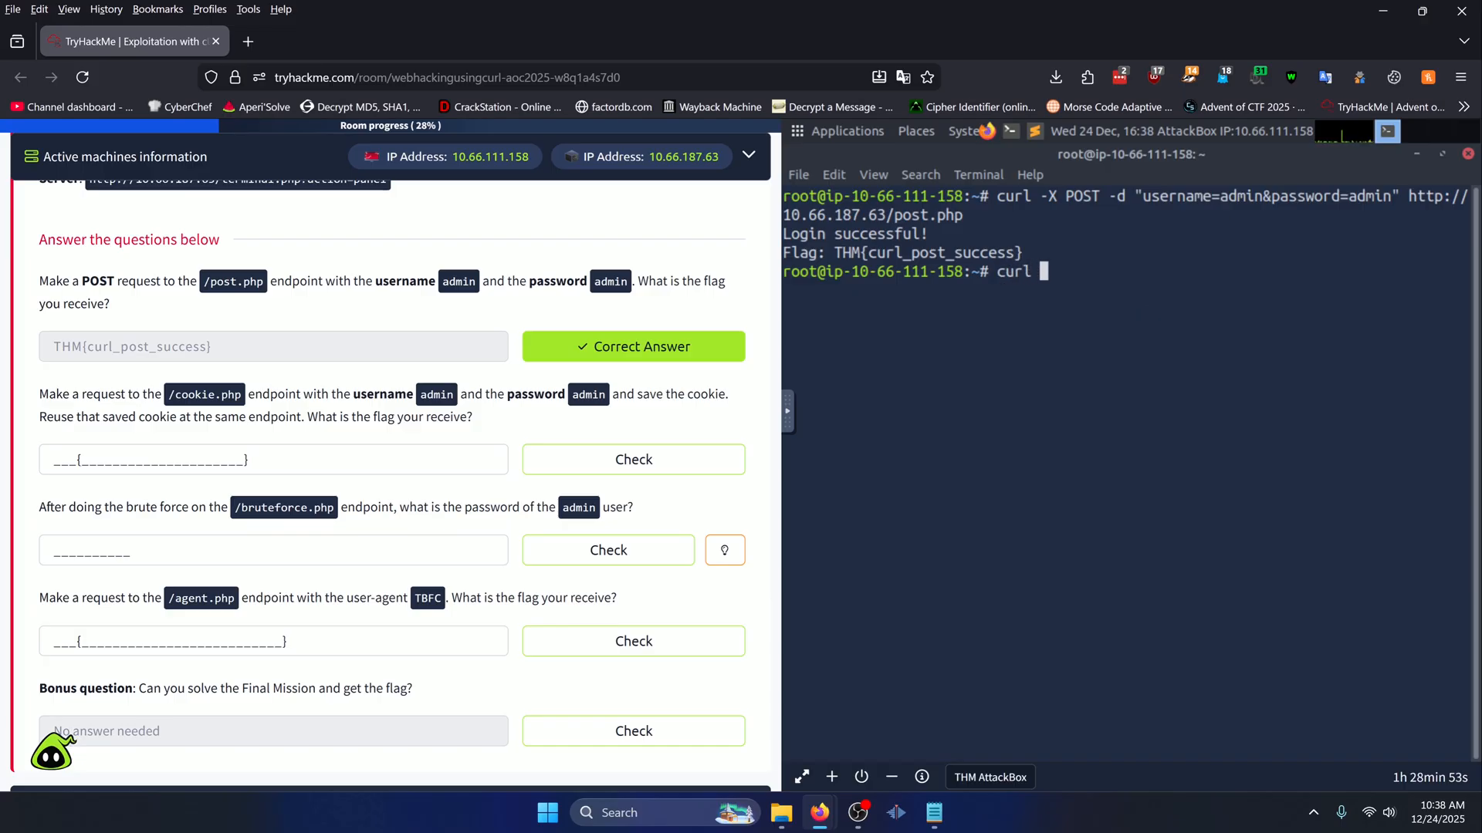
pyautogui.write('-c')
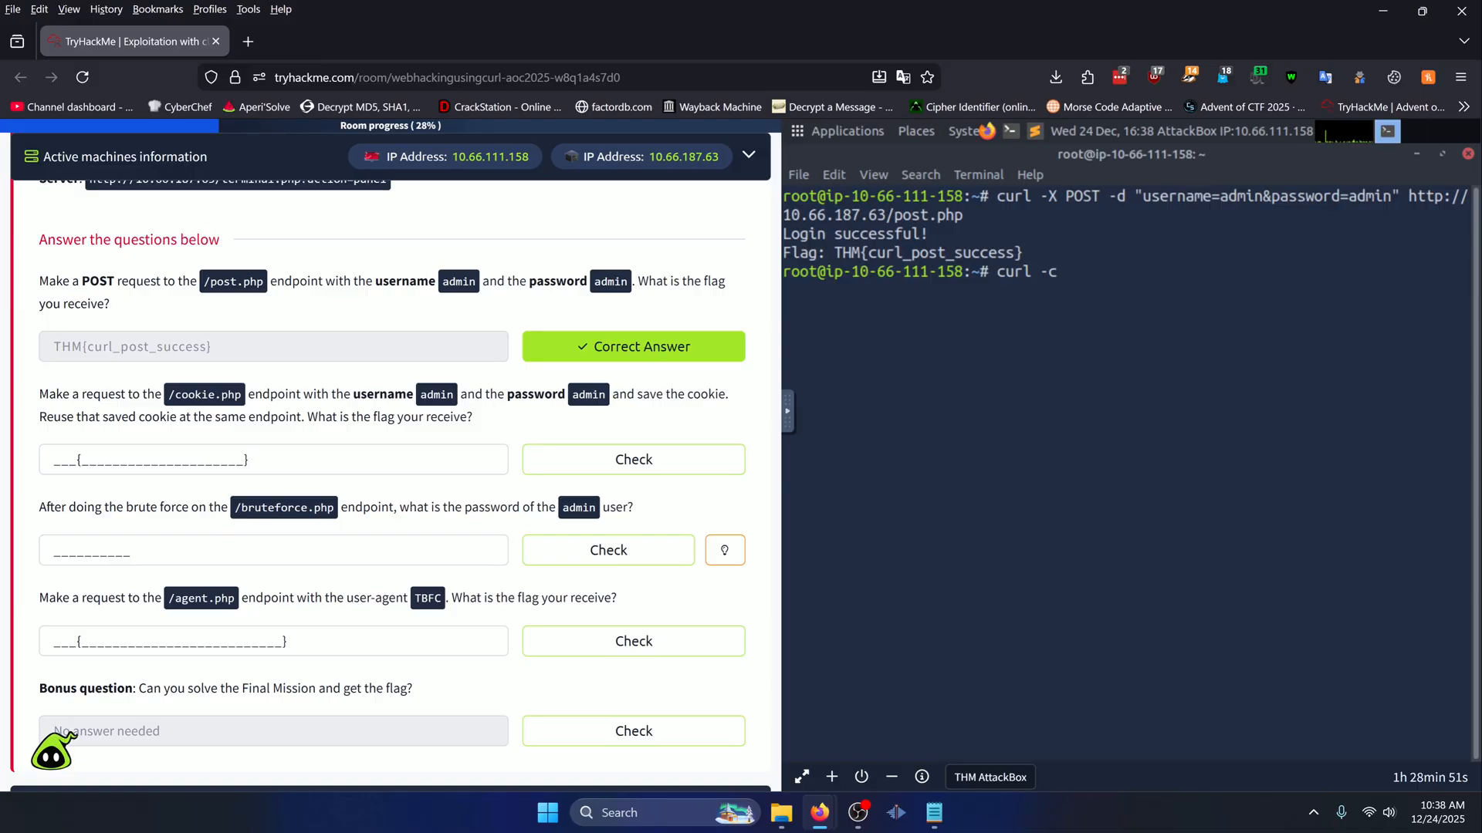
pyautogui.write('cookies.txt')
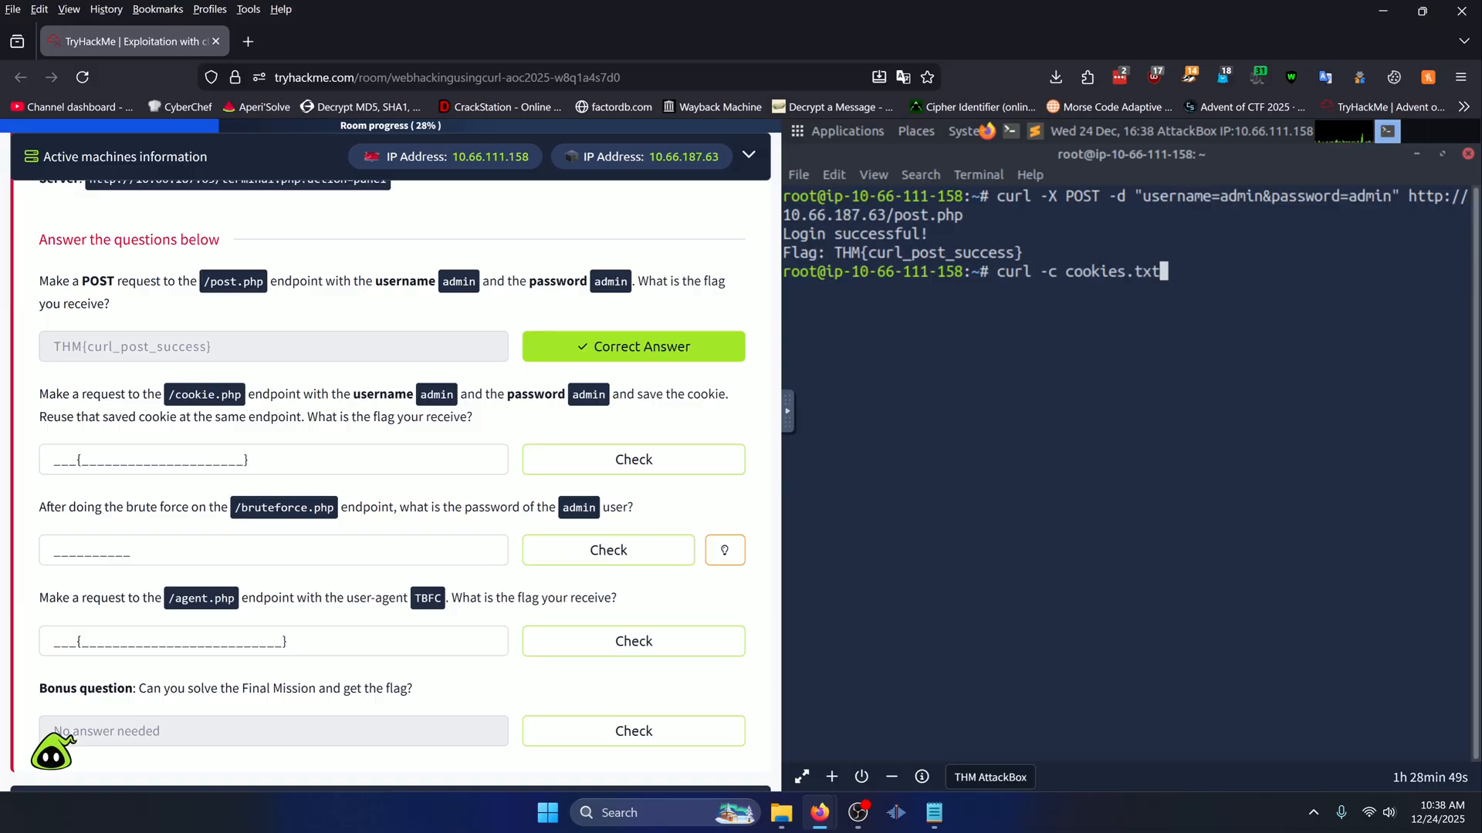
pyautogui.write('-d')
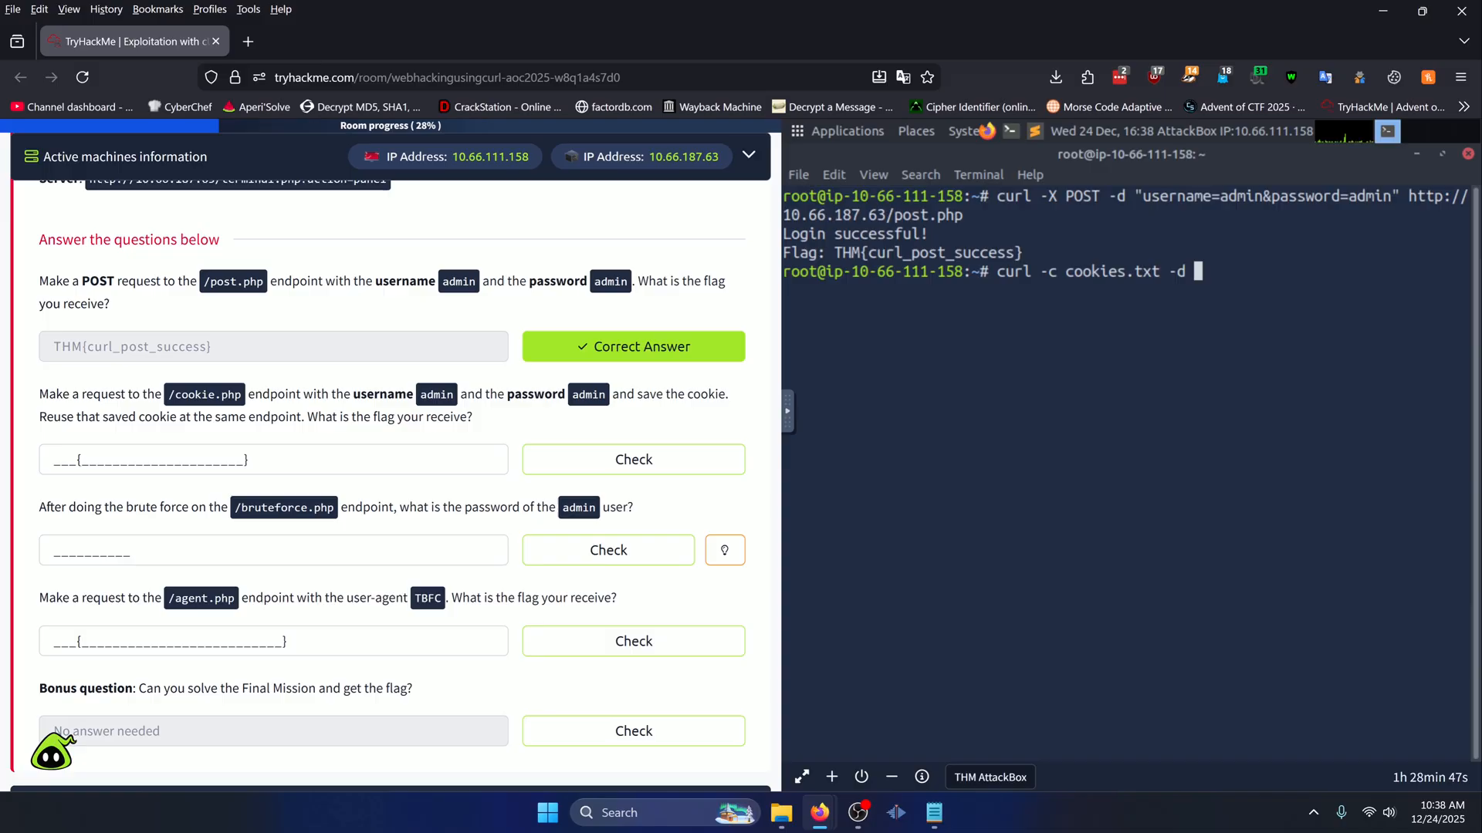
pyautogui.write('"usern')
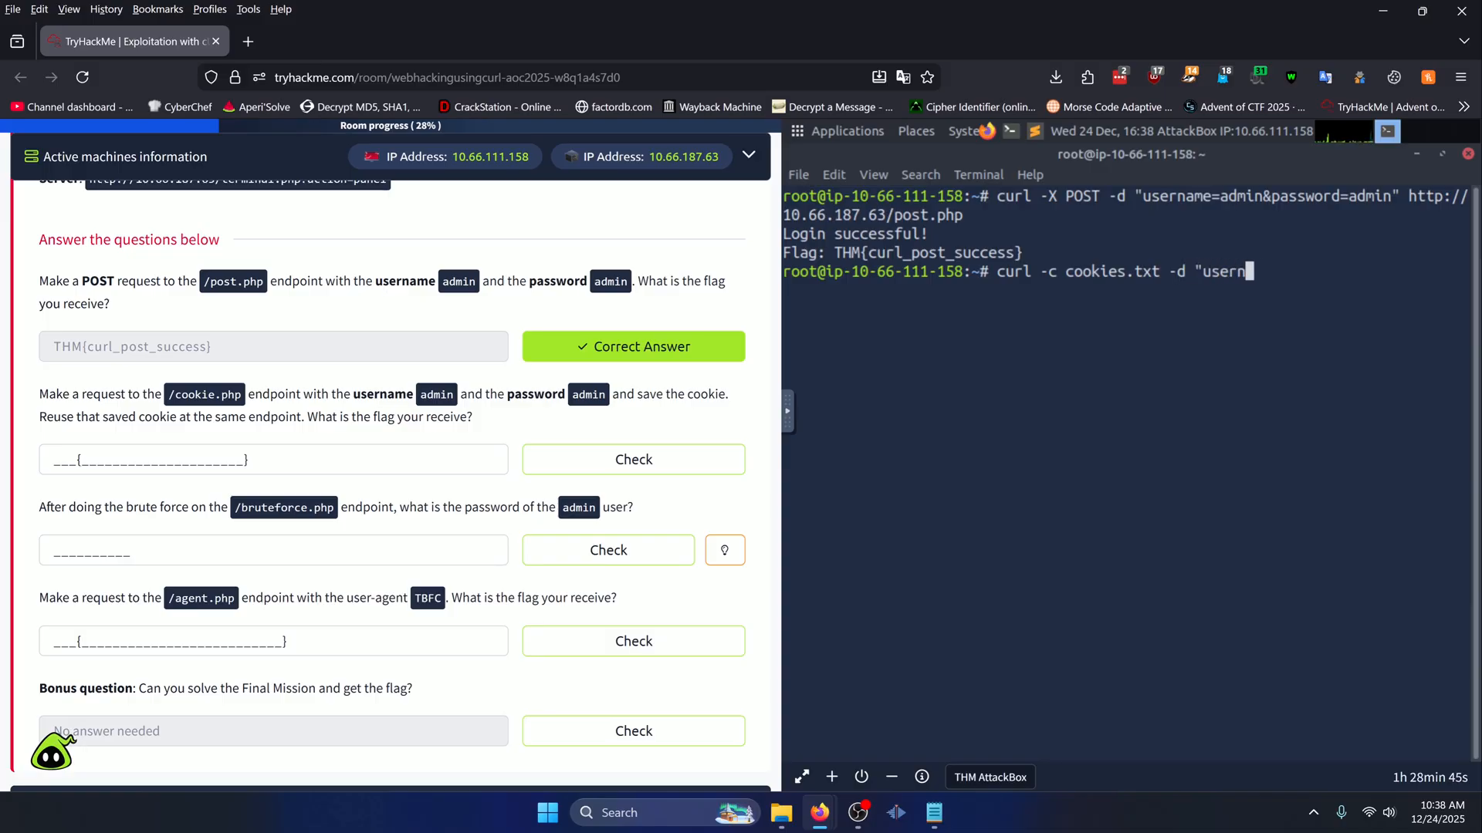
pyautogui.write('ame=admin')
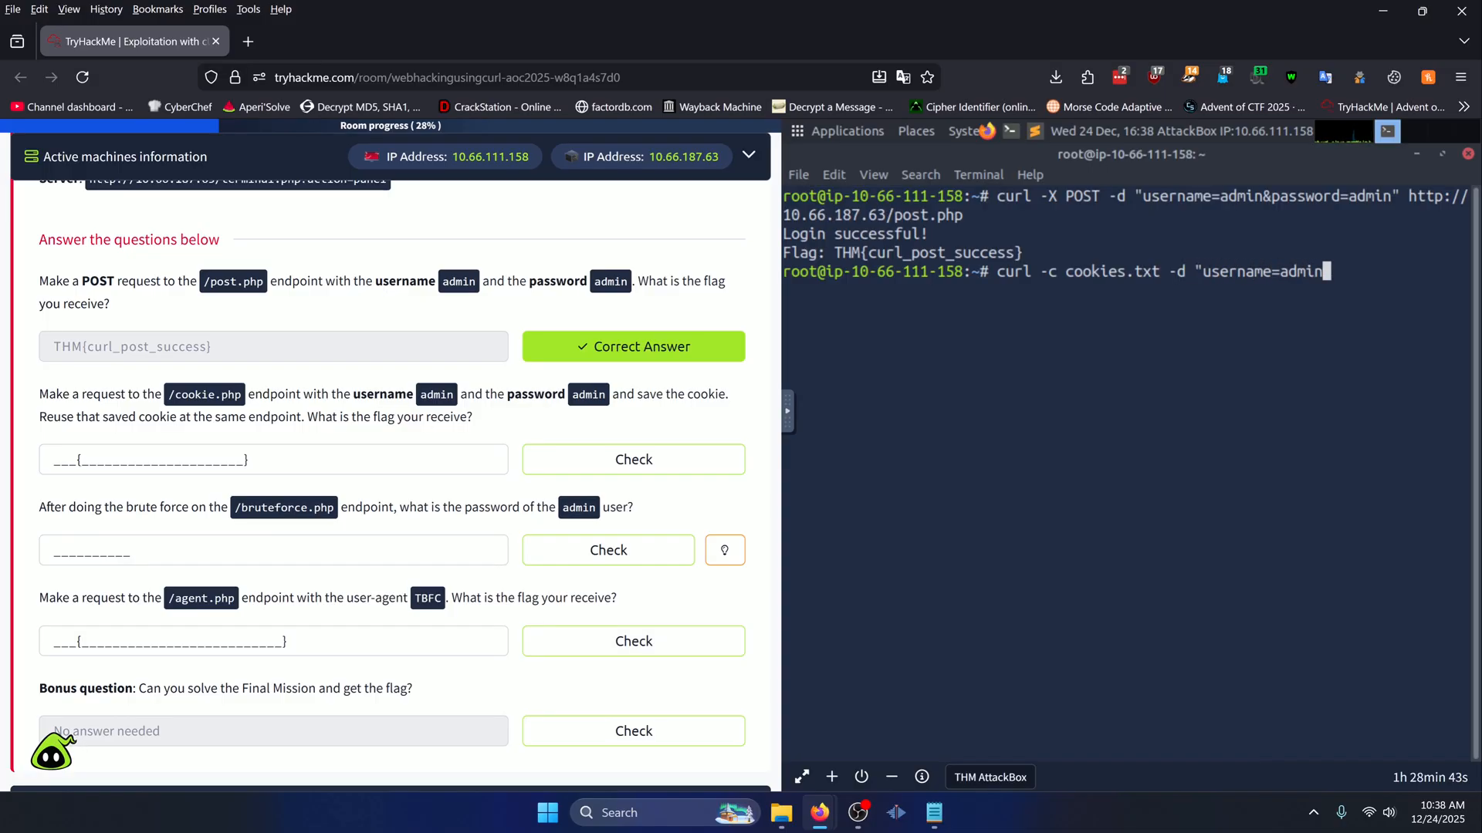
pyautogui.write('&password=')
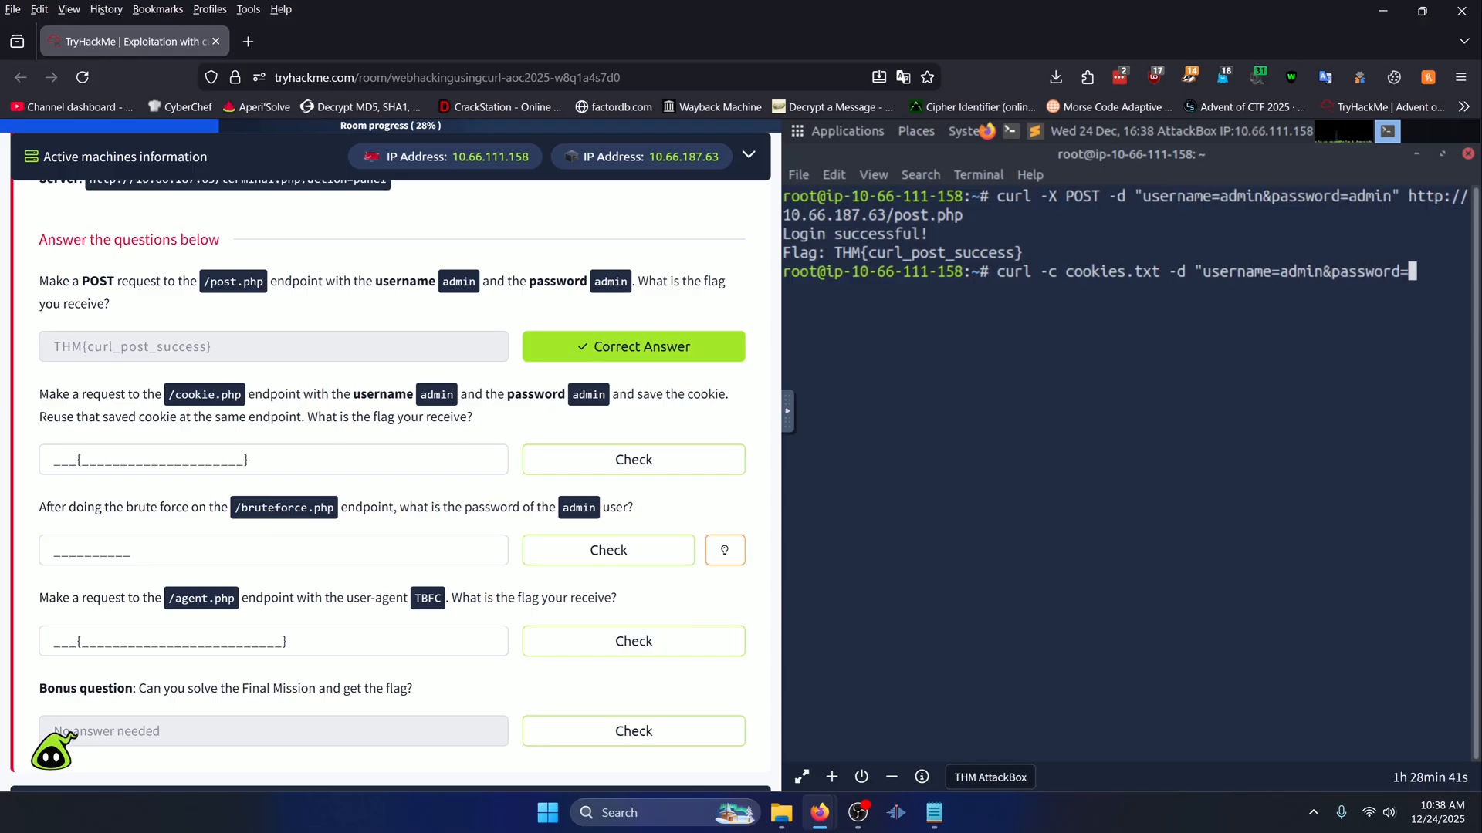
pyautogui.write('admin" http://10.')
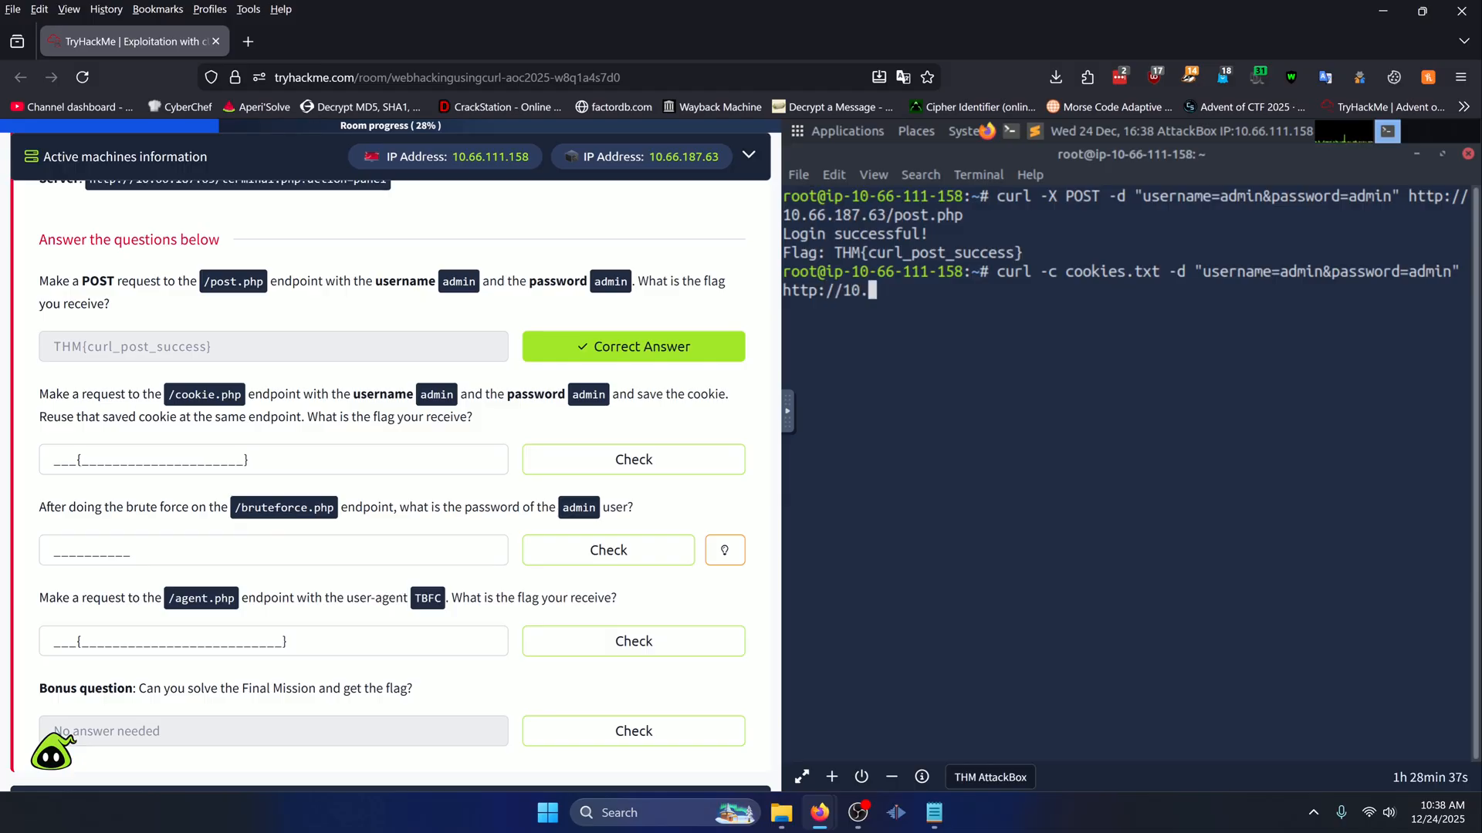
pyautogui.write('66.187')
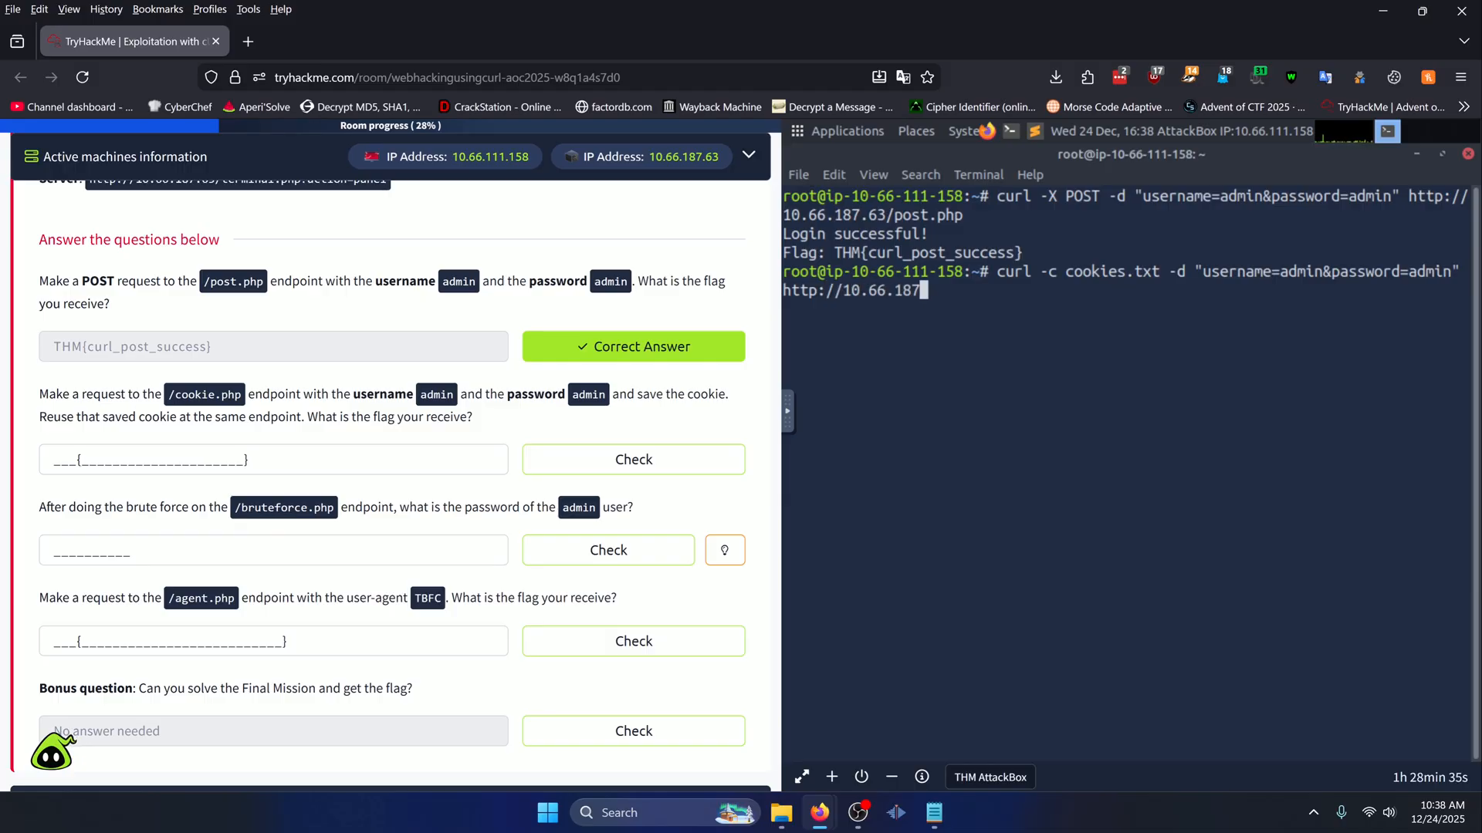
pyautogui.write('6')
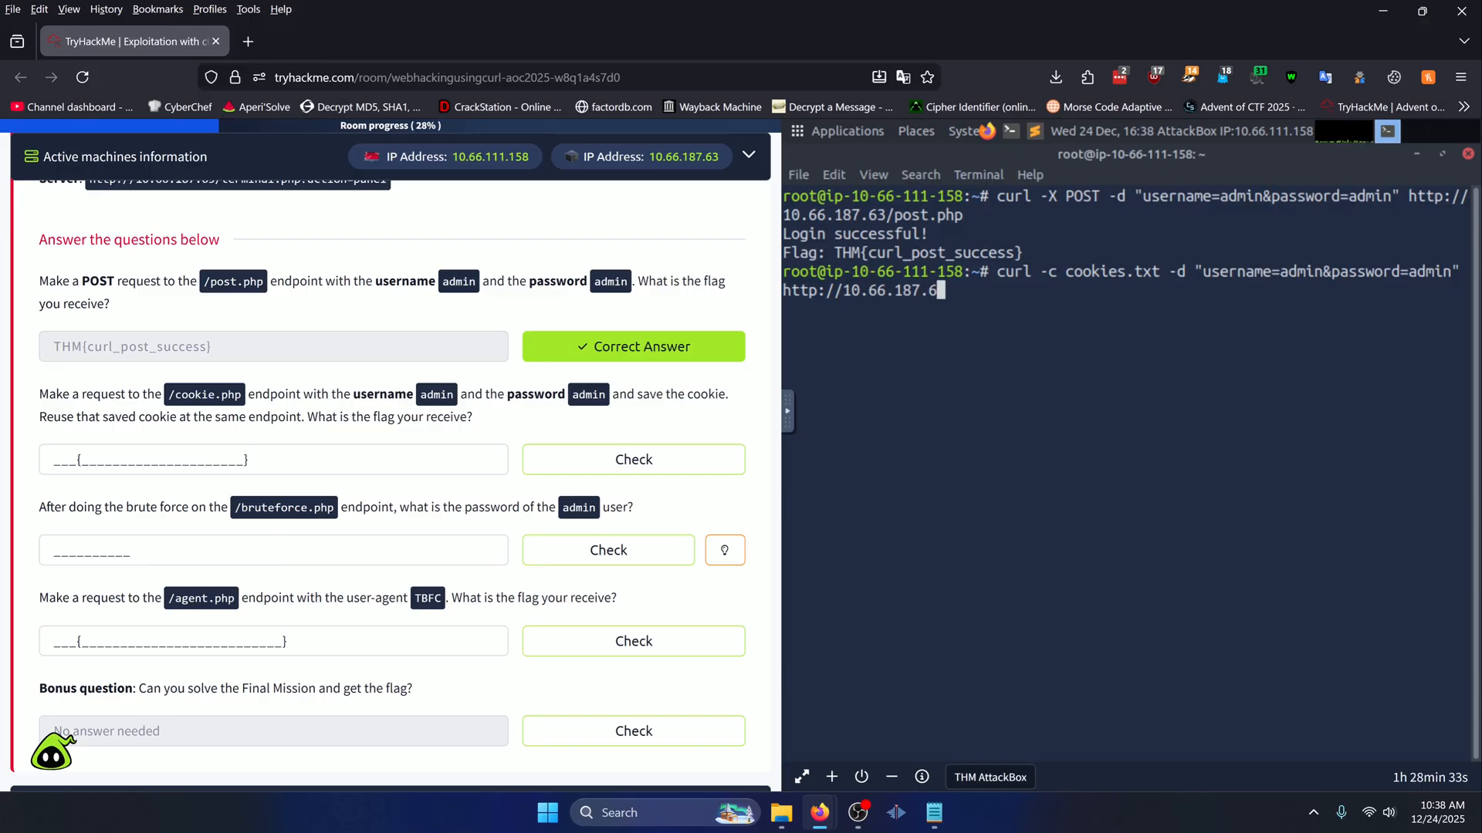
pyautogui.write('/cookie.php')
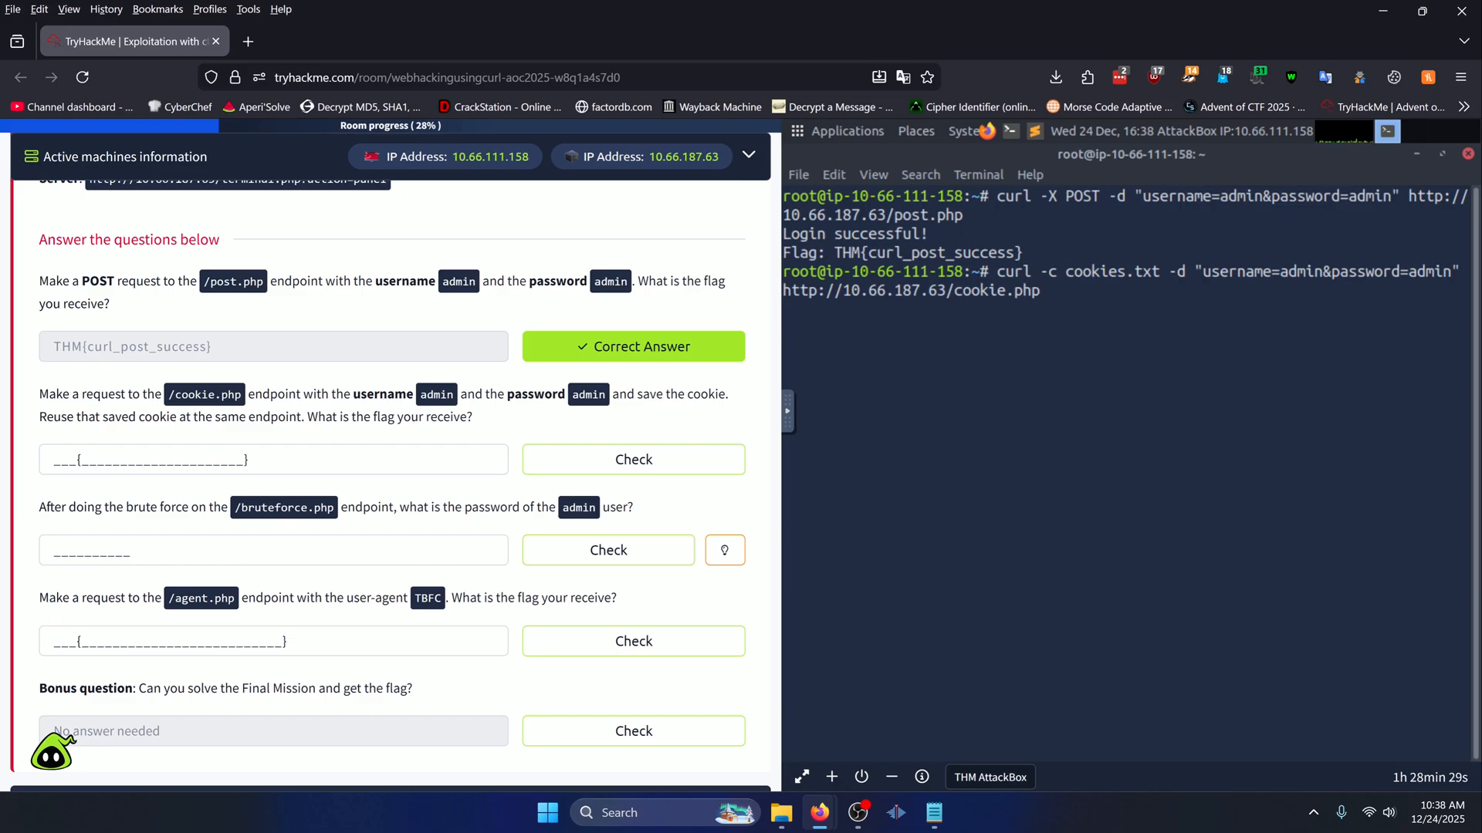
pyautogui.press('Return')
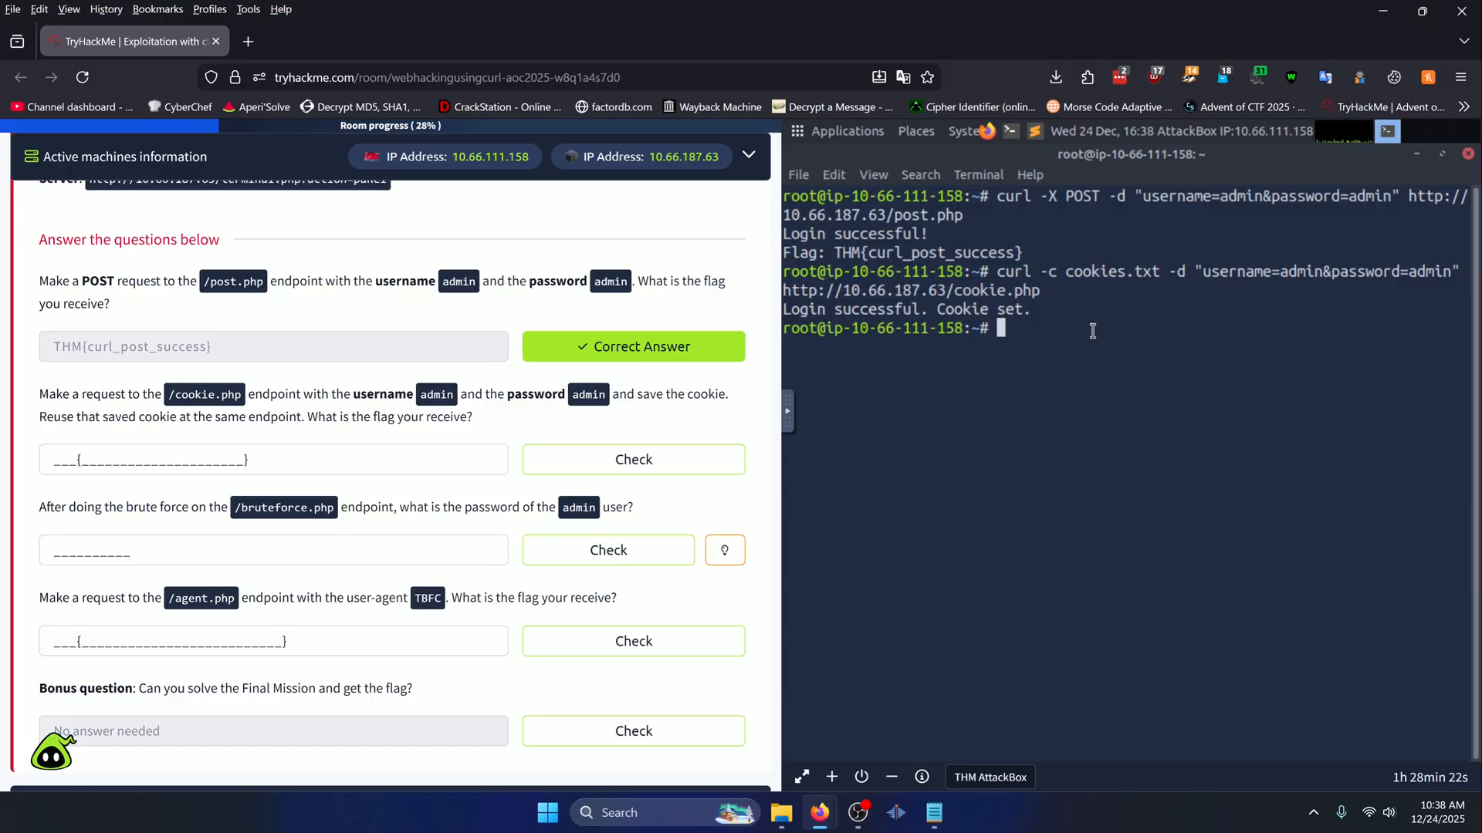
# Request /cookie.php with the saved cookie and submit THM{session_cookie_master}.
pyautogui.write('curl -b cookies.tx')
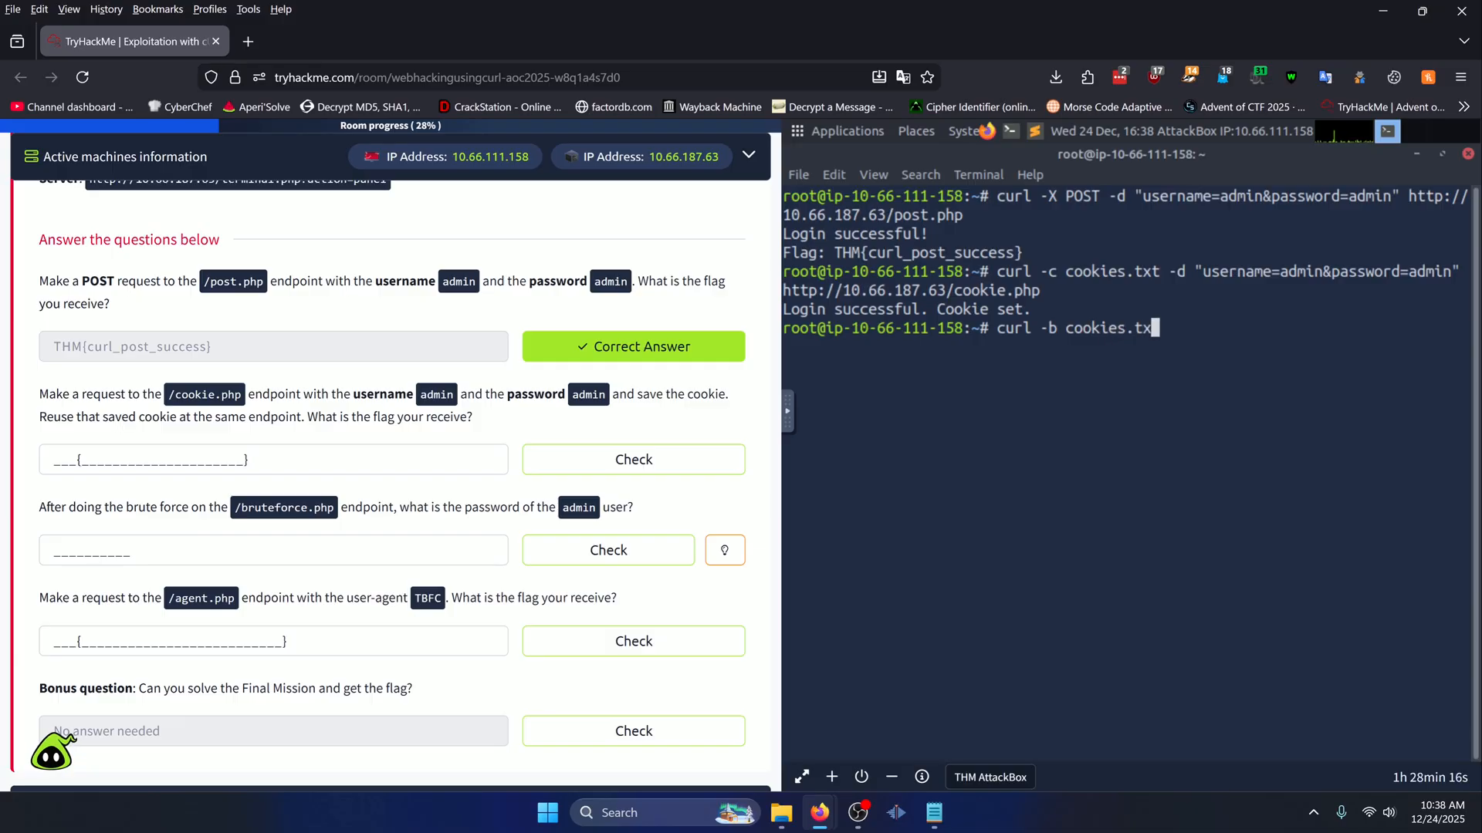
pyautogui.write('http:')
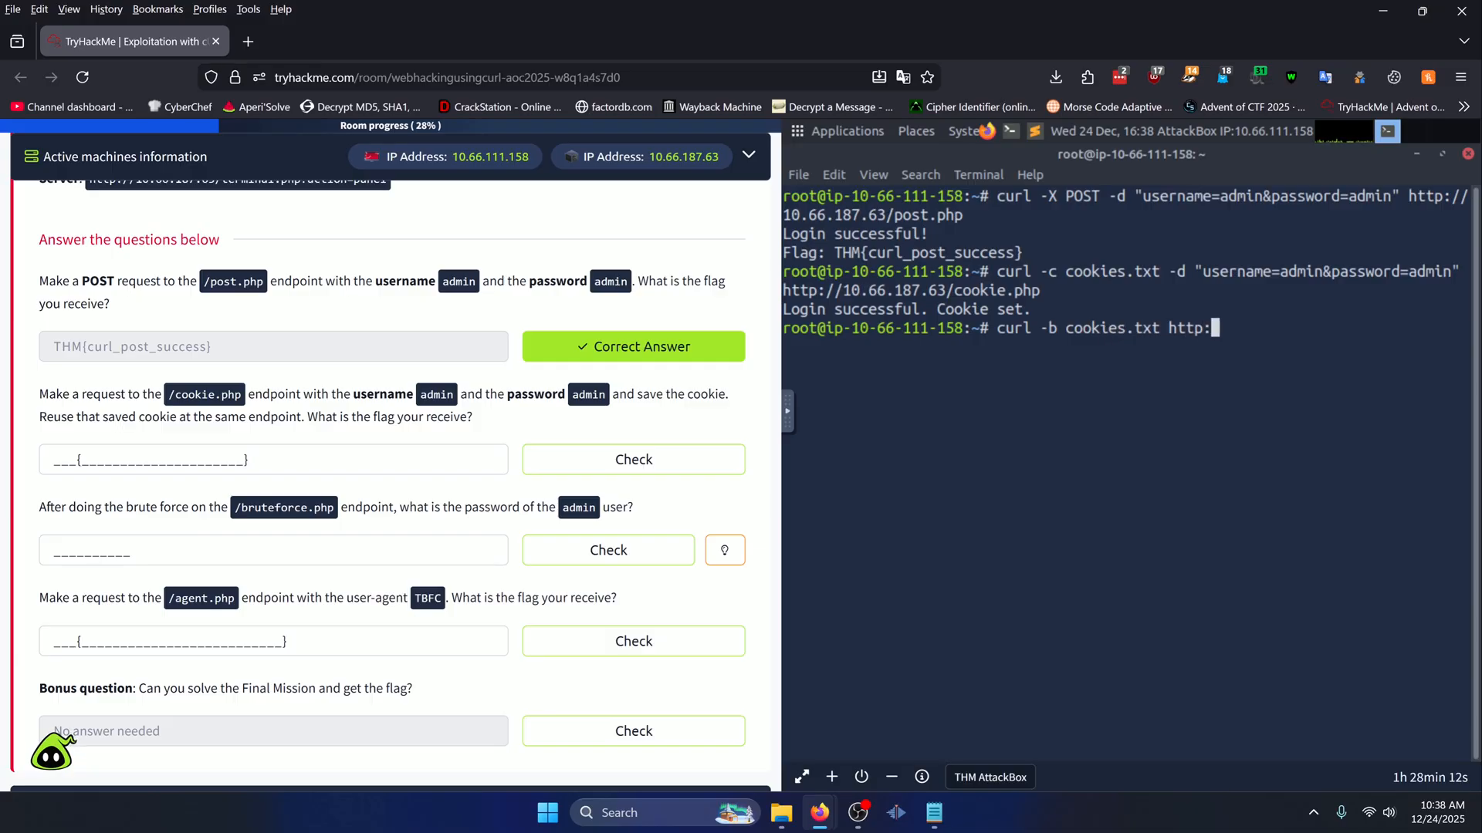
pyautogui.write('//10.66.187.6')
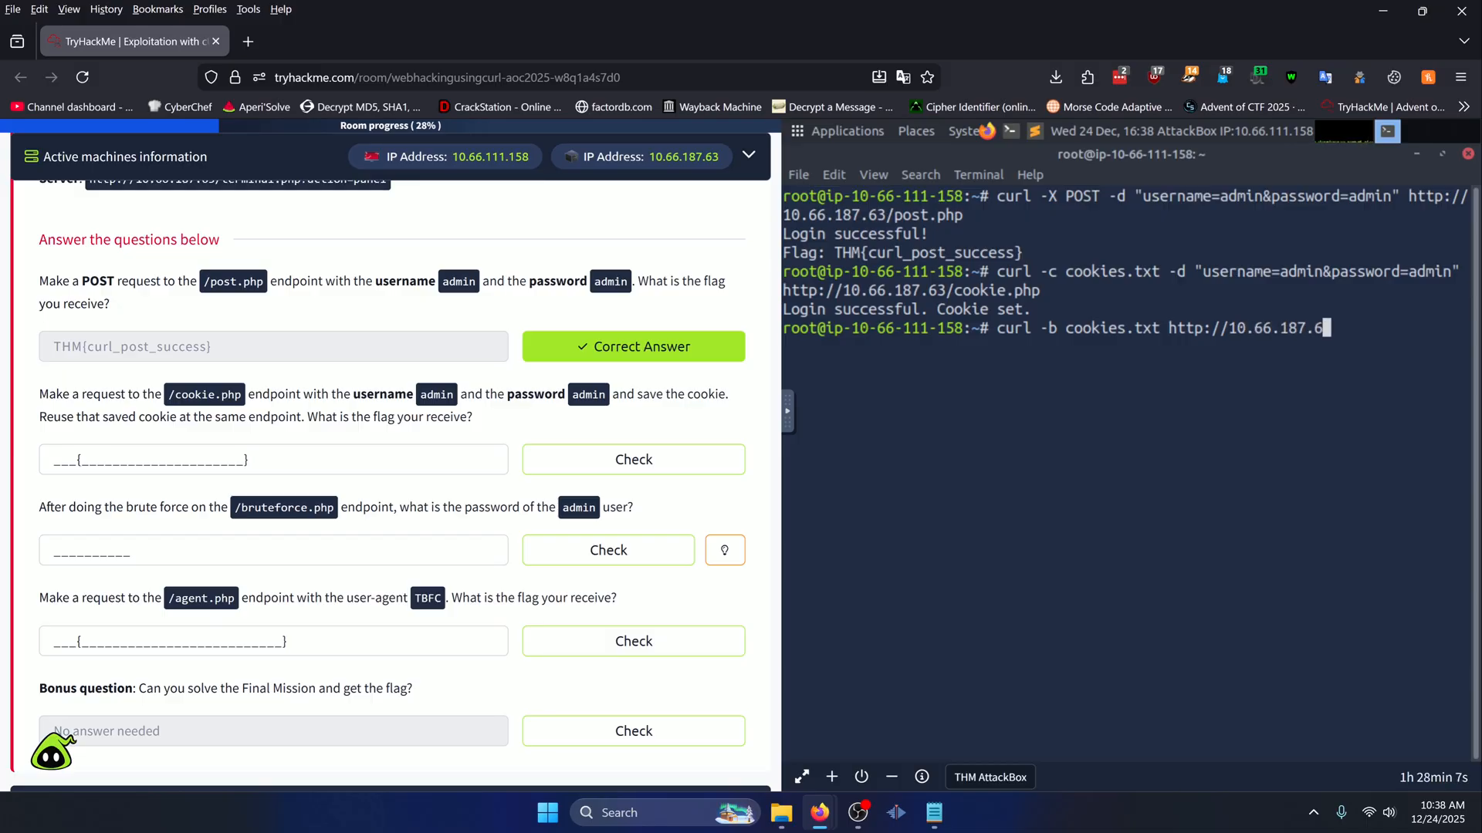
pyautogui.write('3/cookie.php')
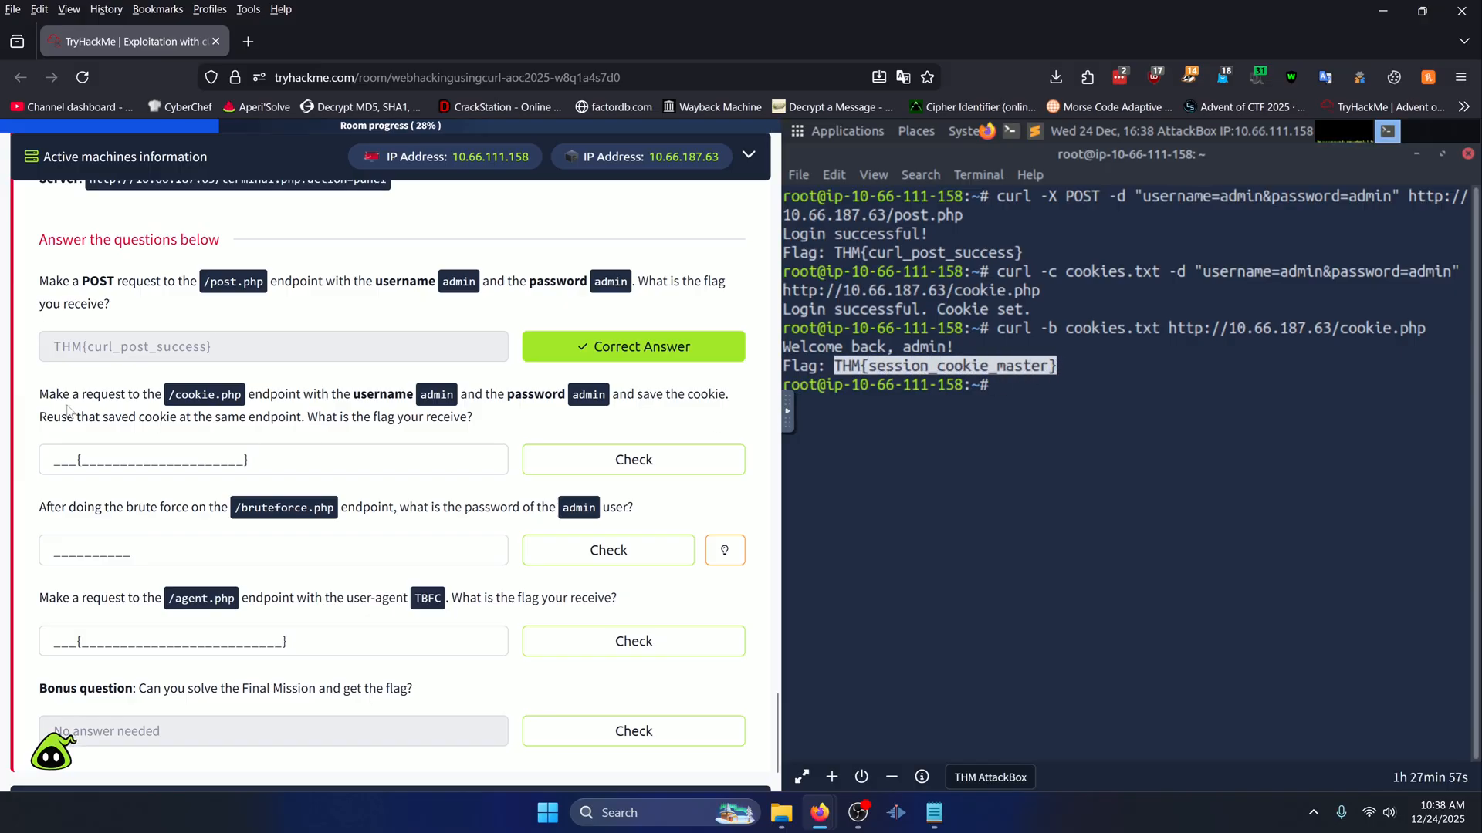
pyautogui.write('THM{session_cookie_master}')
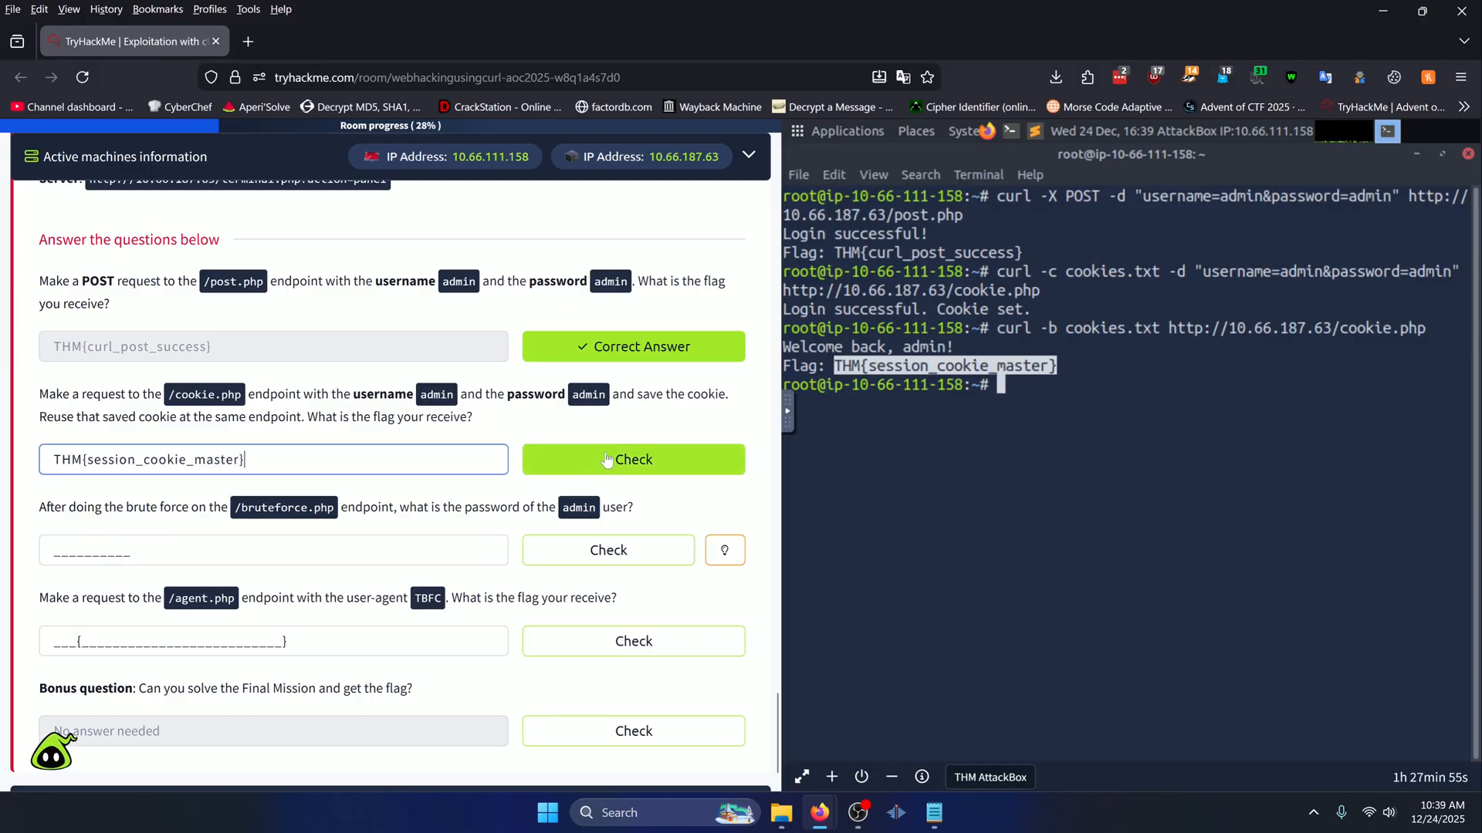
pyautogui.click(633, 459)
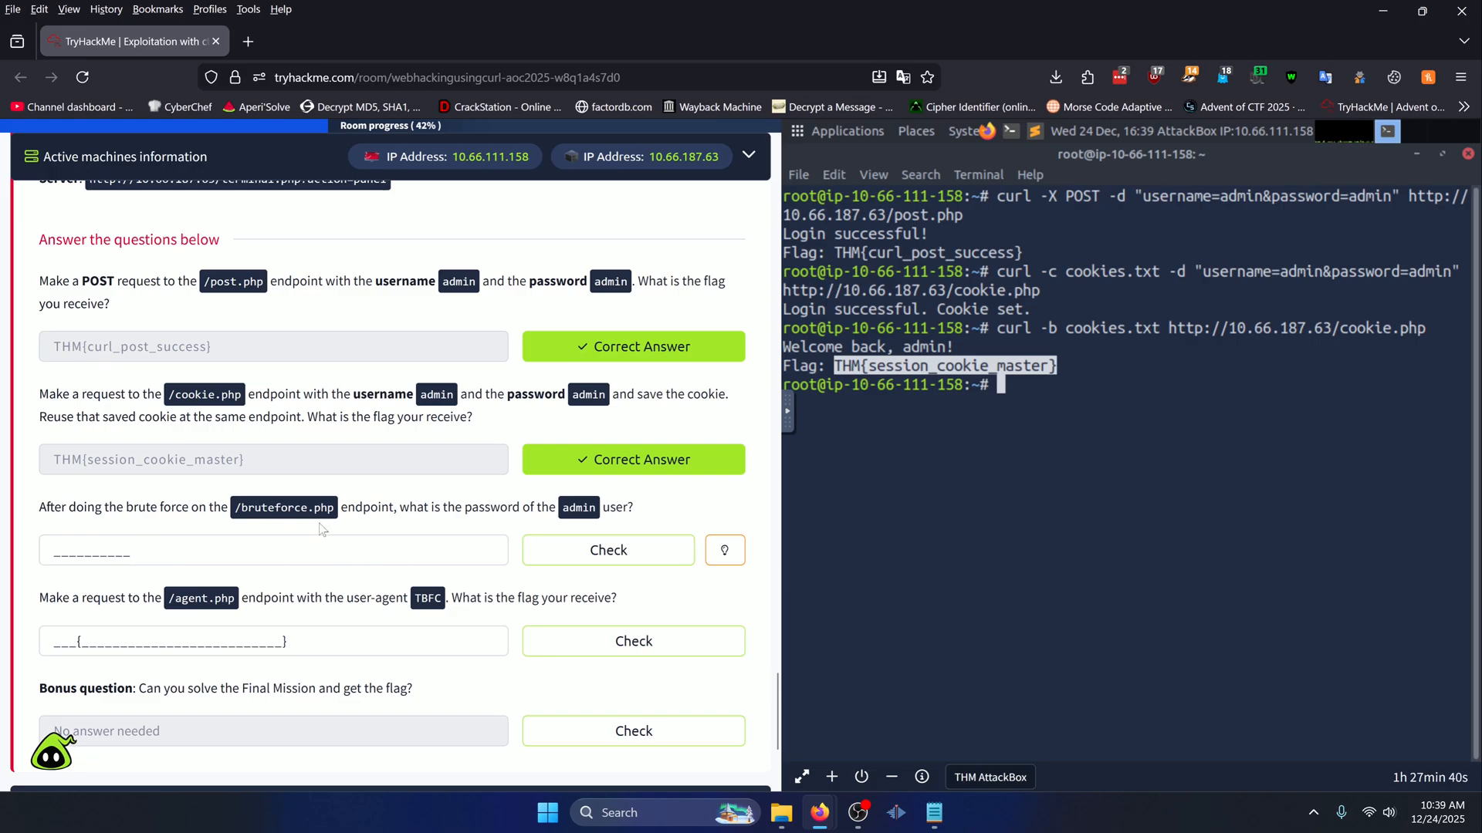
pyautogui.moveTo(450, 536)
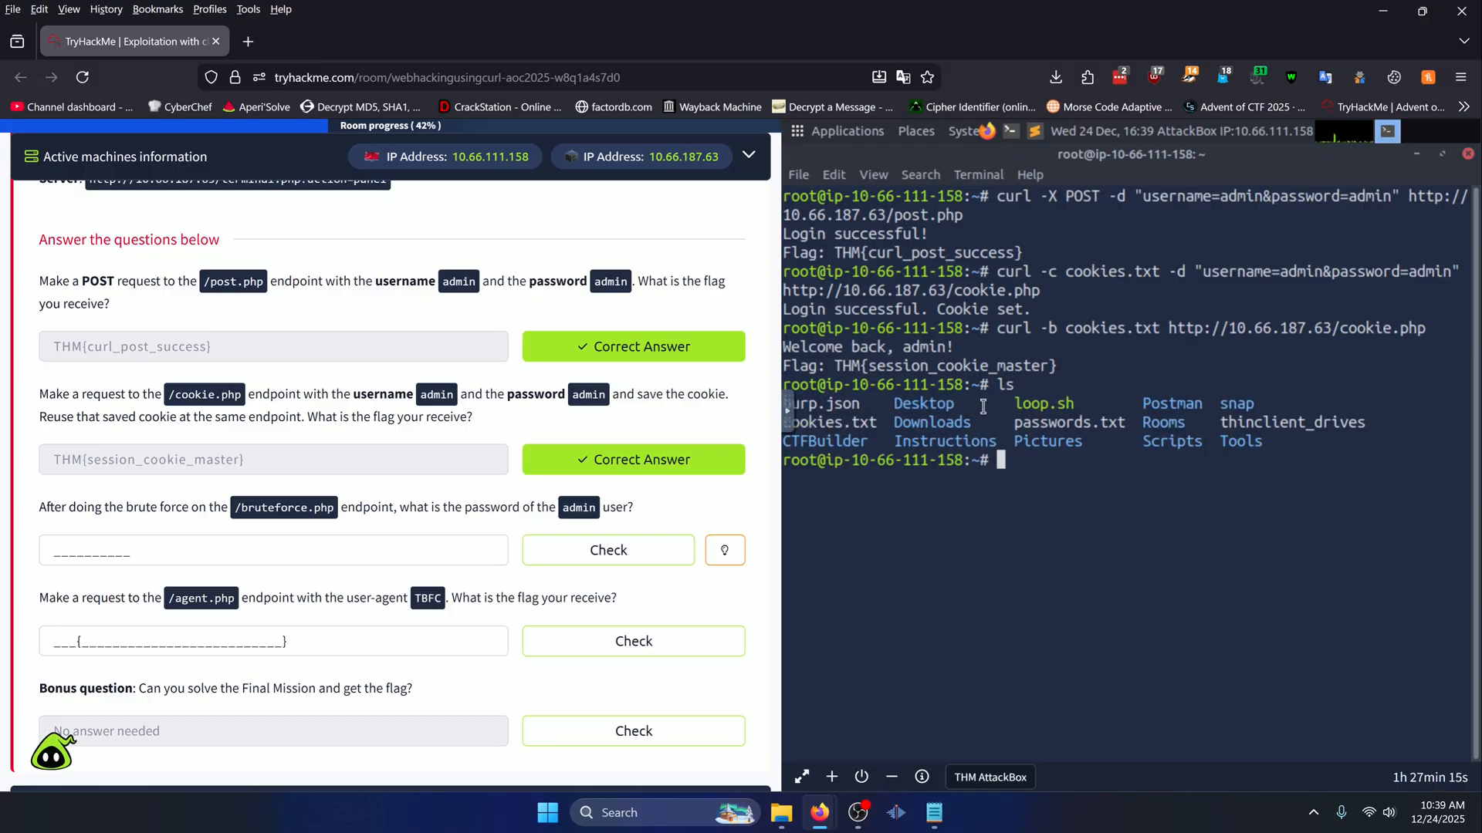
pyautogui.write('catr')
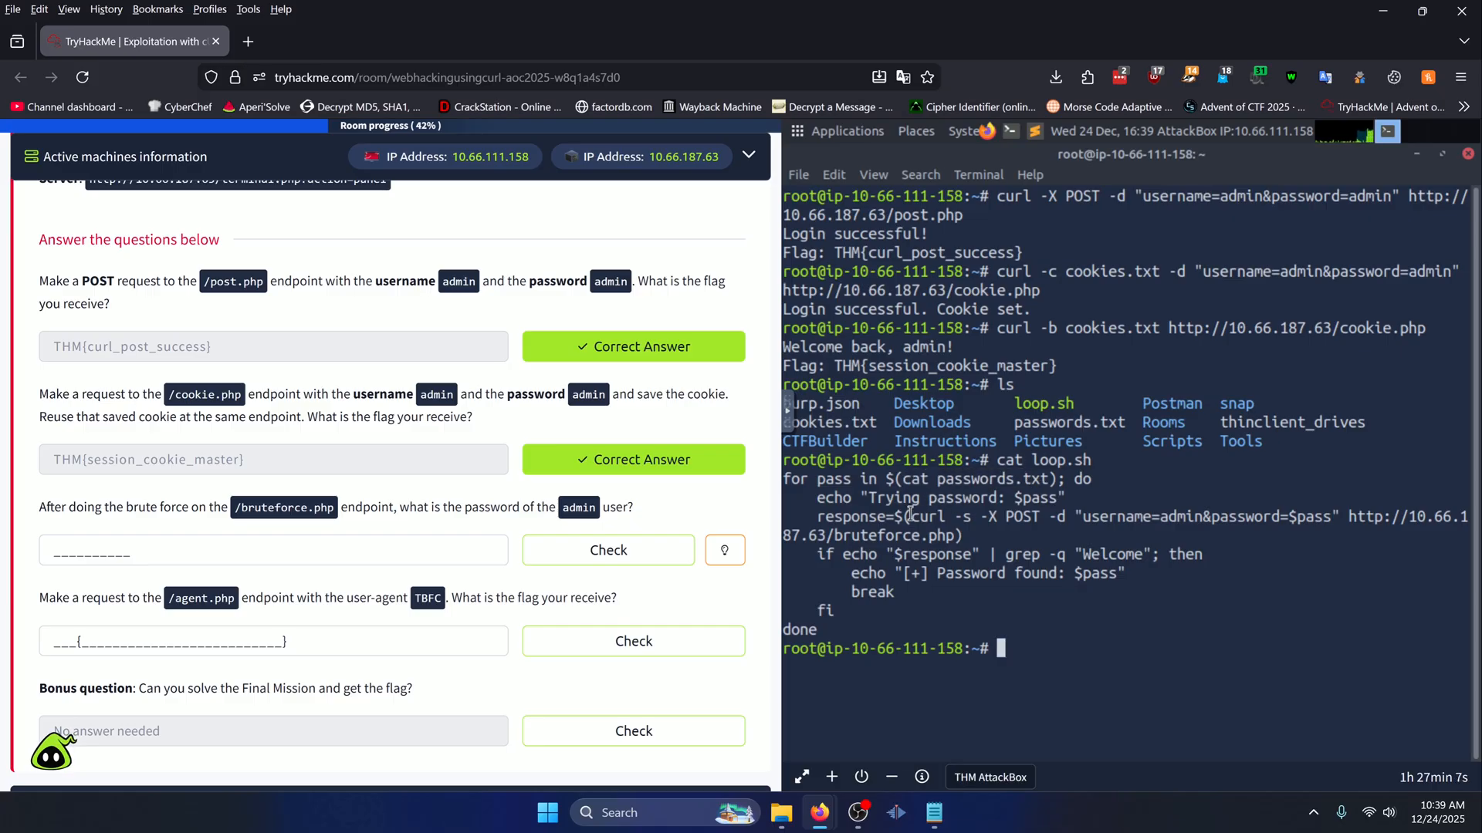
pyautogui.doubleClick(926, 516)
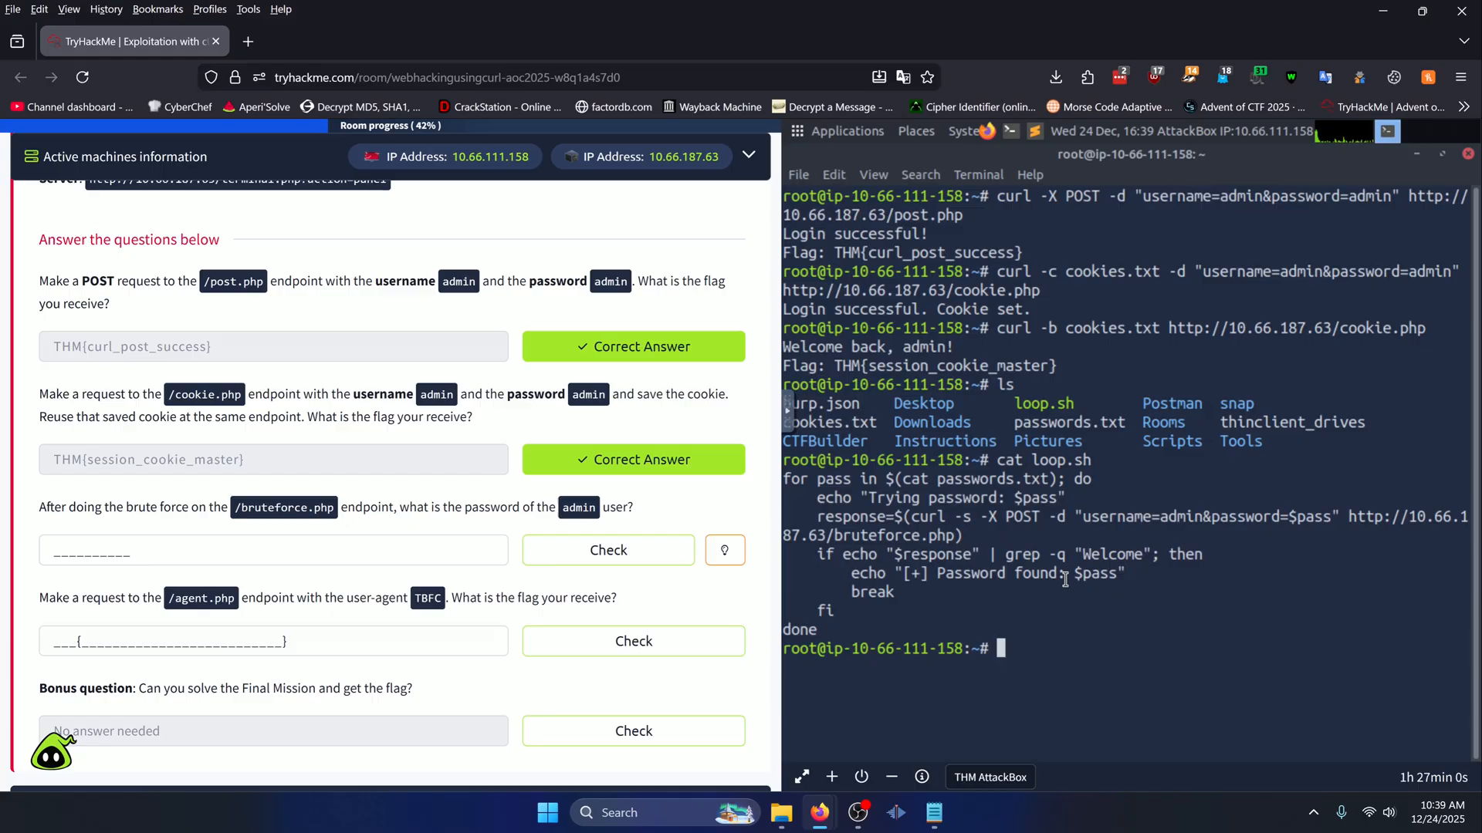
pyautogui.doubleClick(1091, 572)
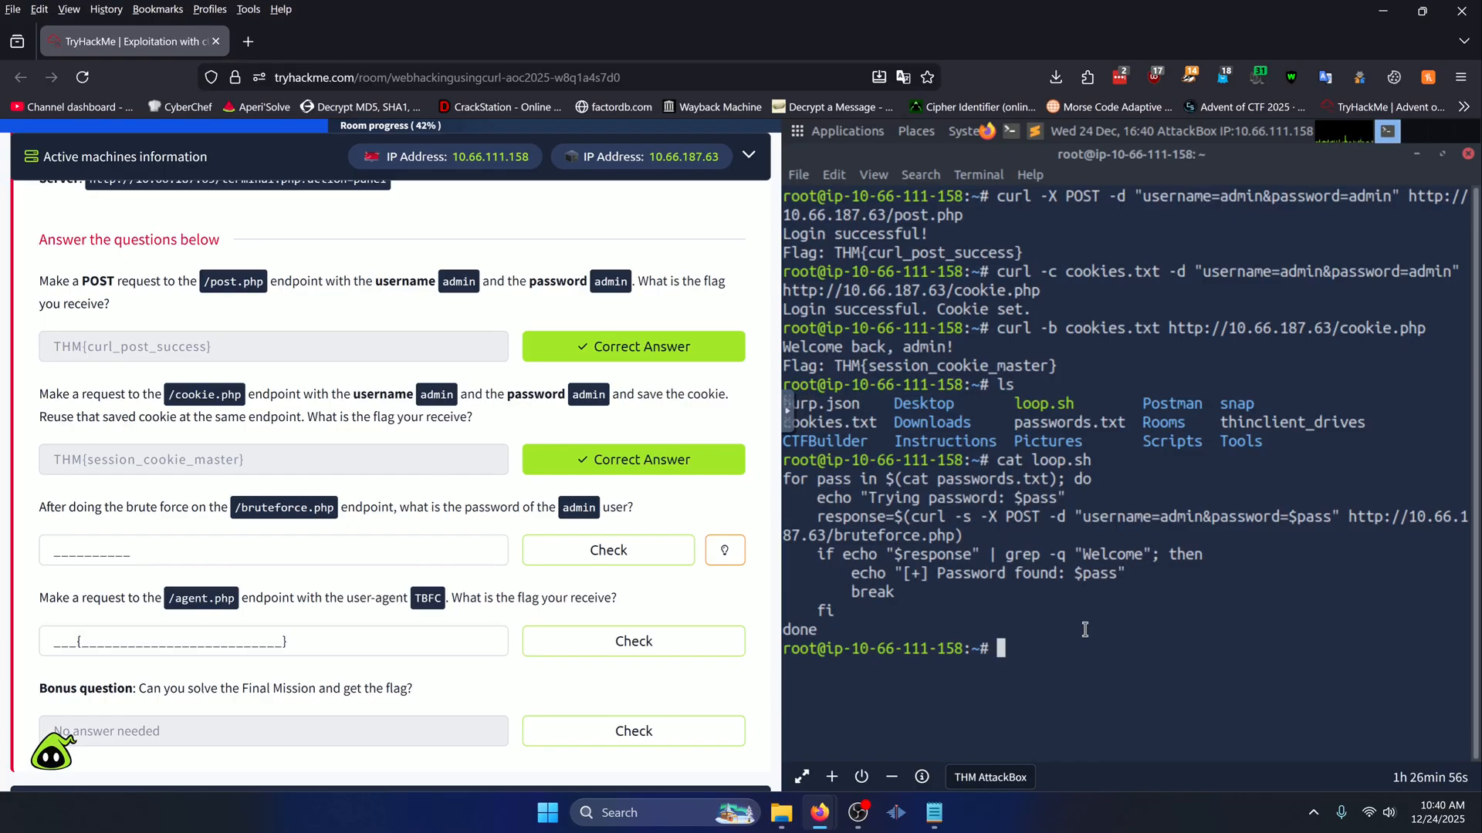
pyautogui.write('cat passw')
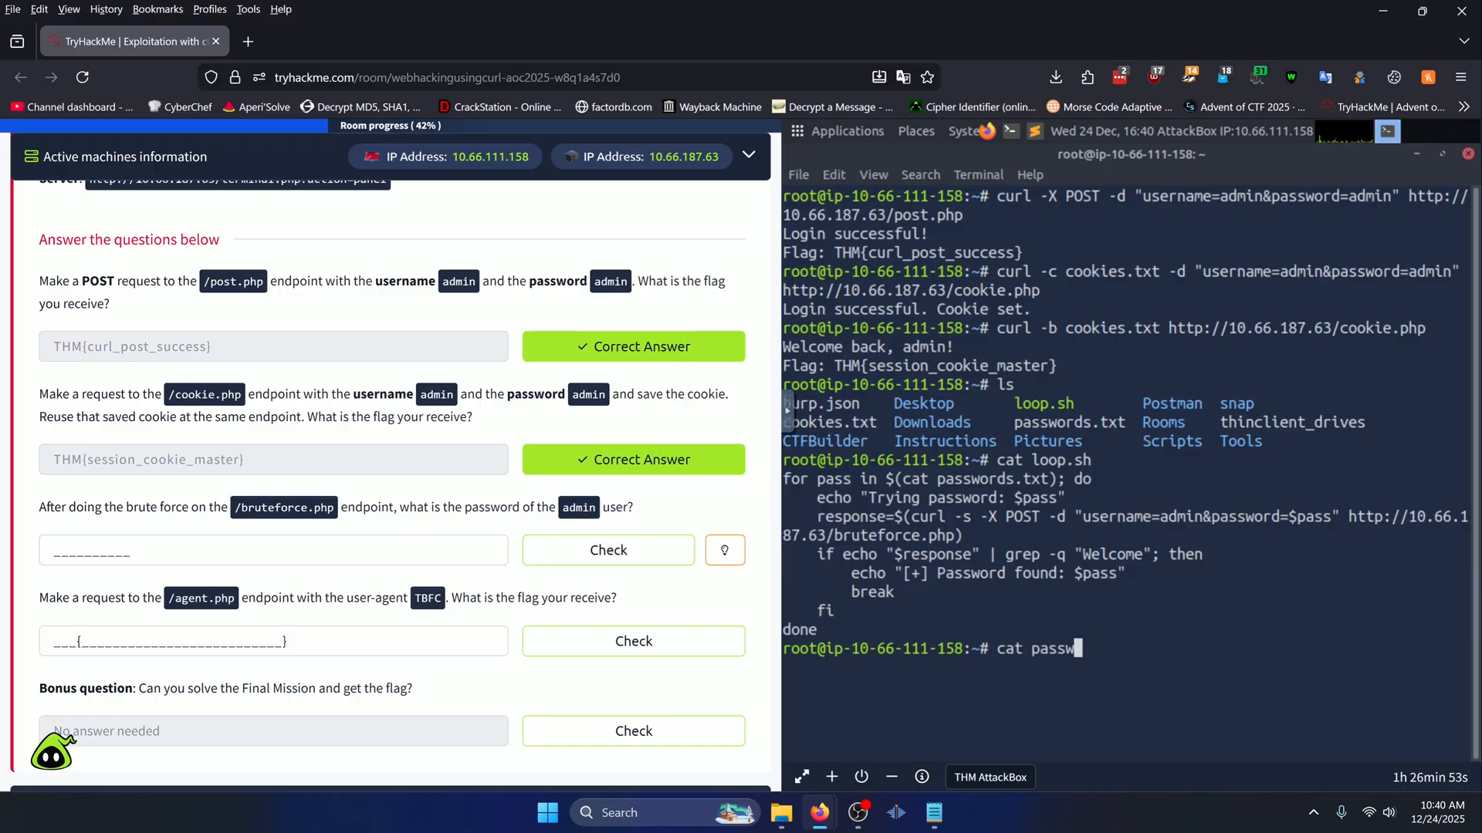
pyautogui.press('Return')
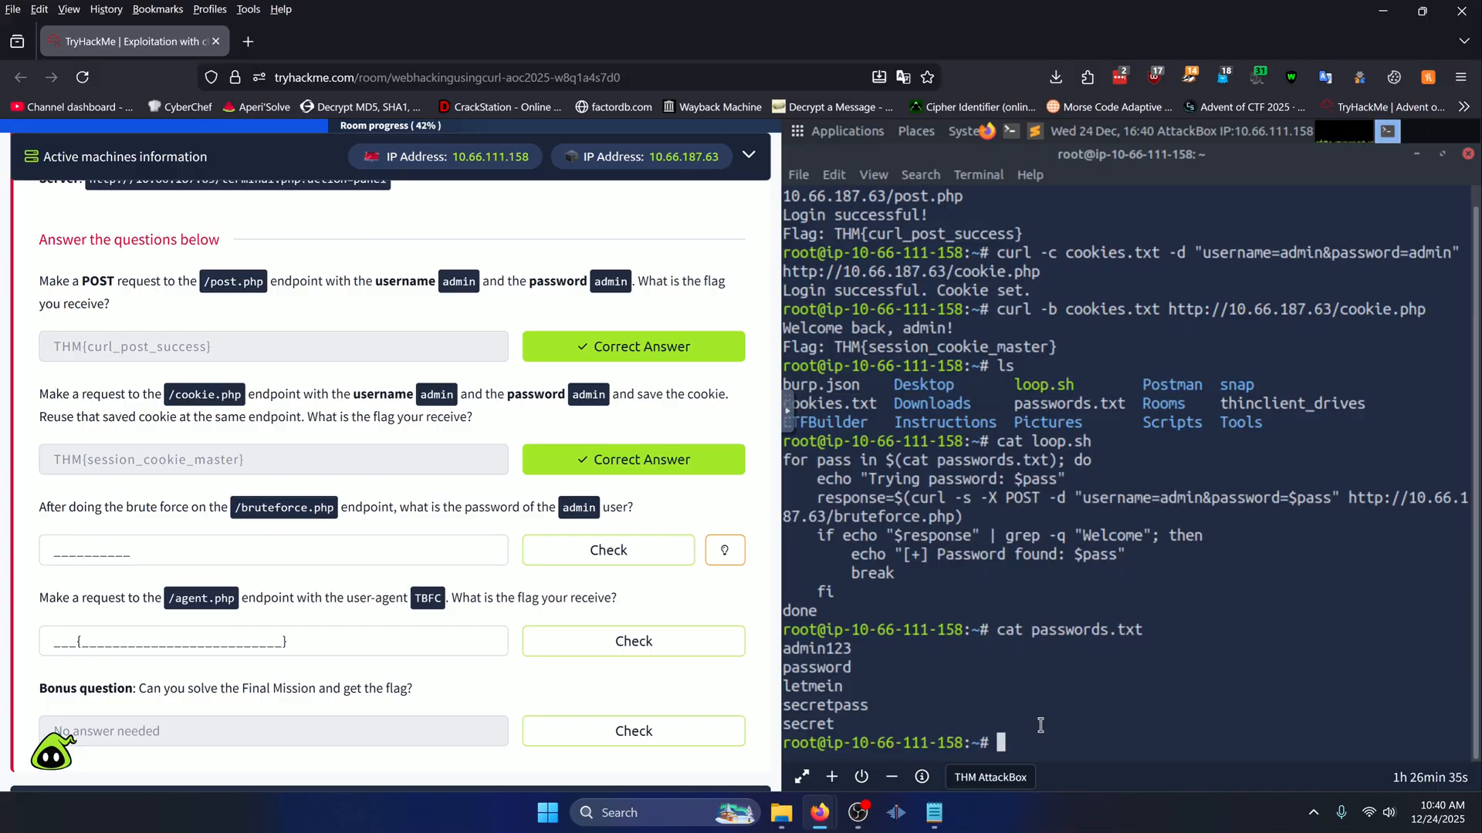
pyautogui.write('./l')
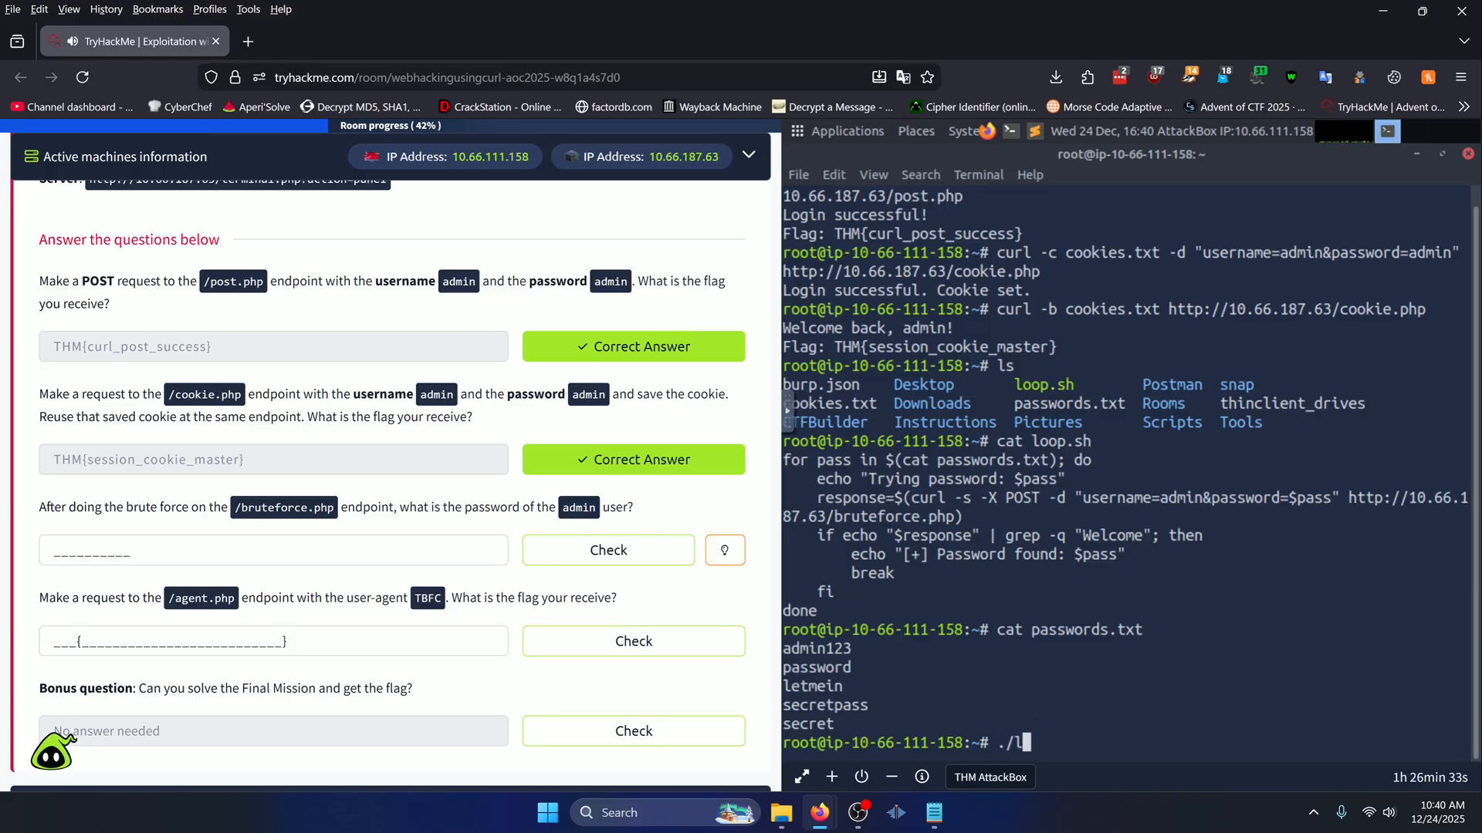
pyautogui.press('Return')
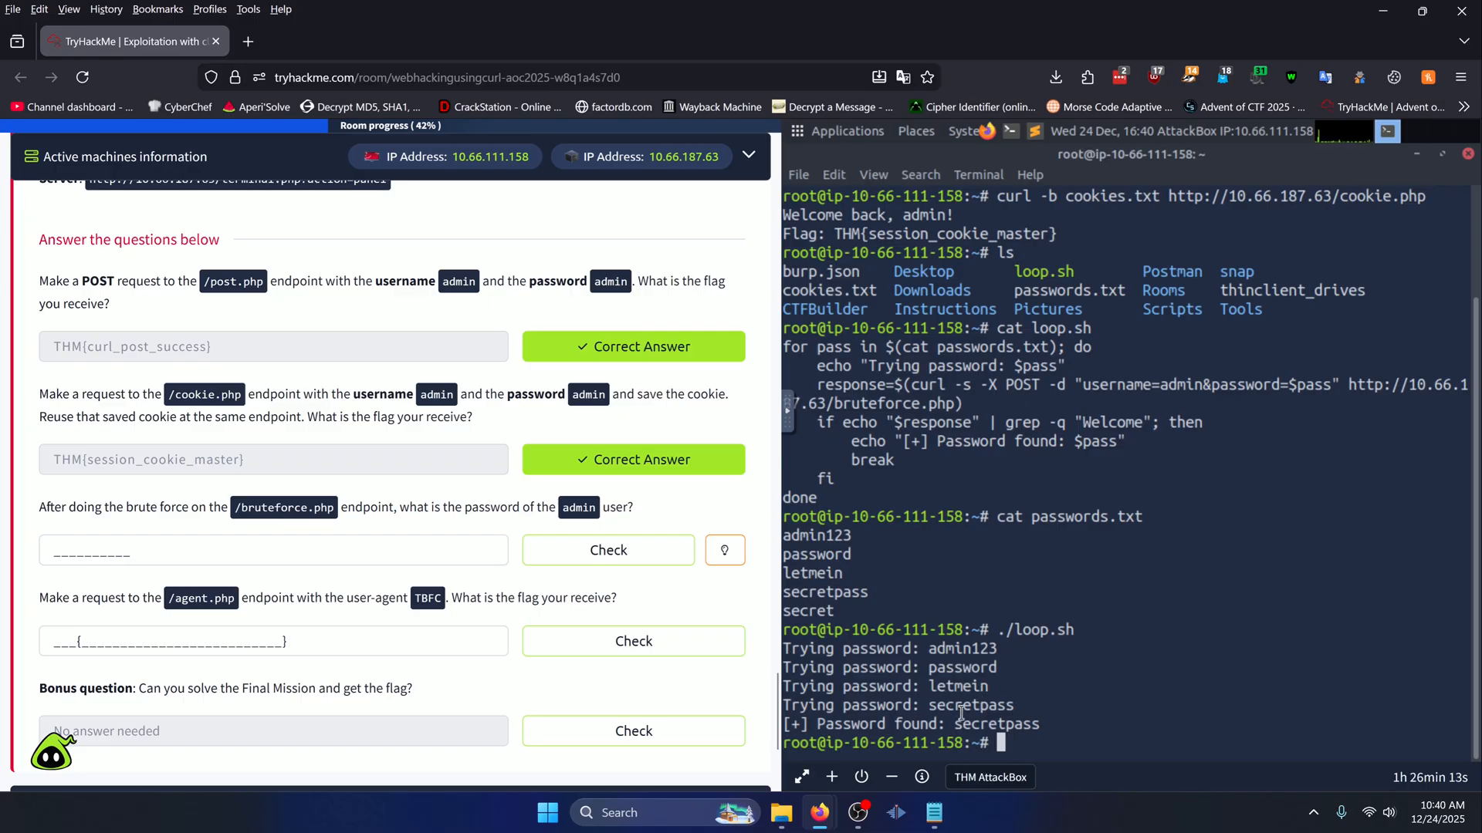
pyautogui.click(273, 551)
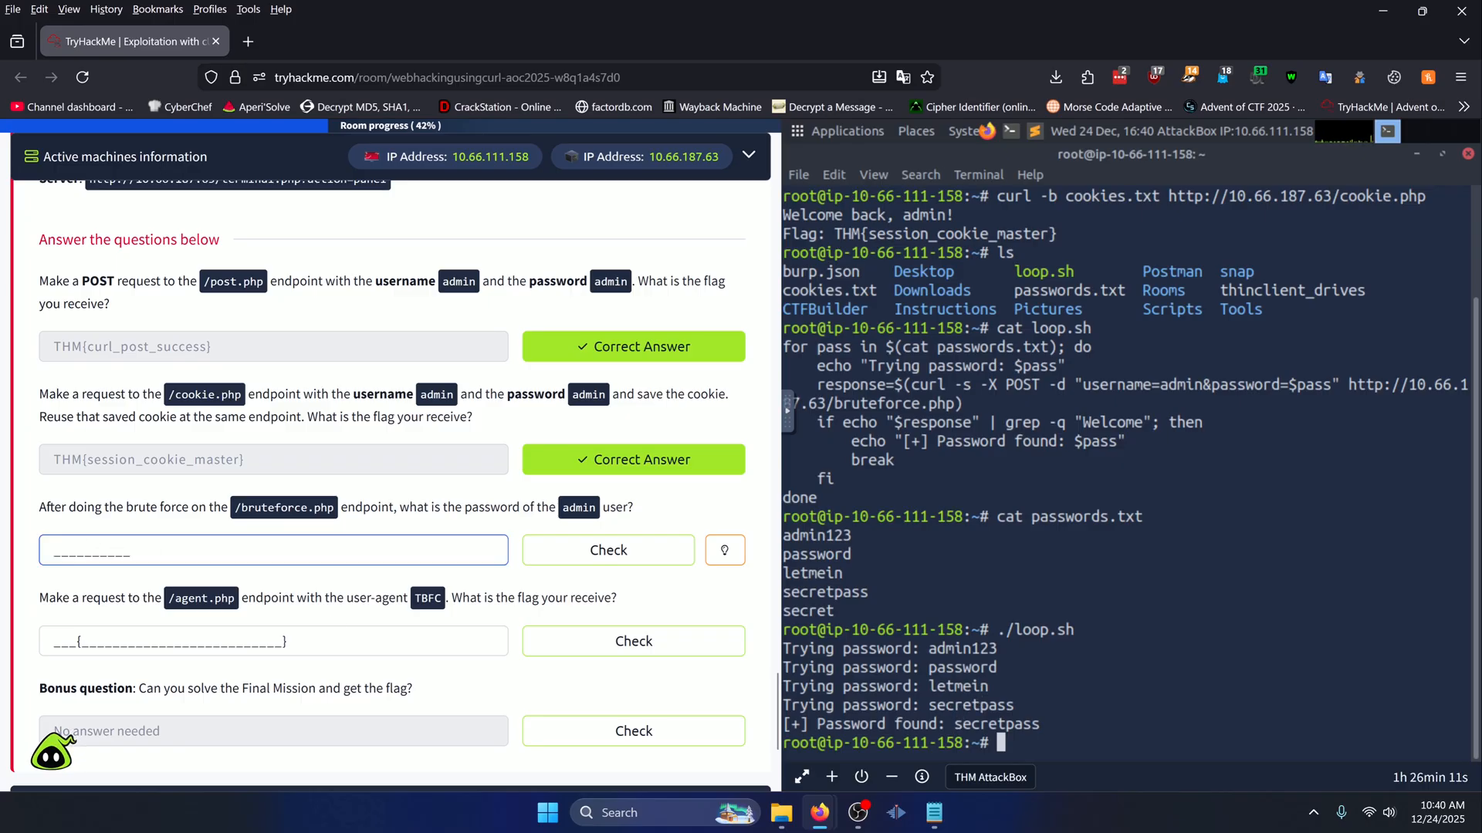
pyautogui.write('secretpass')
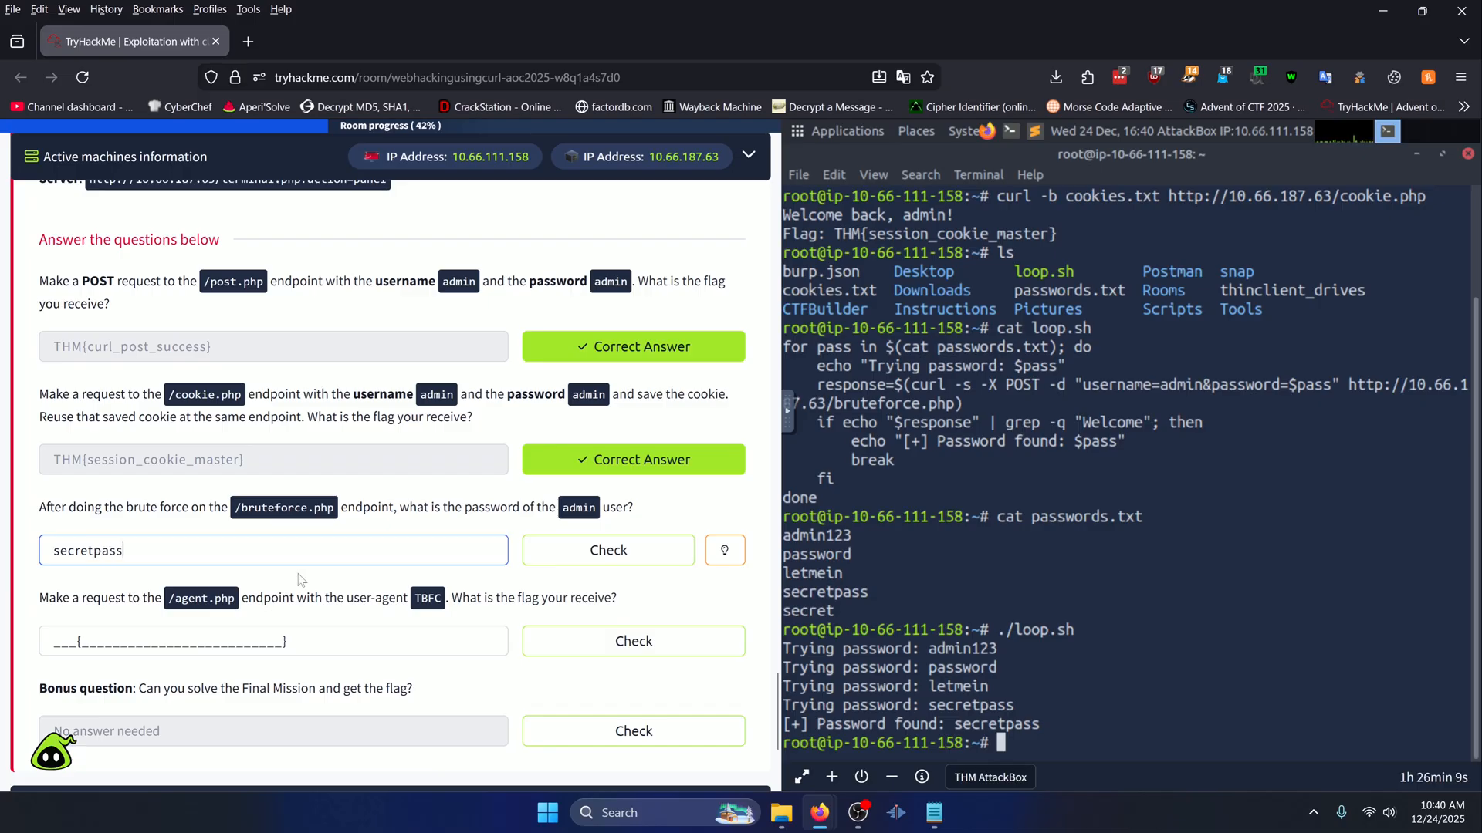
pyautogui.click(607, 550)
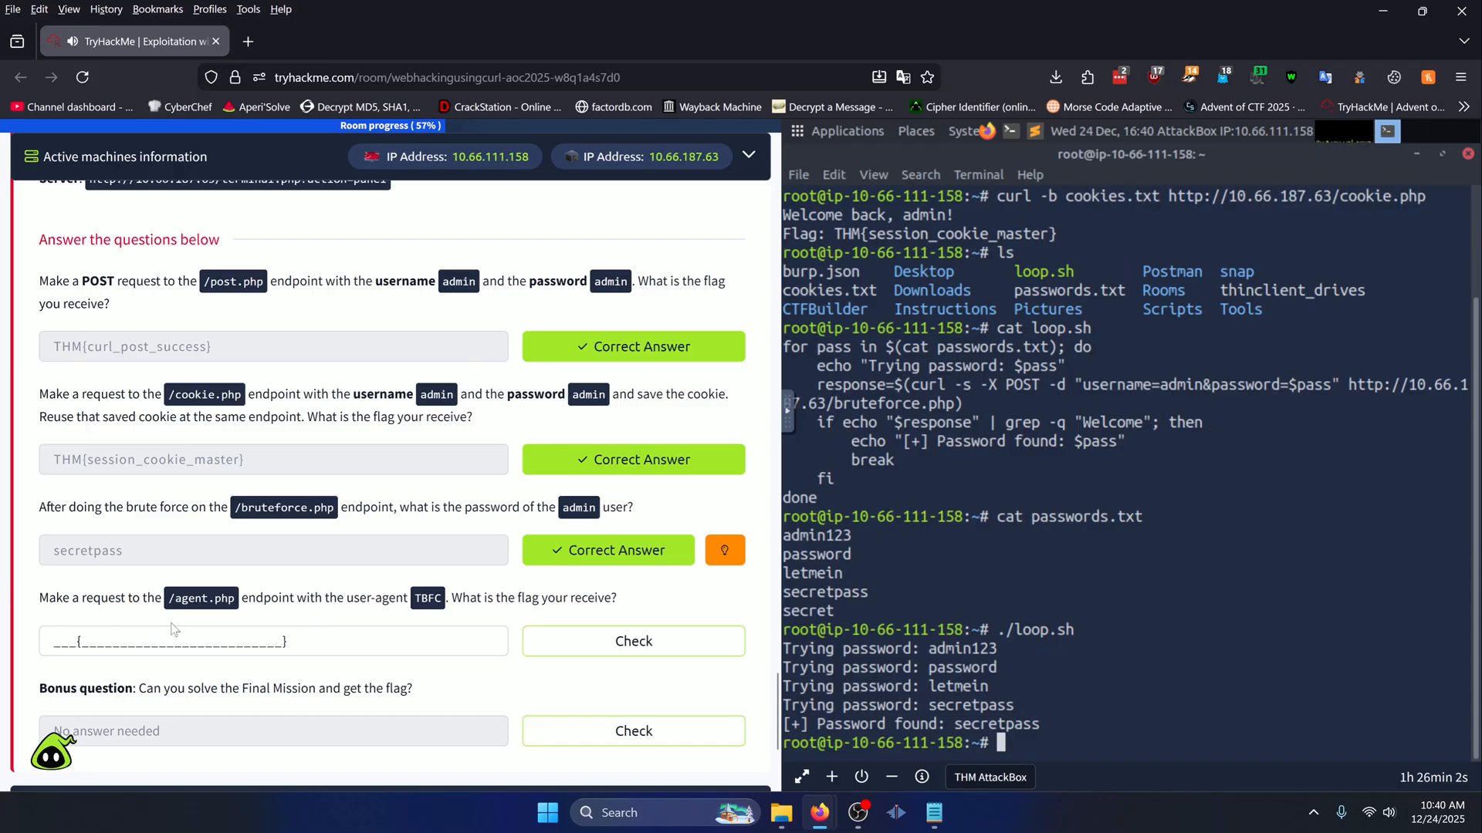
pyautogui.moveTo(436, 626)
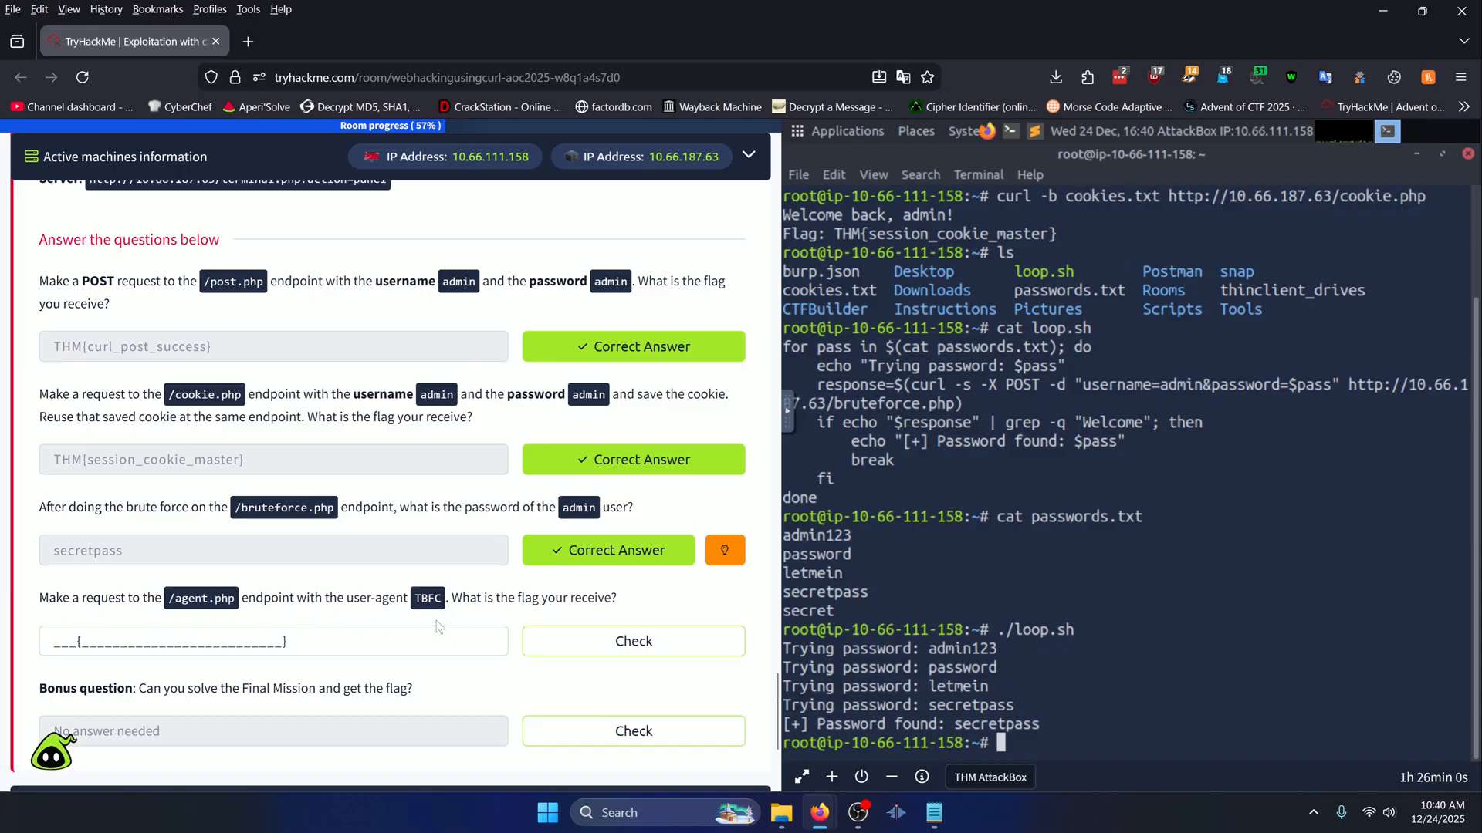
pyautogui.moveTo(526, 616)
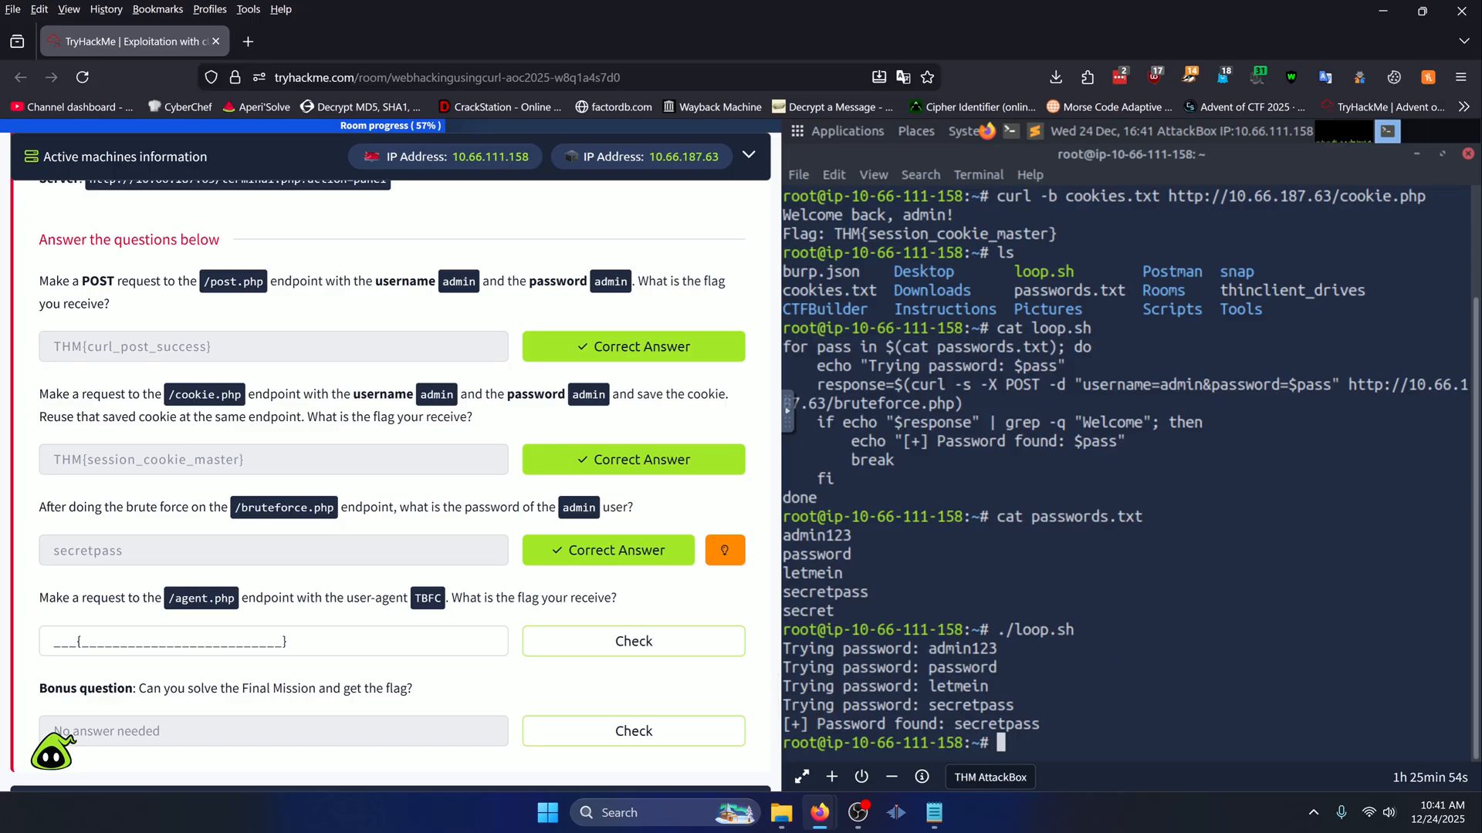
# Request /agent.php with user-agent TBFC and submit THM{user_agent_filter_bypassed}.
pyautogui.write('curl -A')
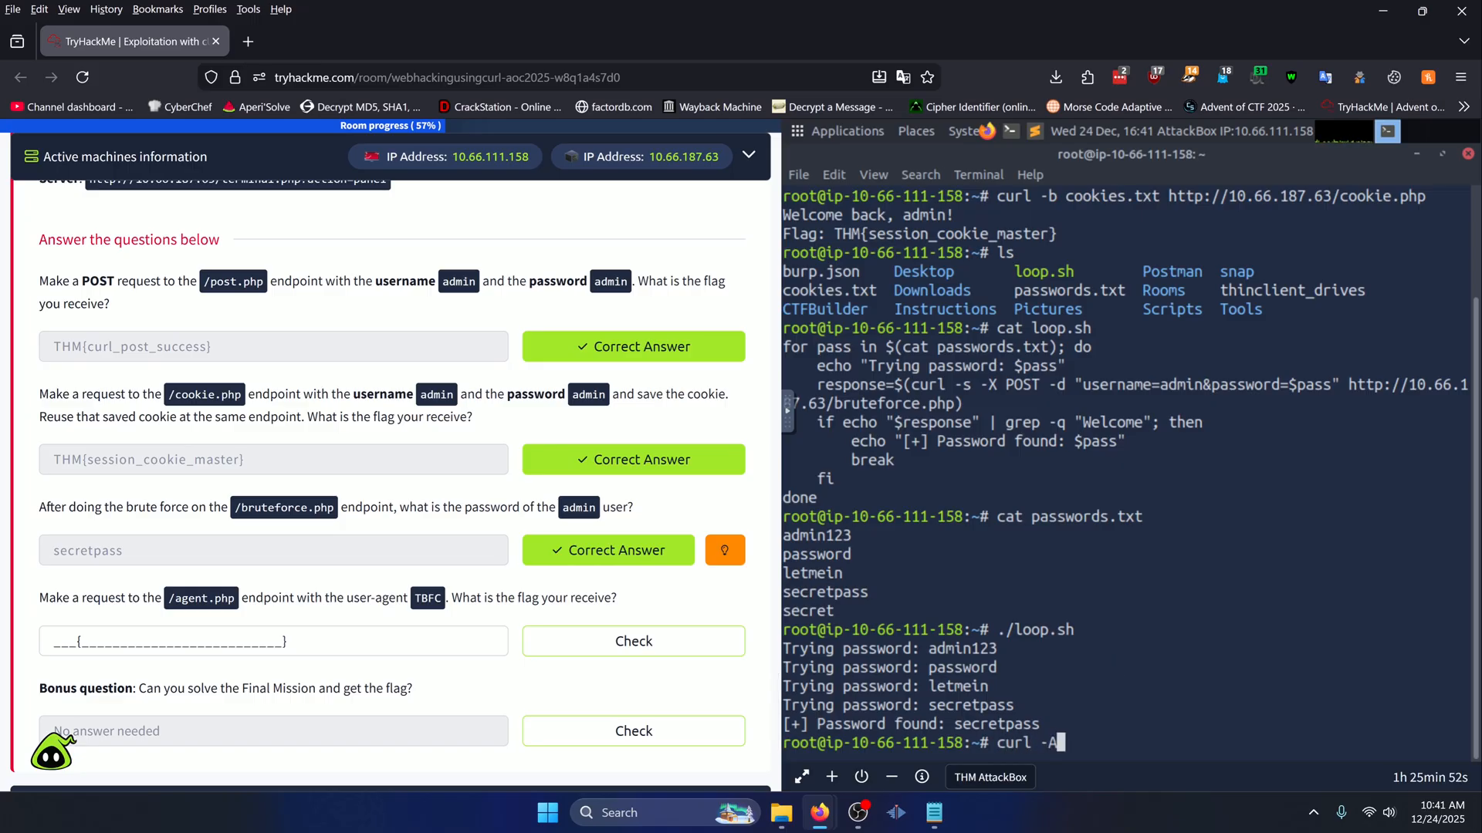
pyautogui.write('"')
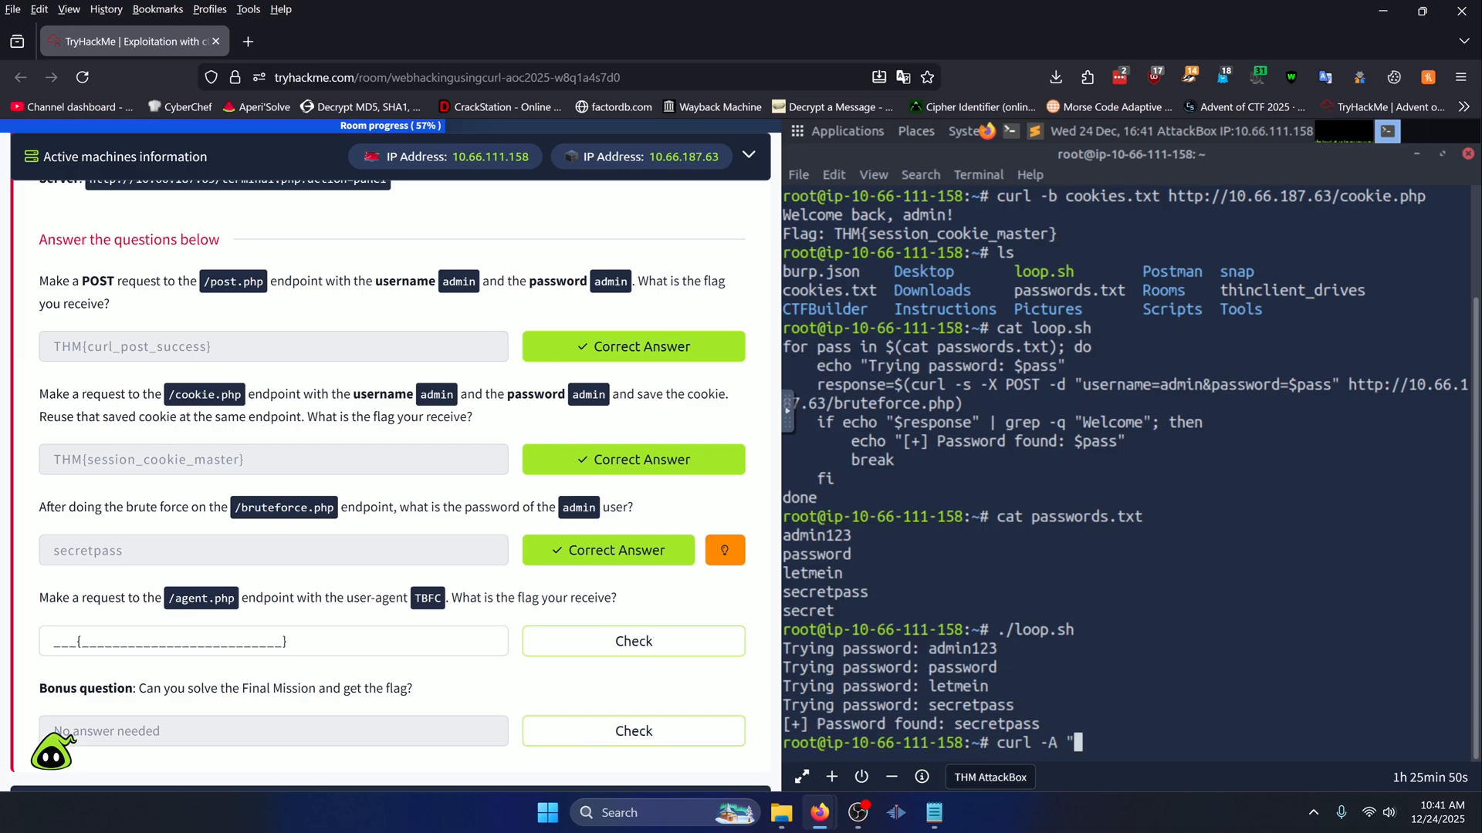
pyautogui.write('TBFC"')
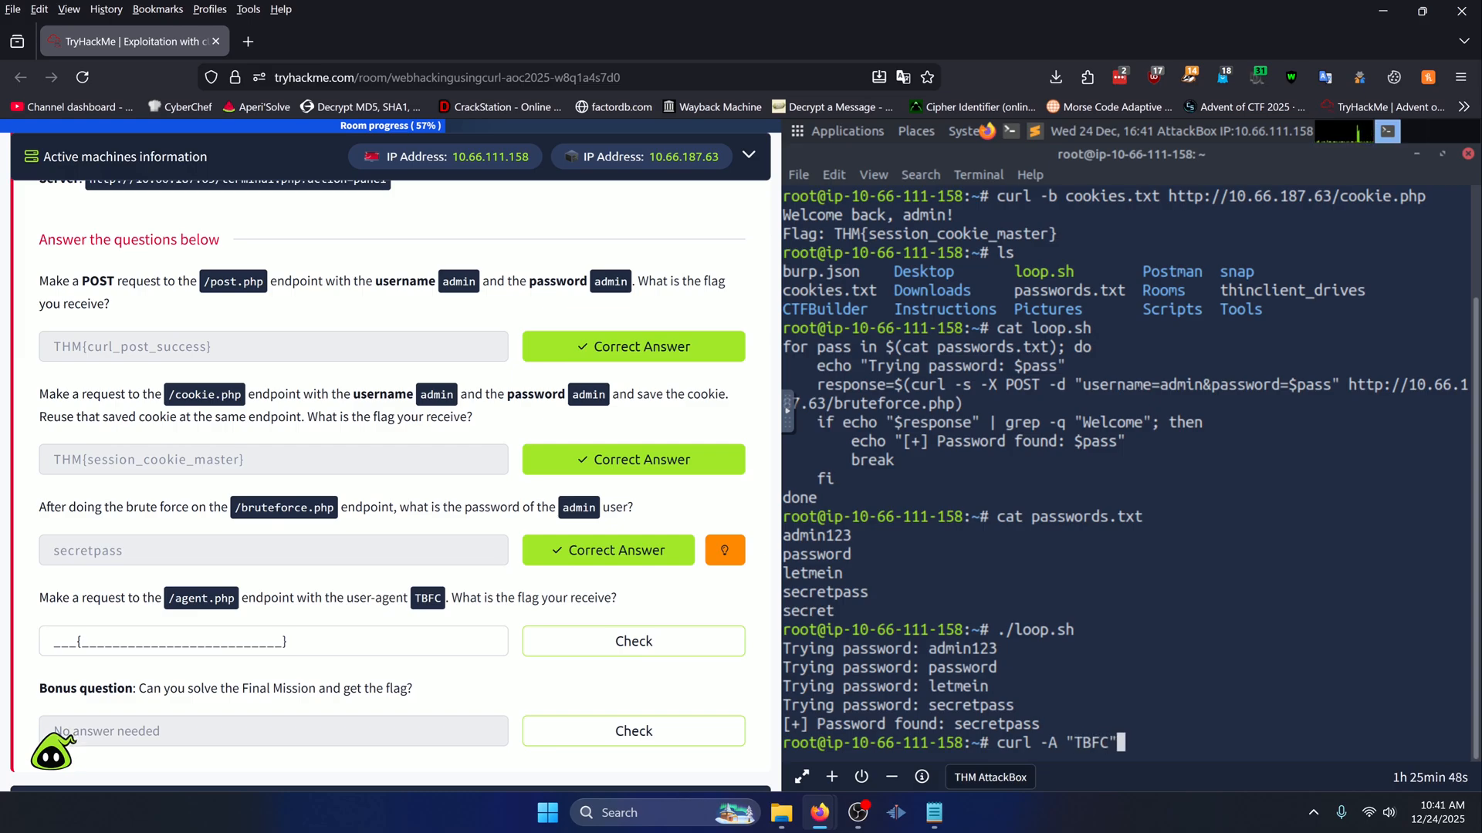
pyautogui.write('http://')
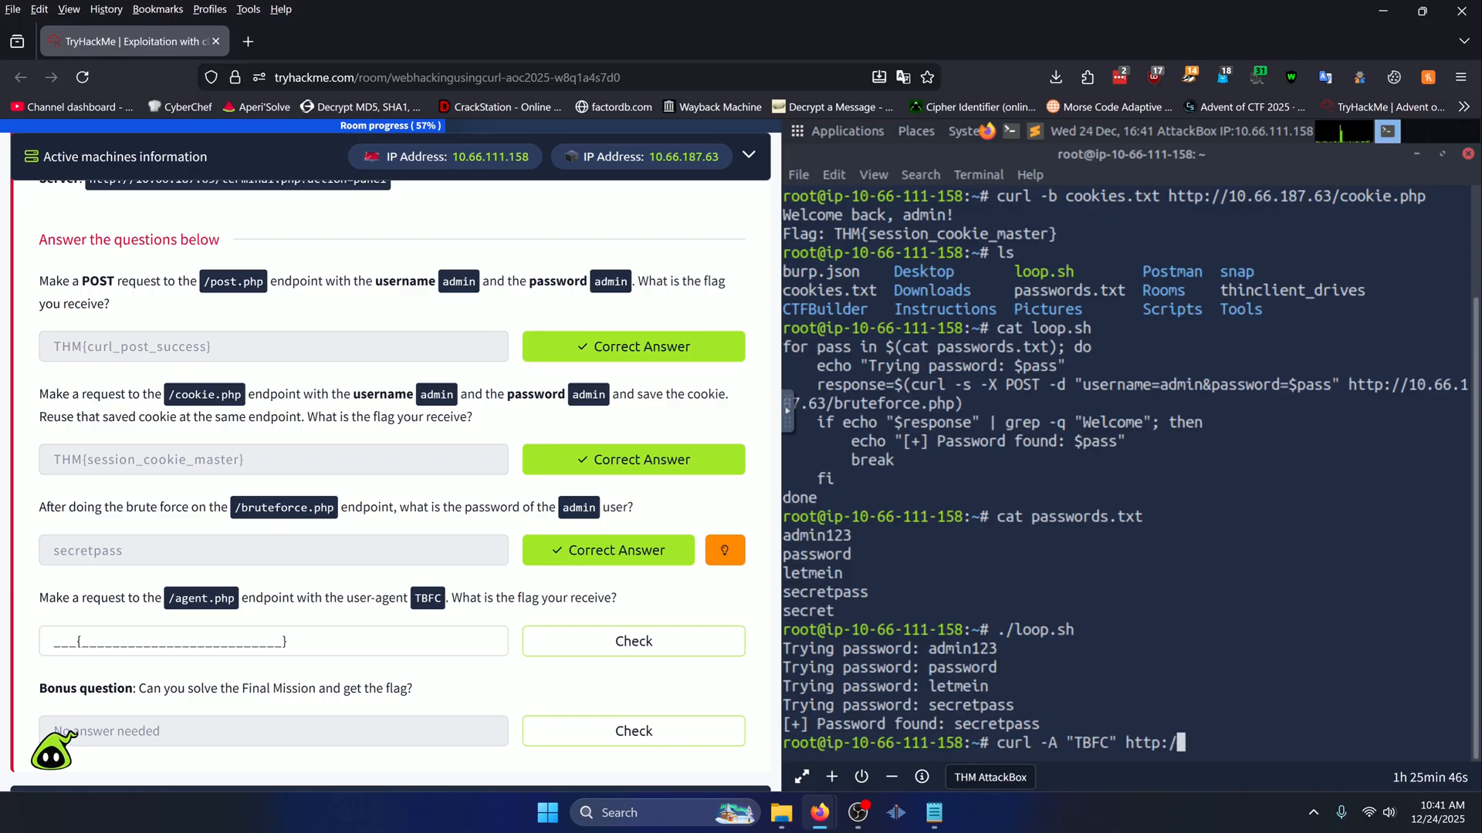
pyautogui.write('10.6')
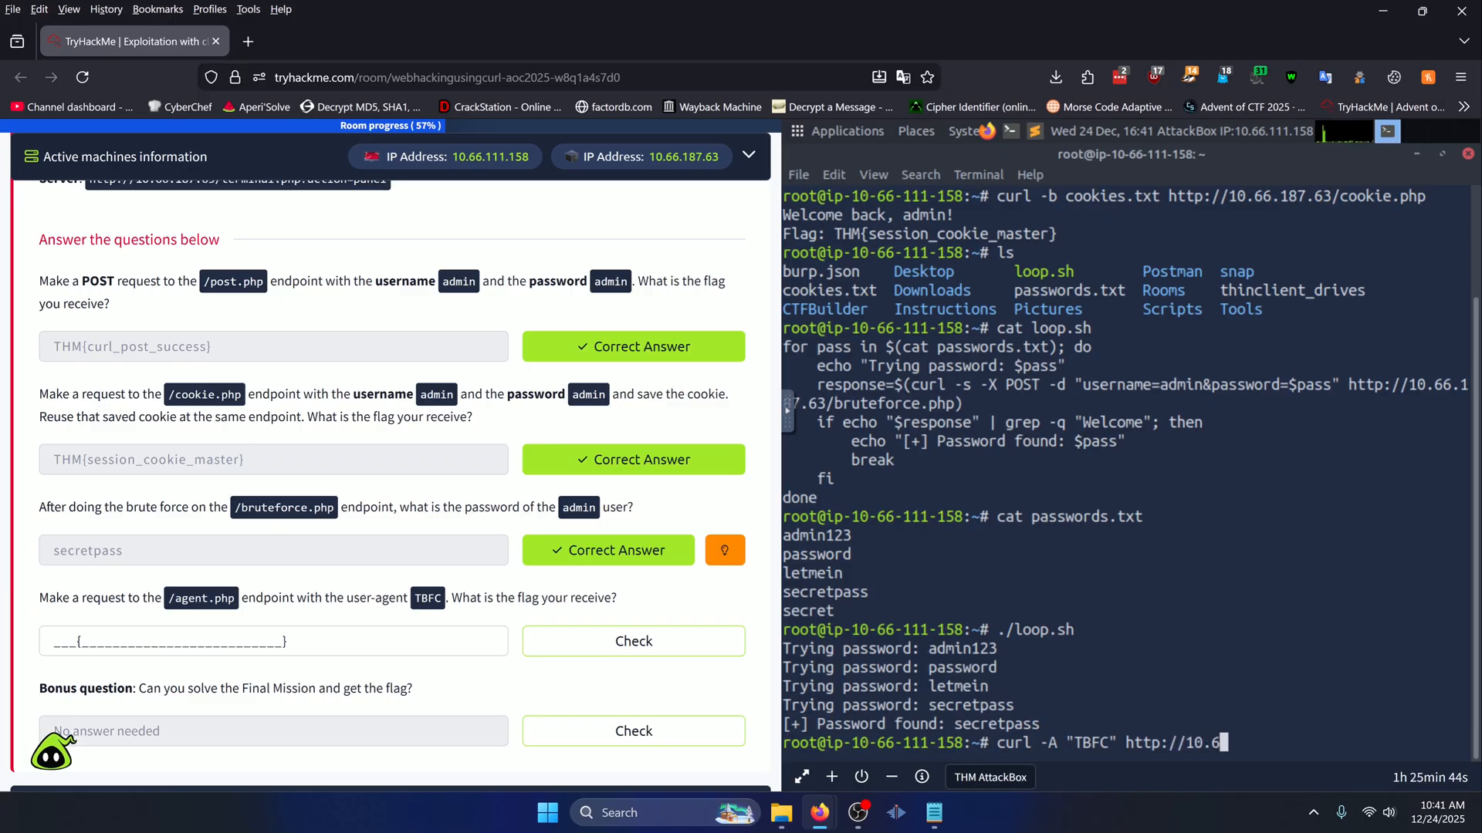
pyautogui.write('6.187.63/ag')
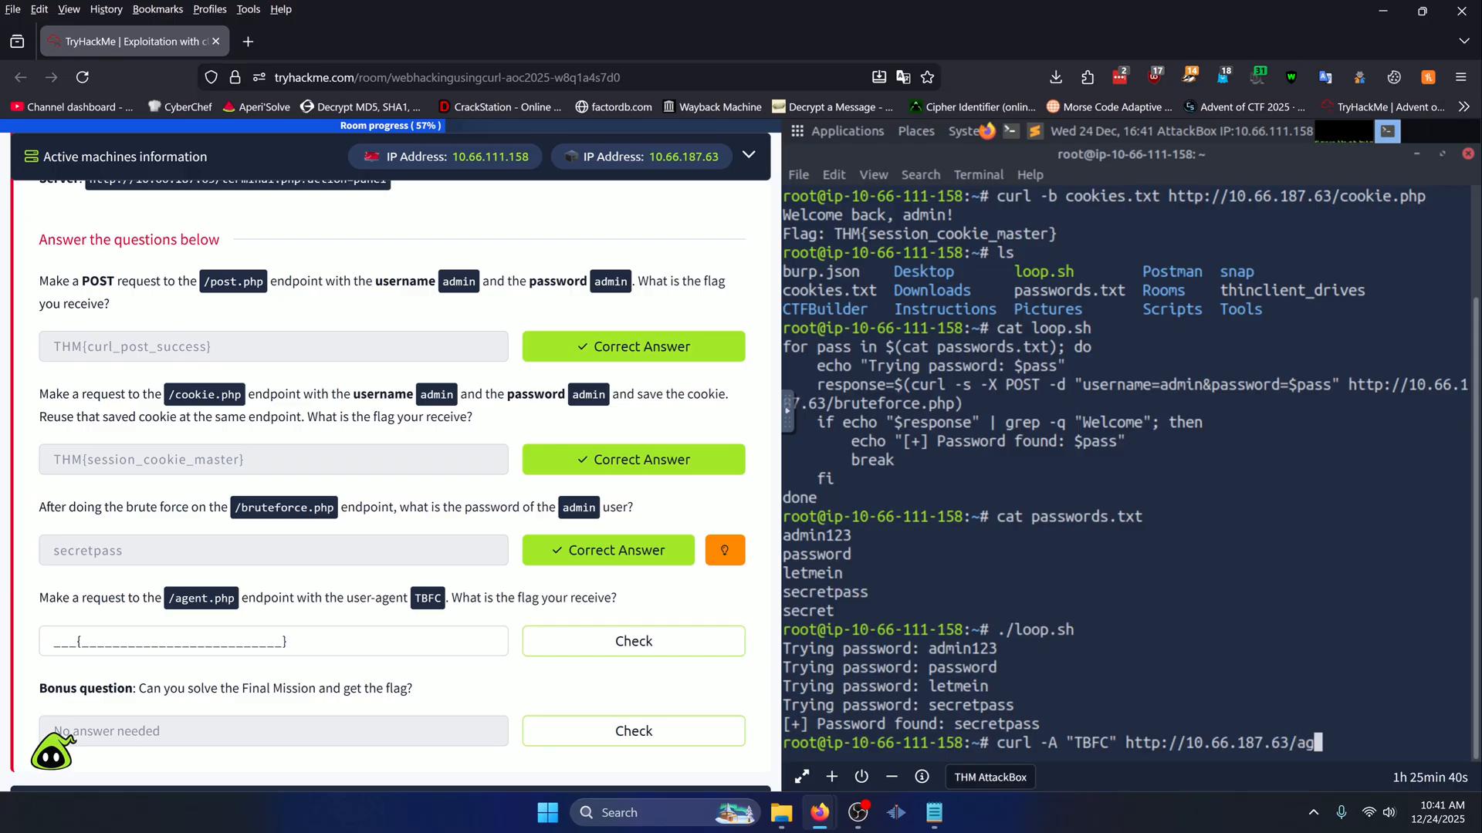
pyautogui.write('ent.php')
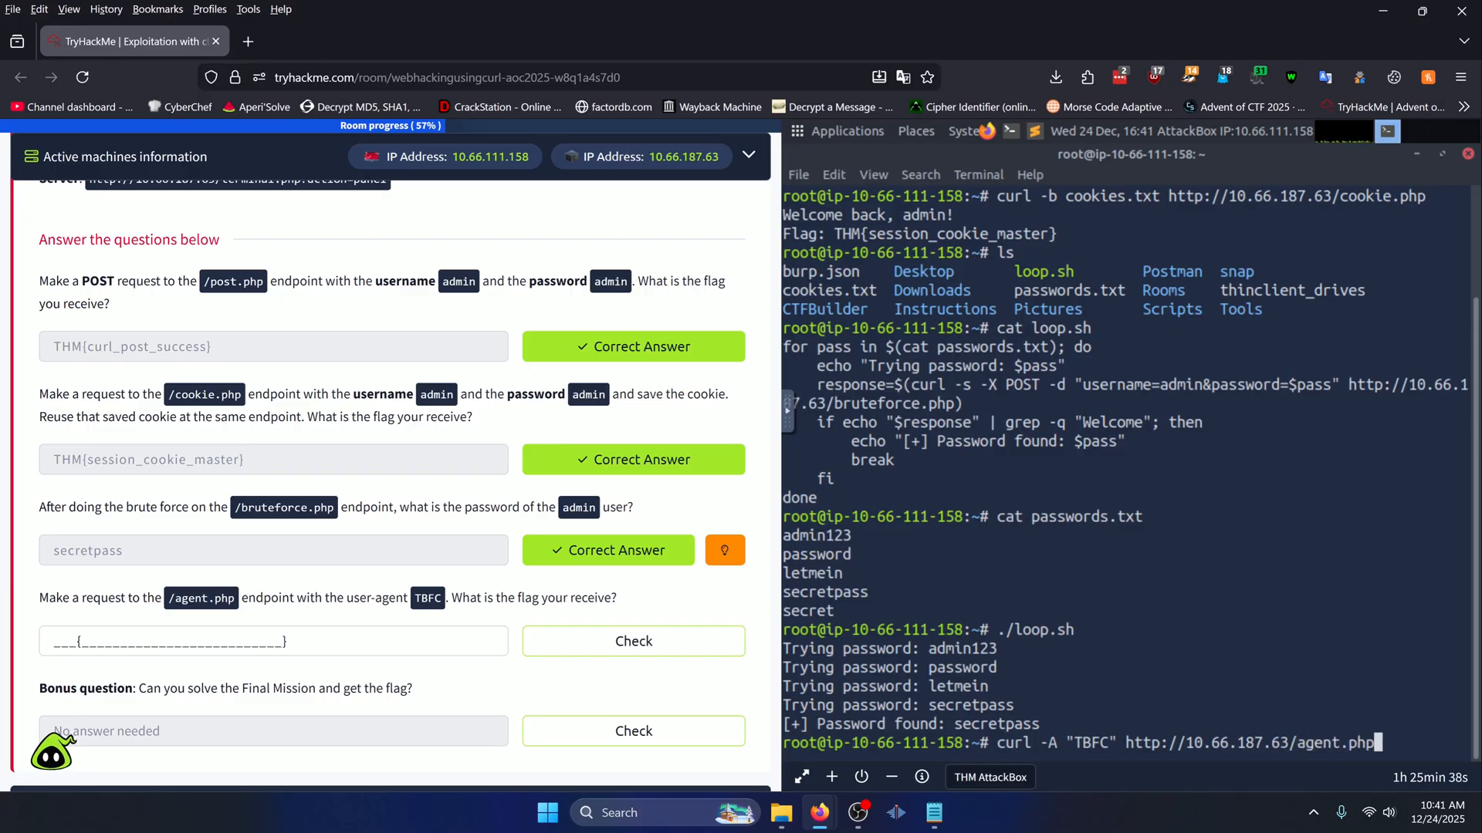
pyautogui.press('Return')
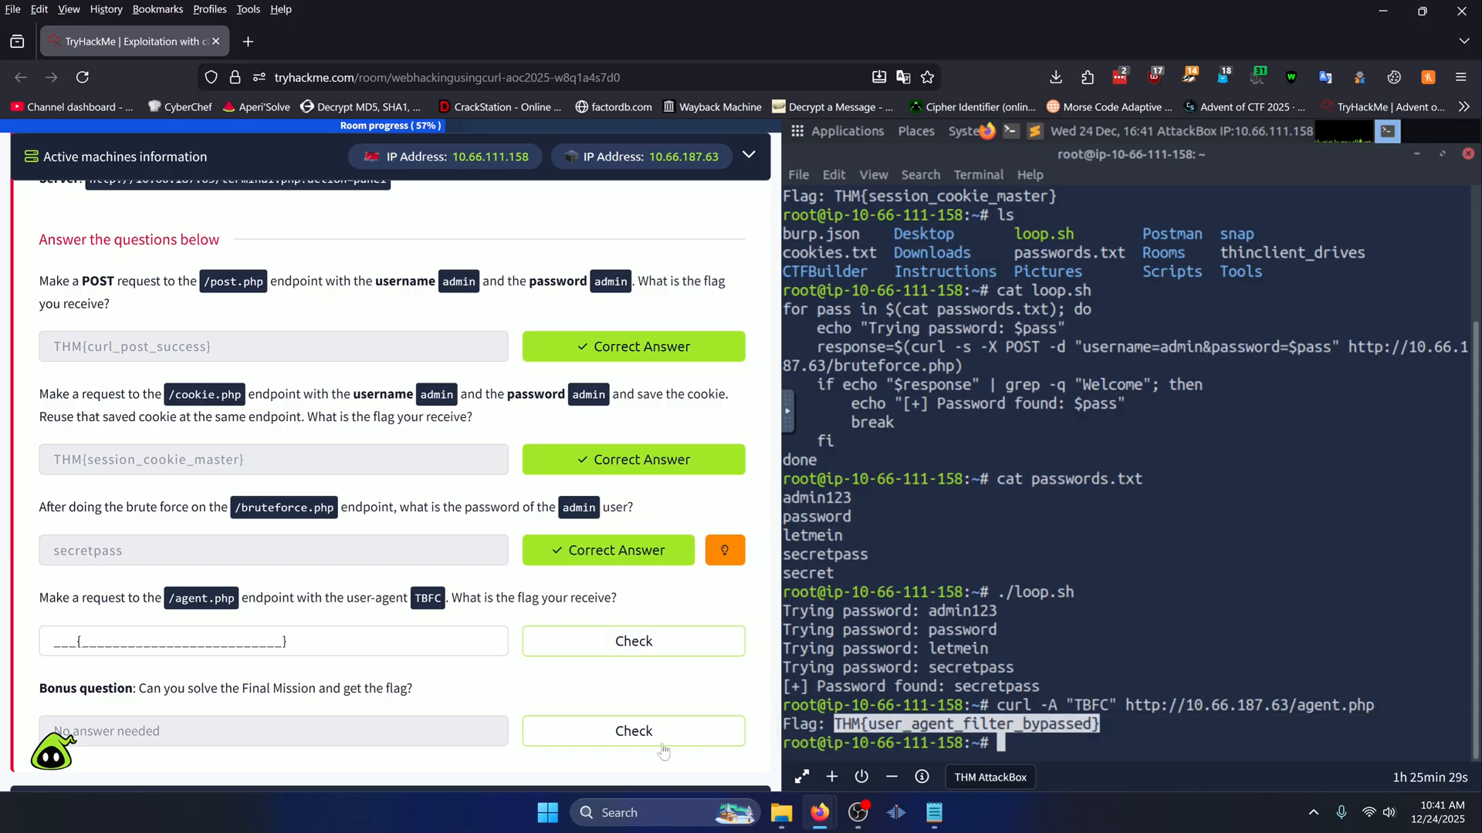
pyautogui.write('THM{user_agent_filter_bypassed}')
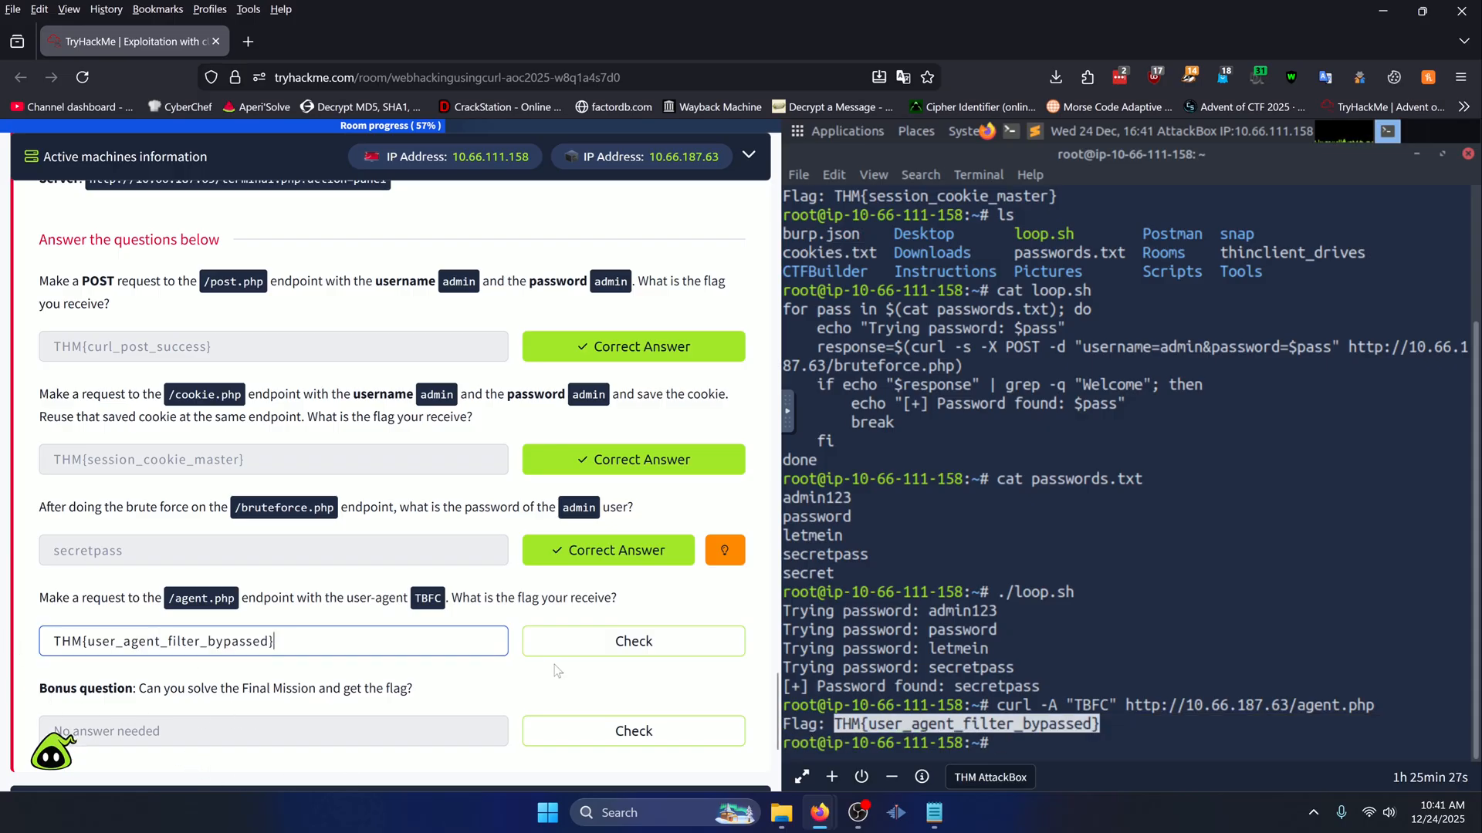
pyautogui.click(632, 640)
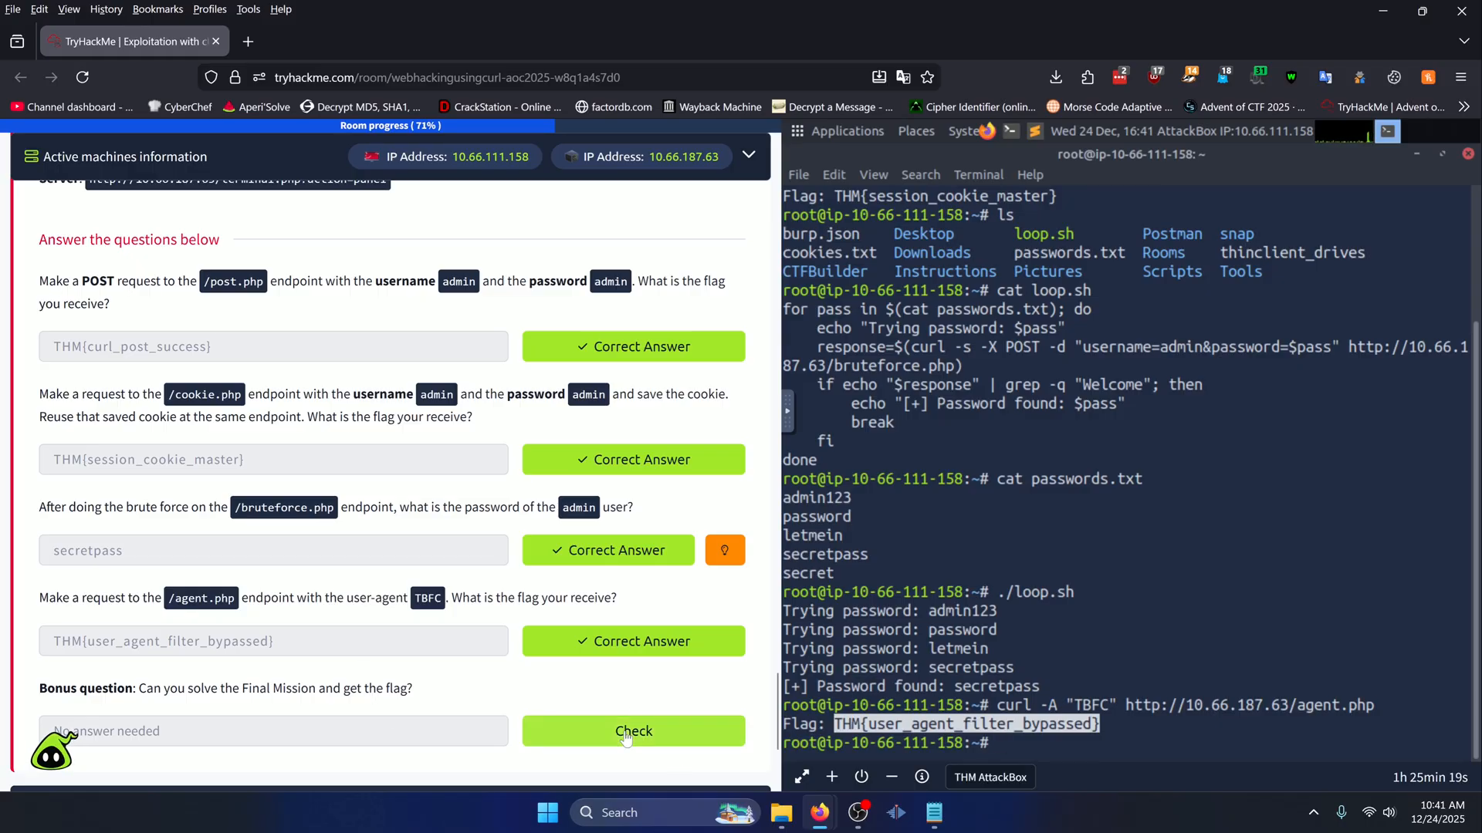
# Check the bonus Final Mission question, then complete the Task 3 Conclusion question.
pyautogui.click(632, 731)
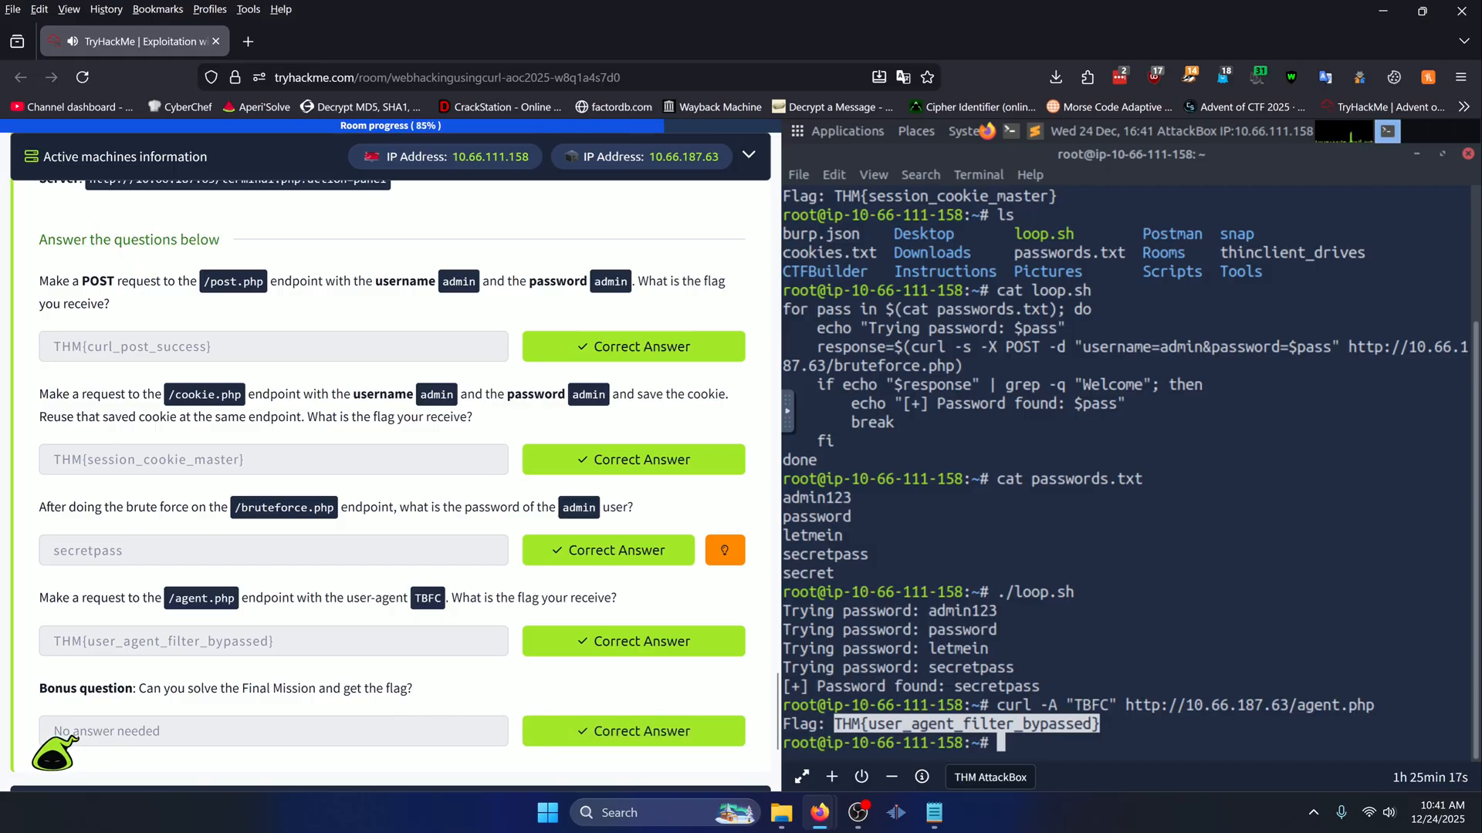
pyautogui.scroll(-3)
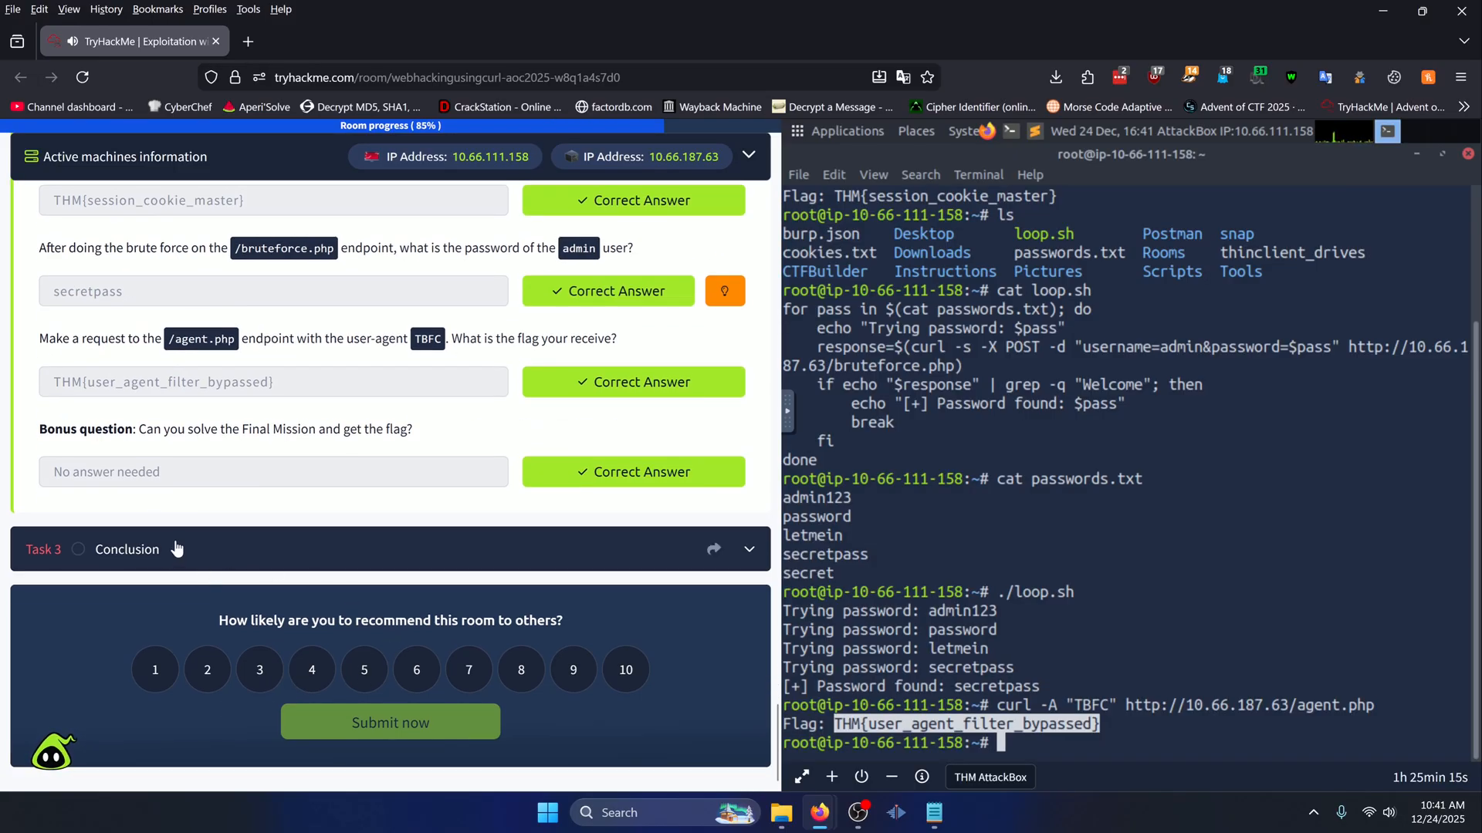
pyautogui.click(127, 548)
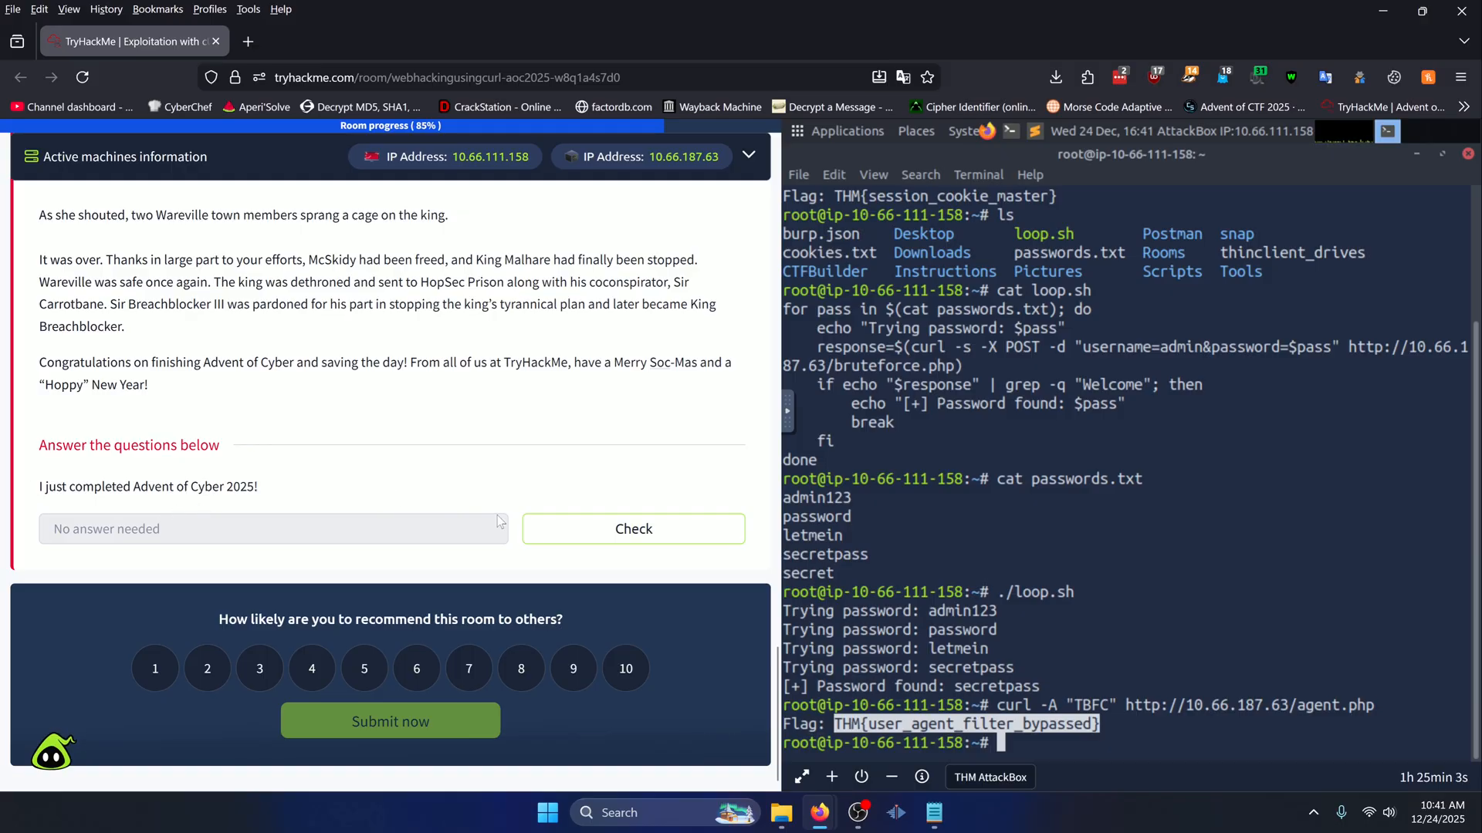
pyautogui.click(633, 528)
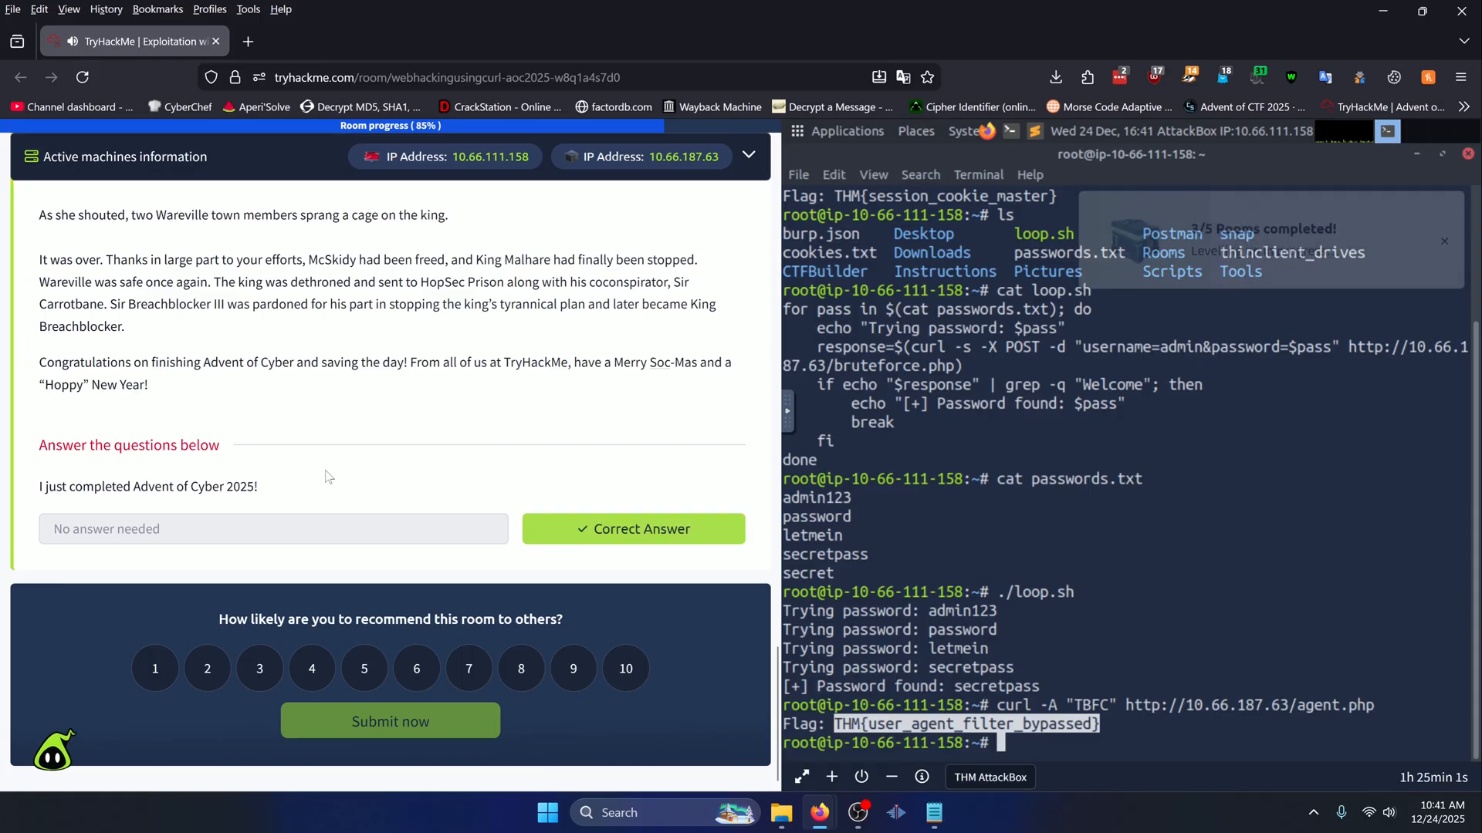